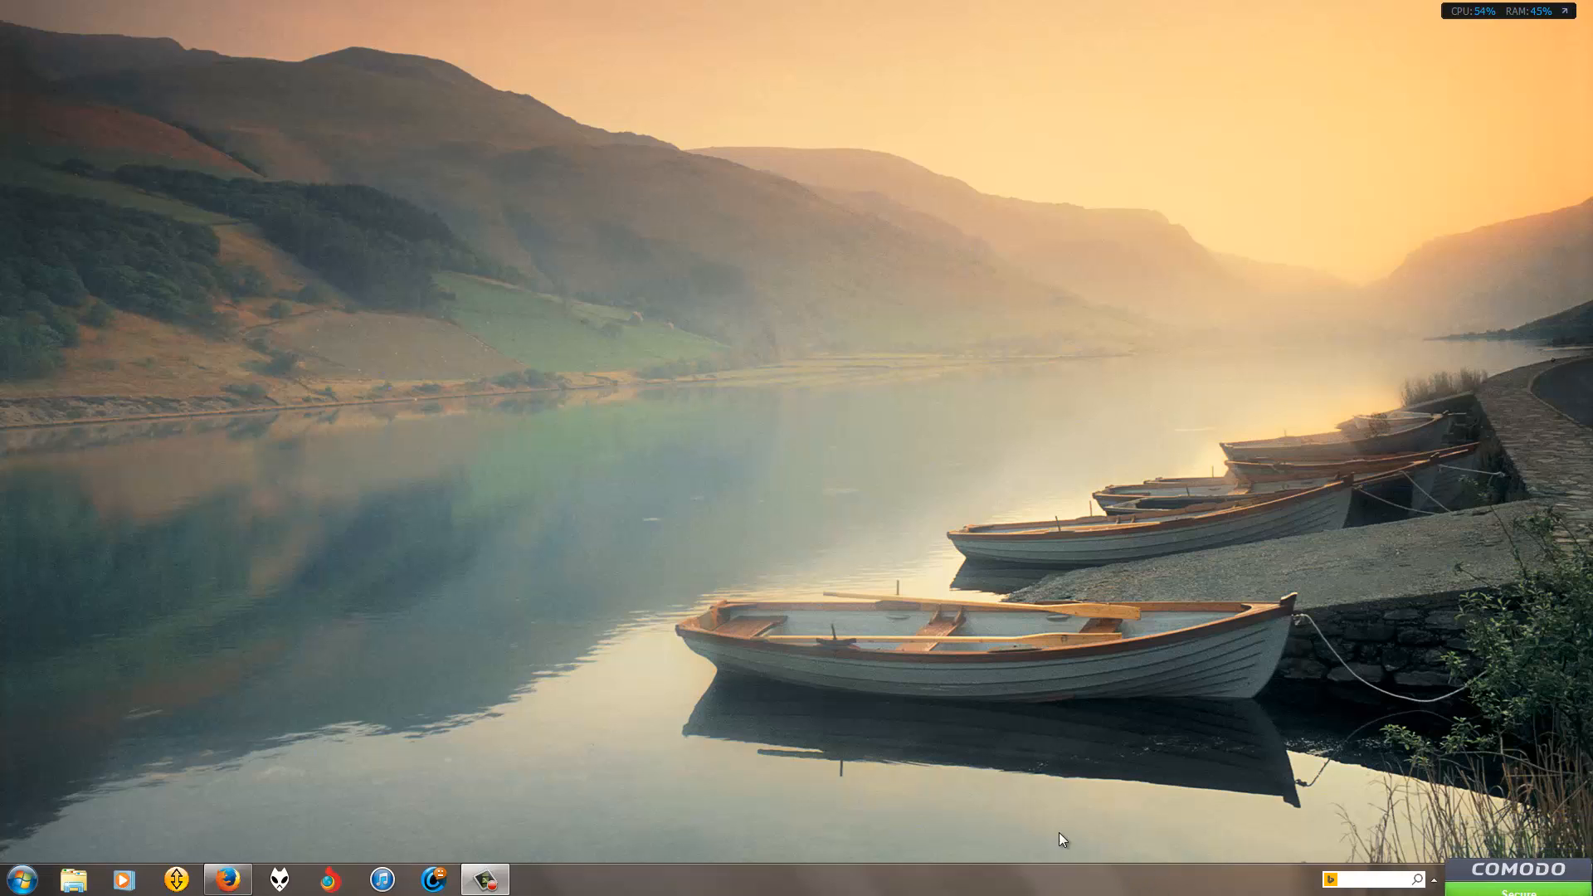
pyautogui.moveTo(605, 573)
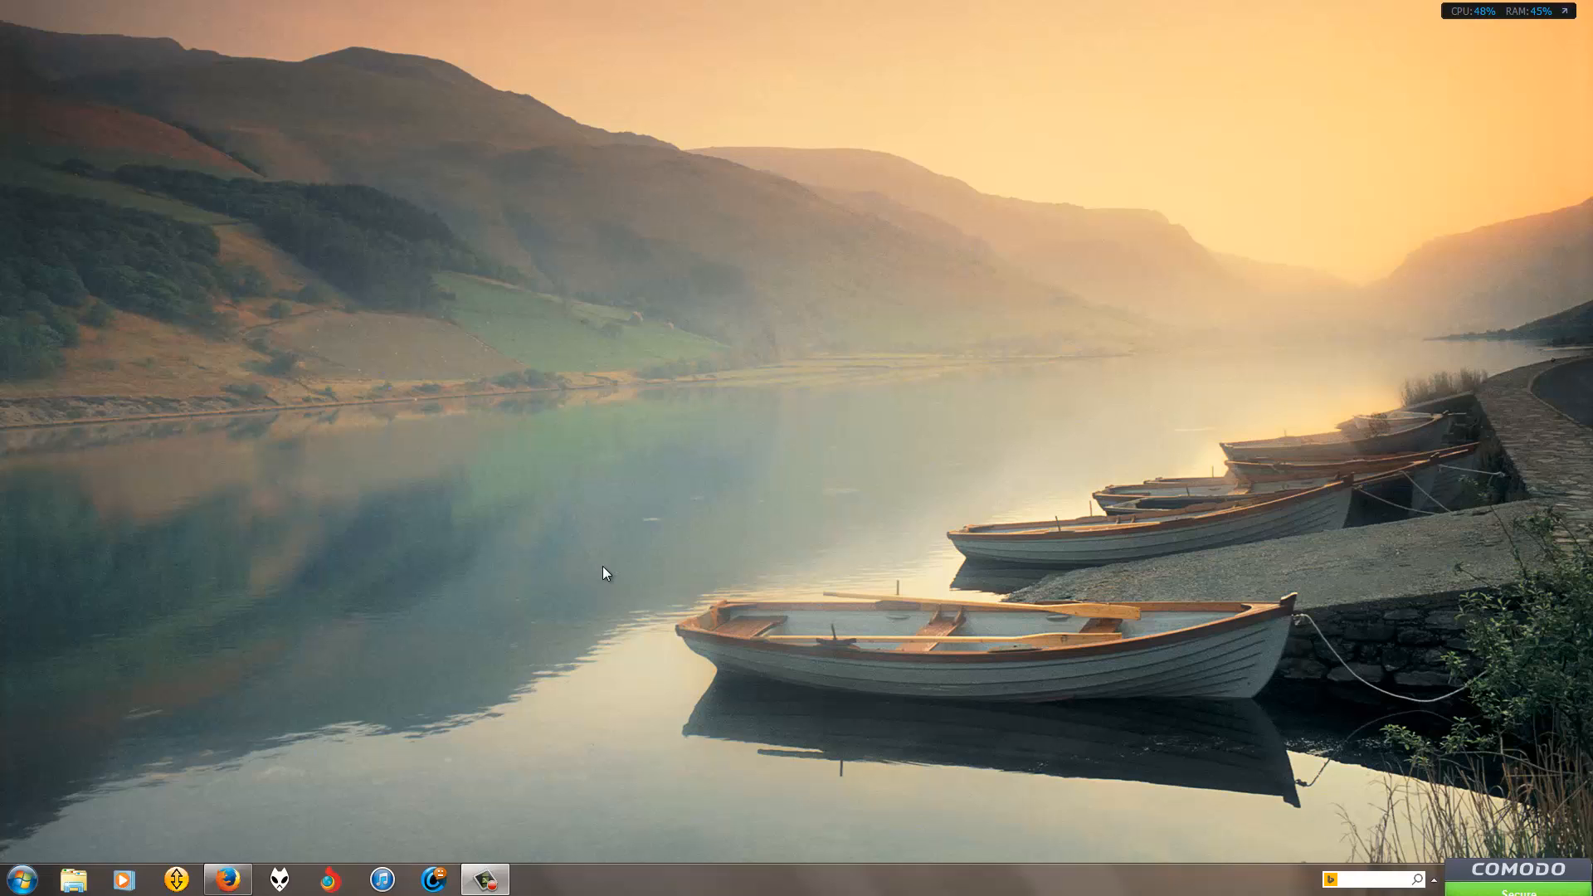
# Step: Bring Firefox up from the taskbar, showing the AirParrot product page on airsquirrels.com
pyautogui.click(227, 879)
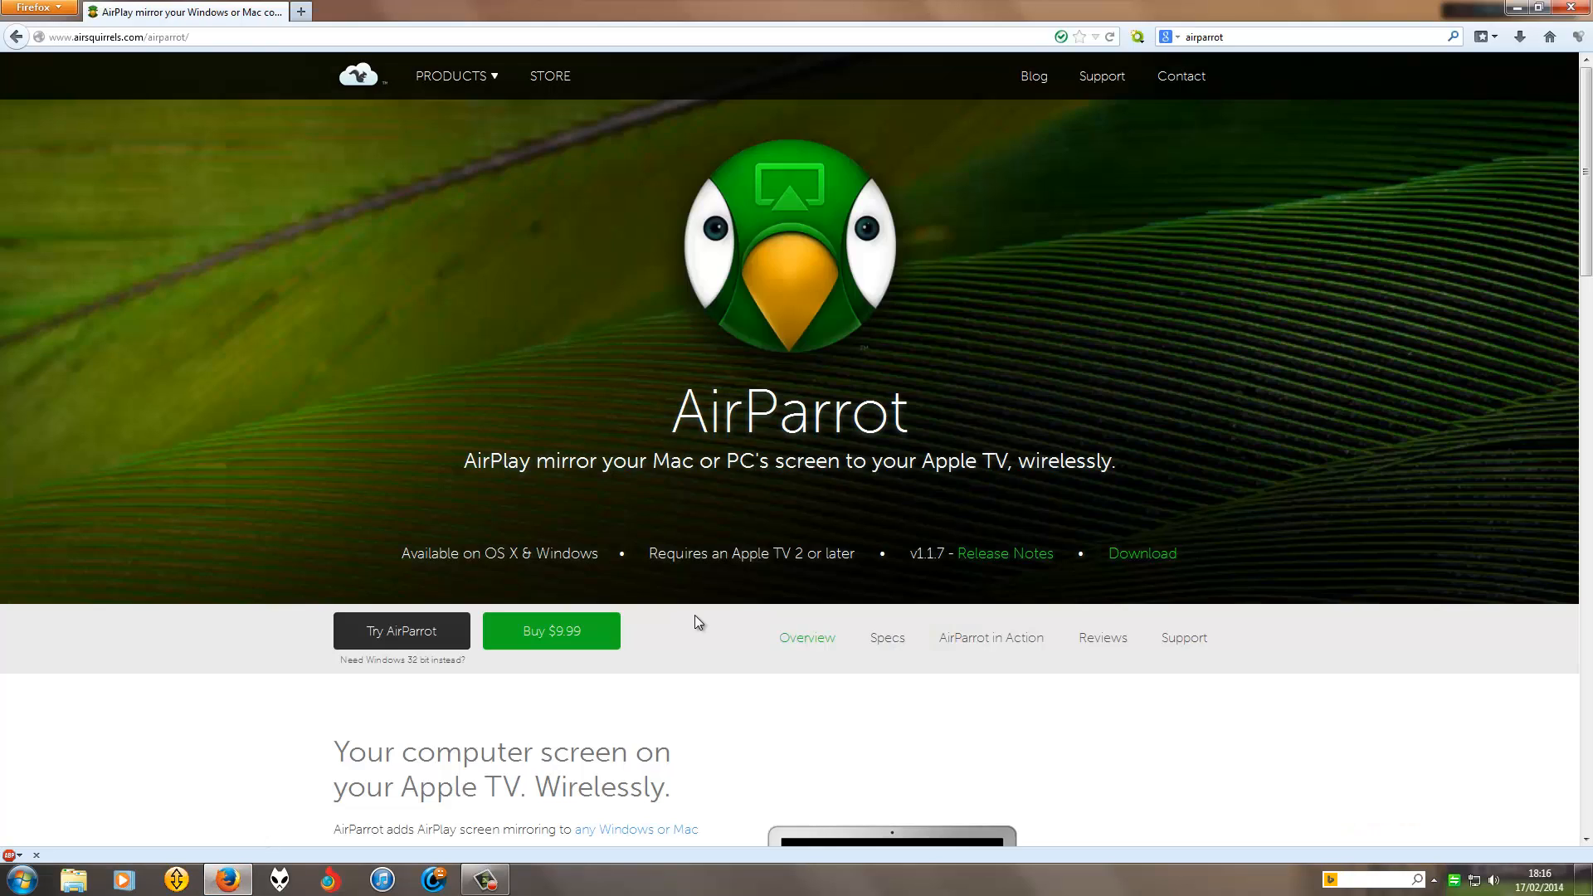
pyautogui.moveTo(752, 648)
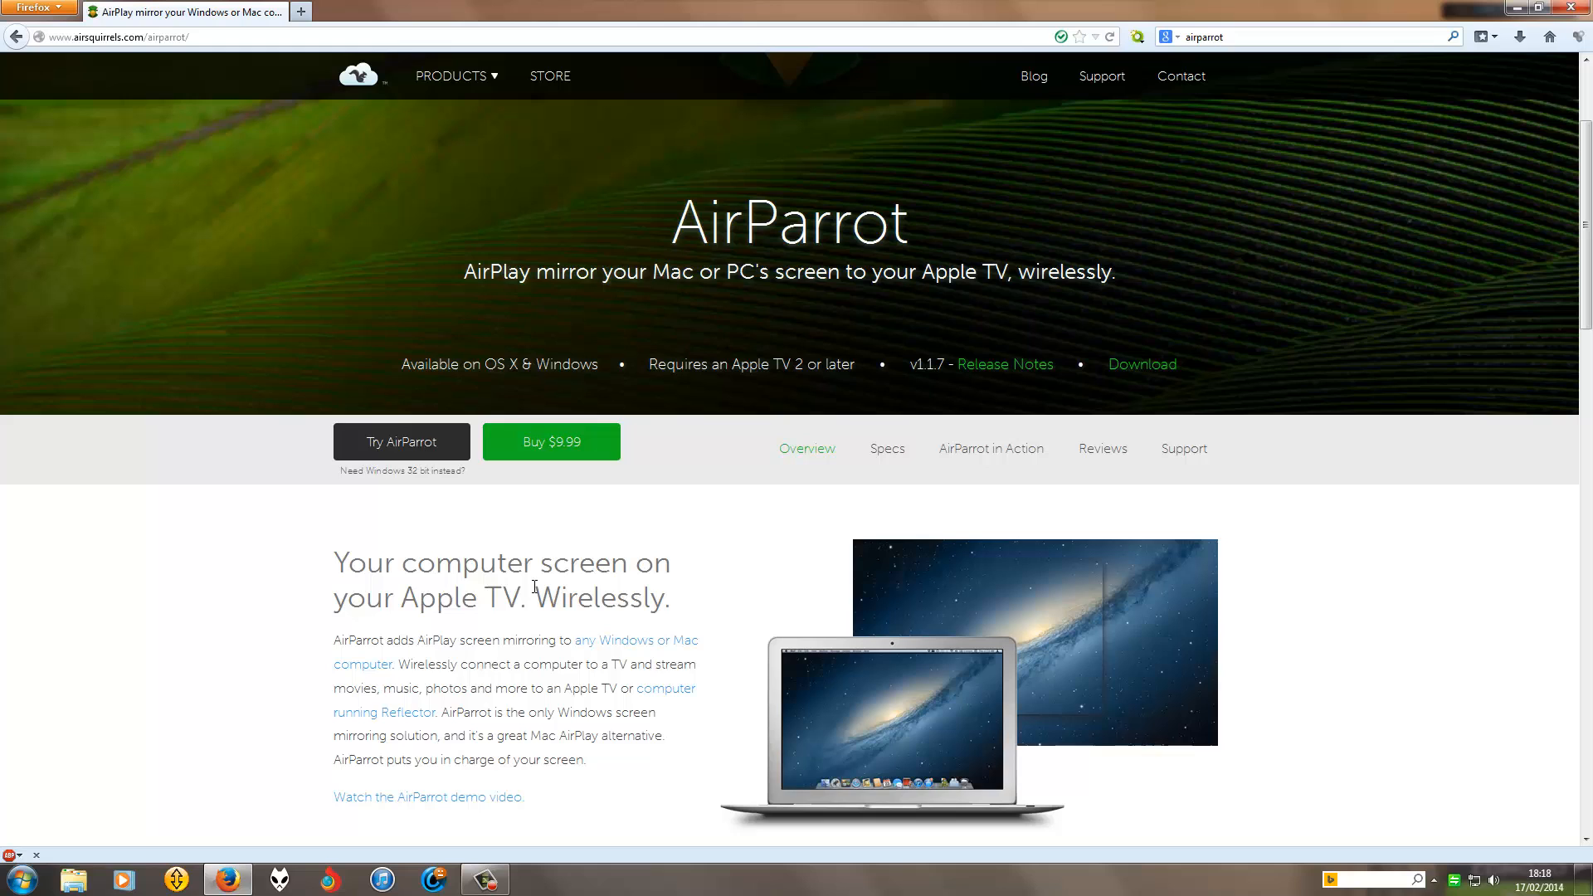
# Step: Scroll down to the 'AirPlay means no extra wires' section near Powerful Features
pyautogui.scroll(-3)
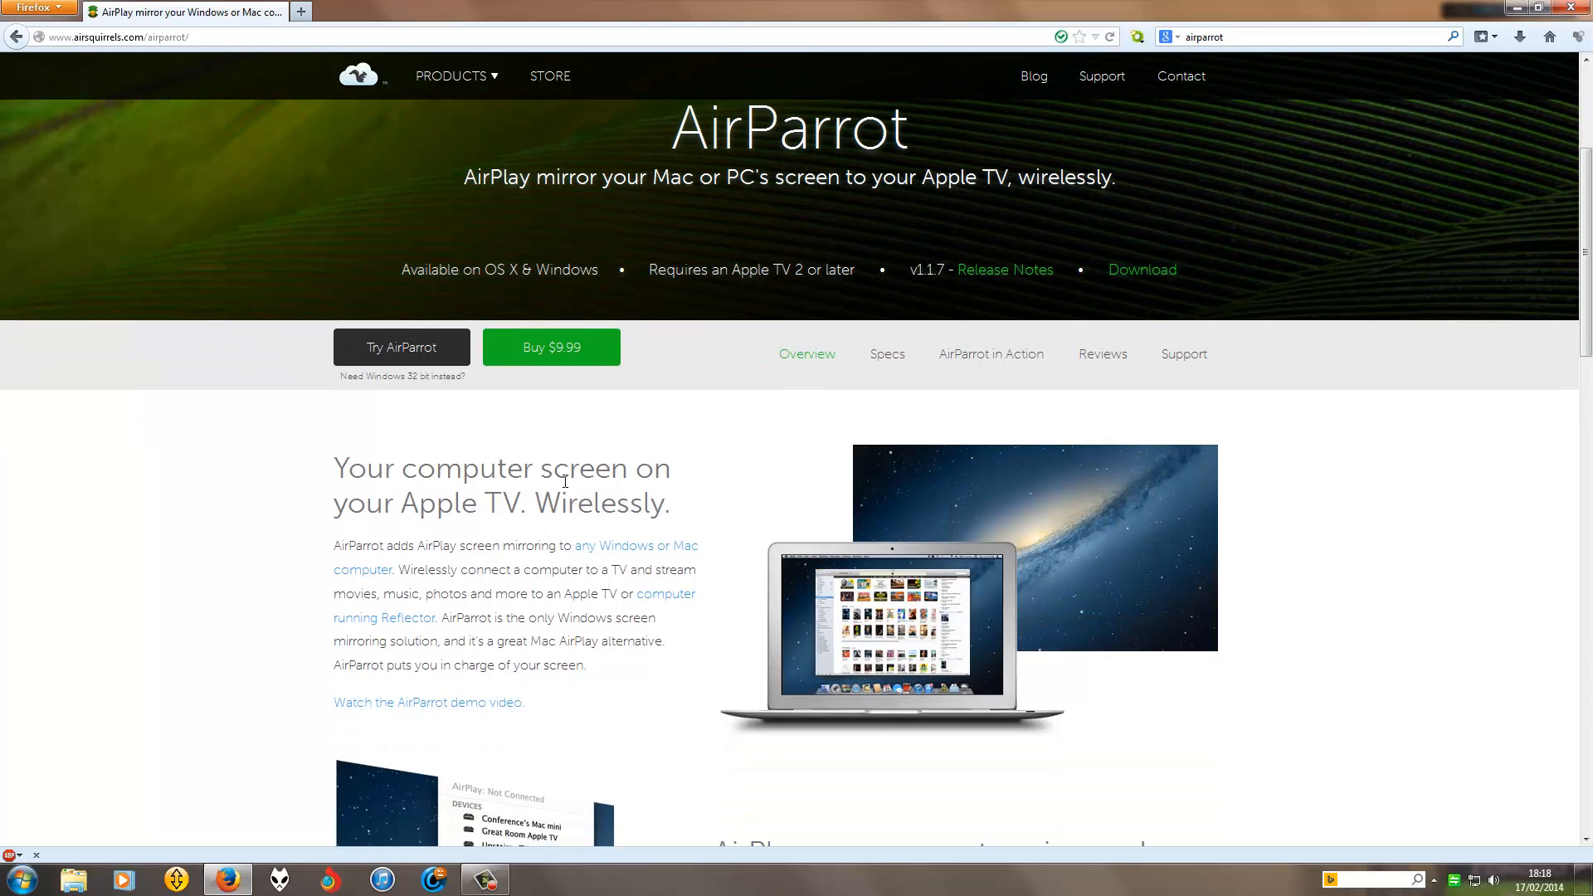
pyautogui.scroll(-3)
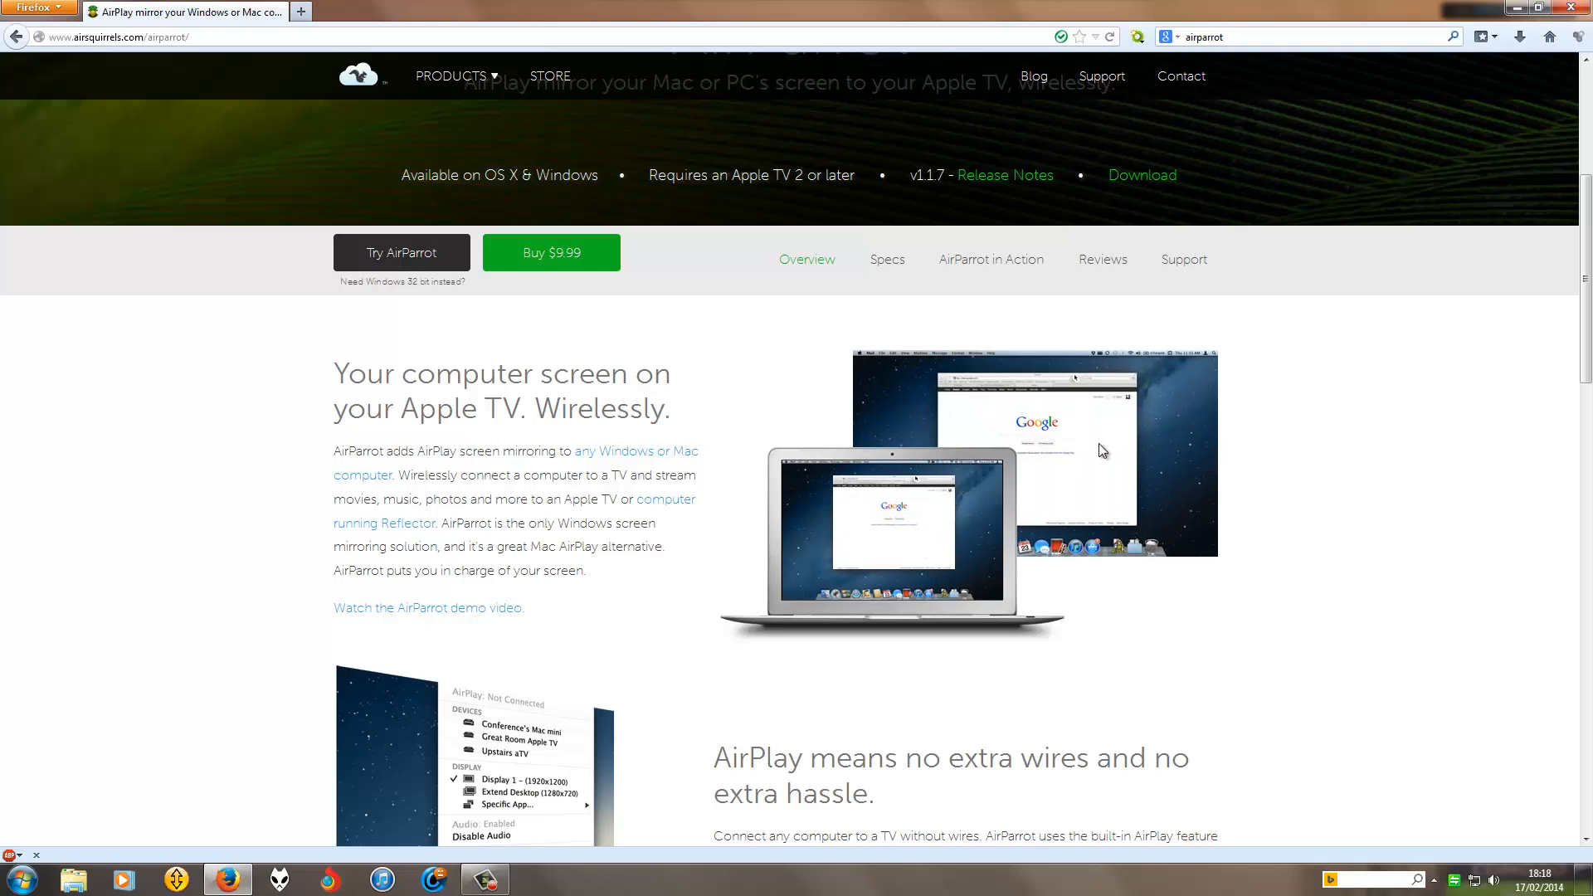
pyautogui.scroll(-3)
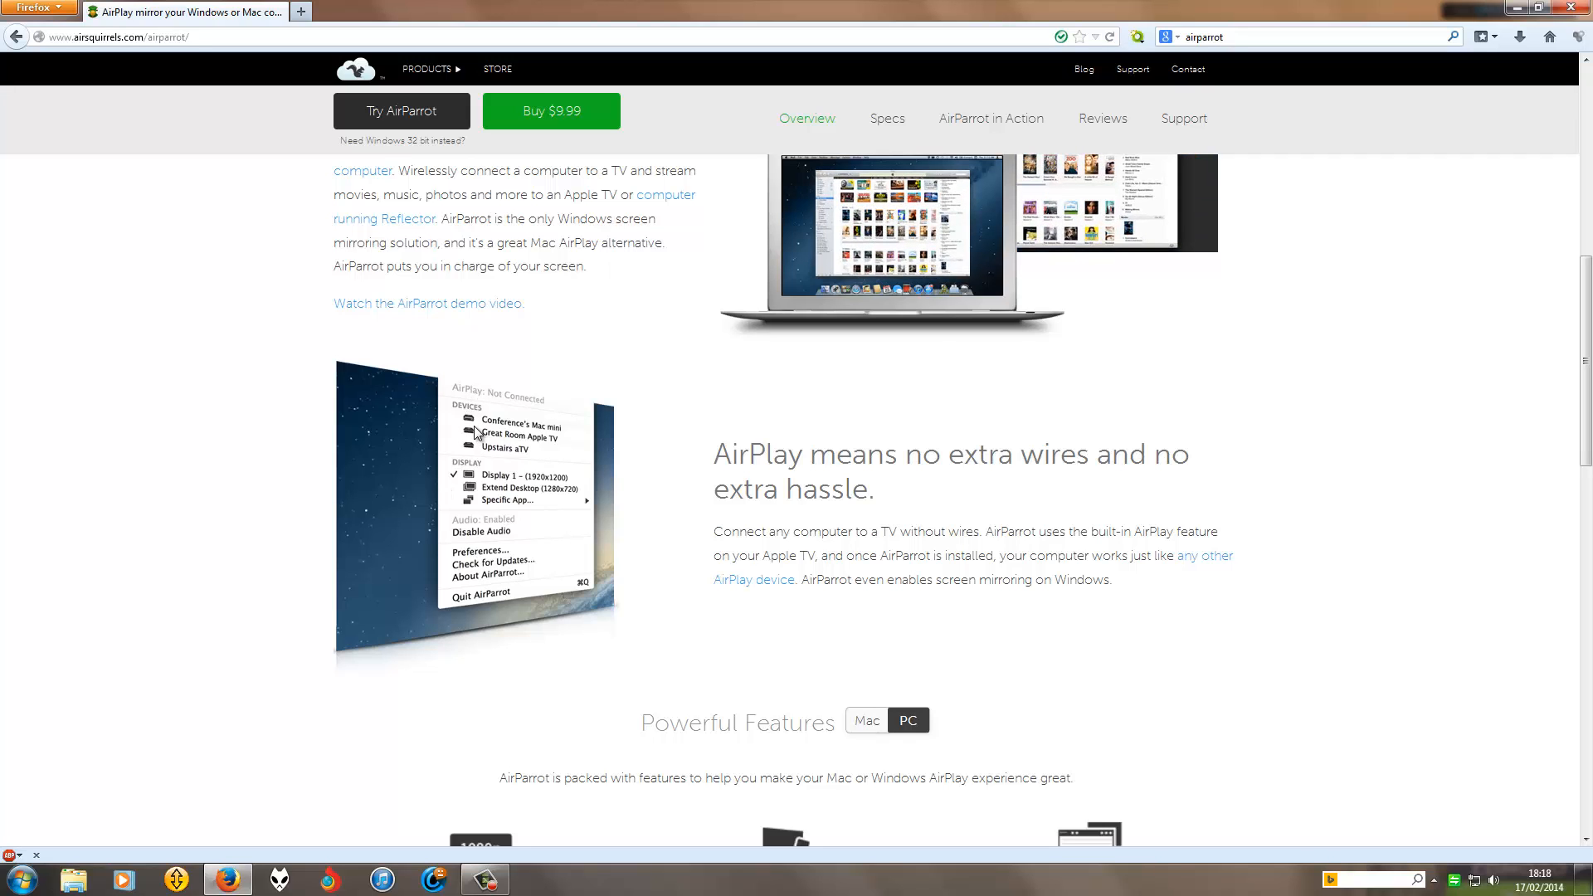
pyautogui.moveTo(499, 510)
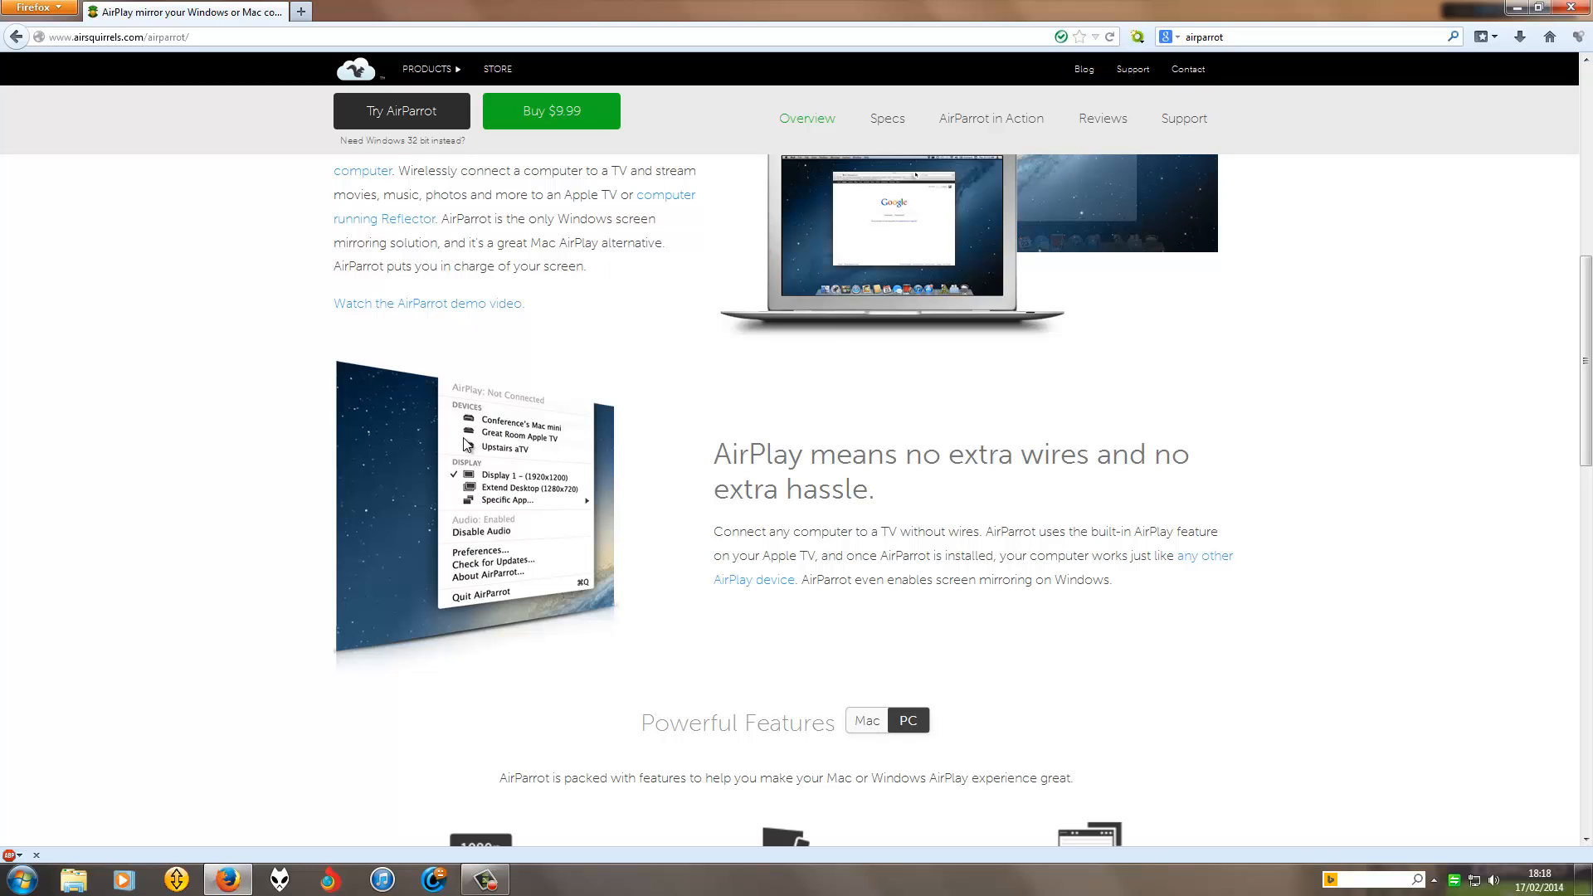
pyautogui.moveTo(472, 537)
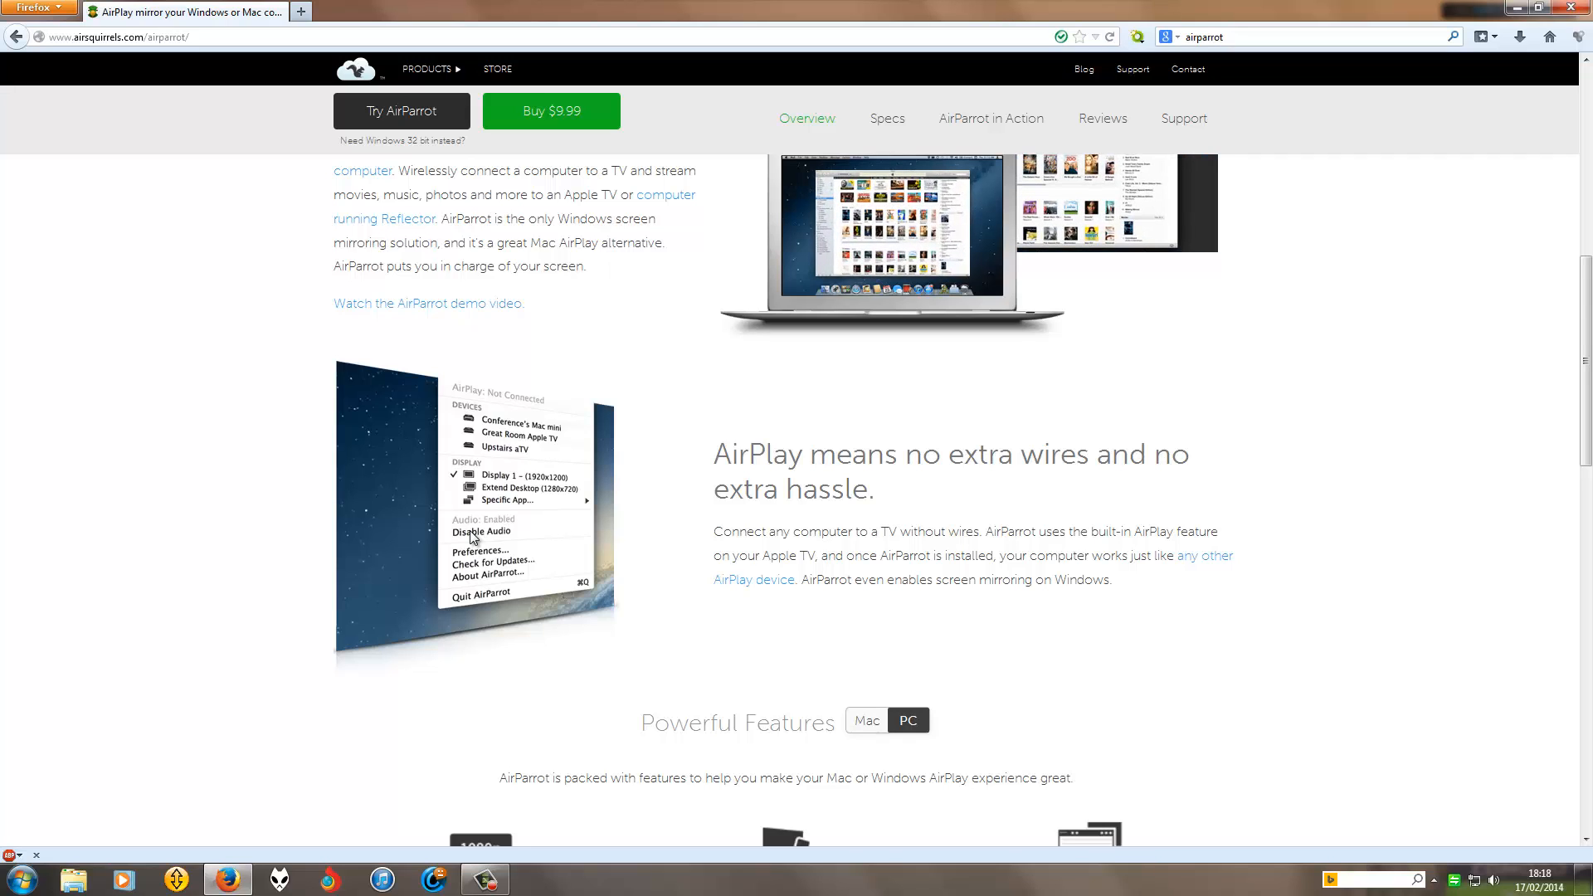
pyautogui.moveTo(498, 537)
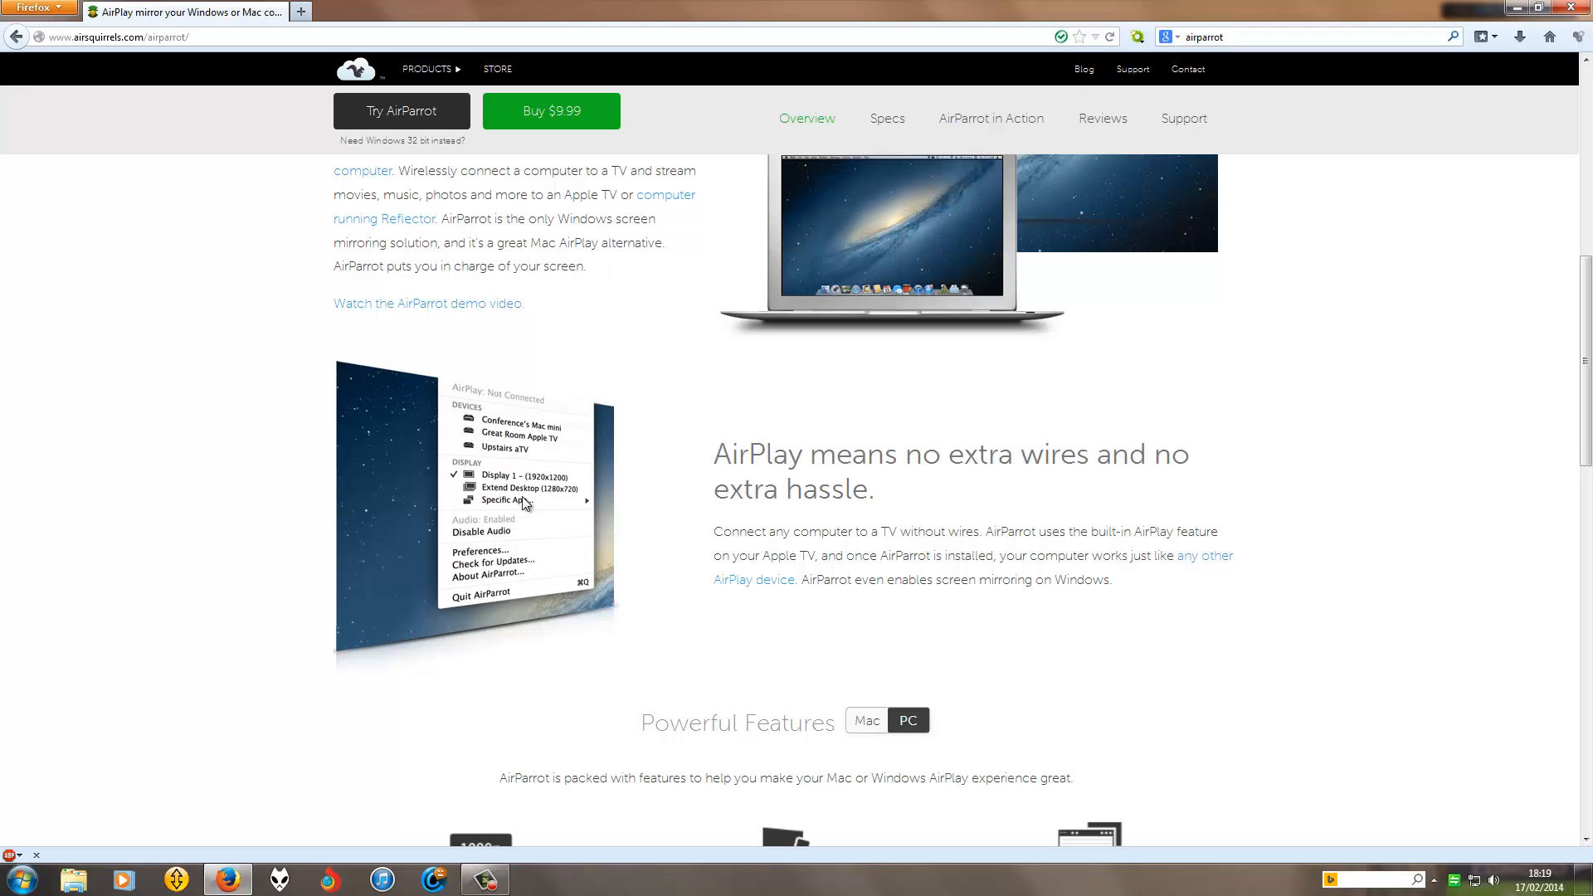
pyautogui.scroll(-3)
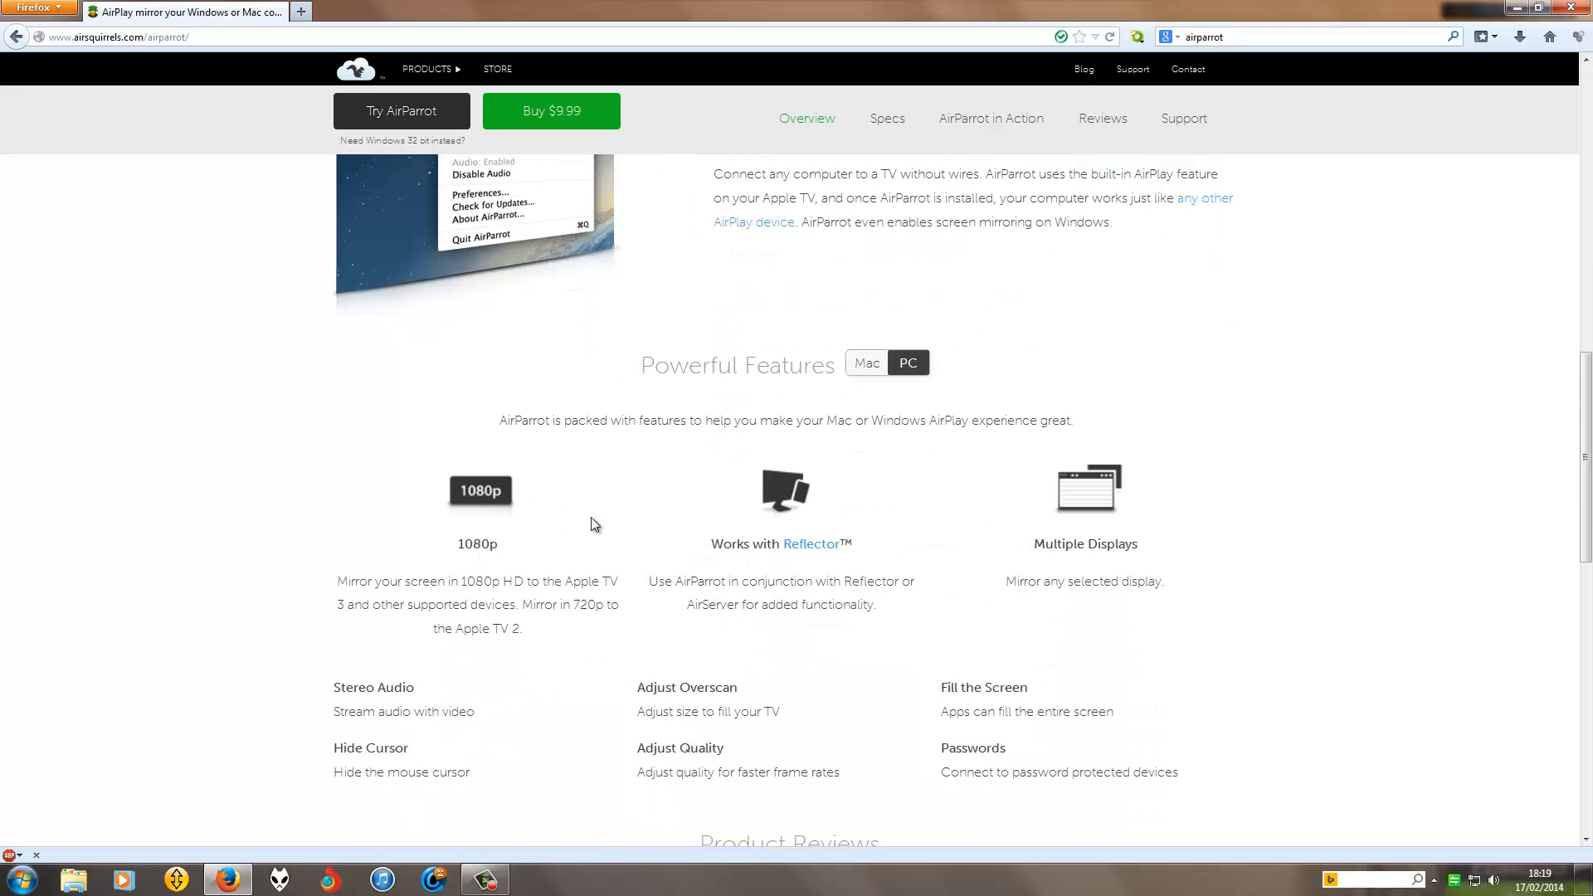
pyautogui.scroll(-3)
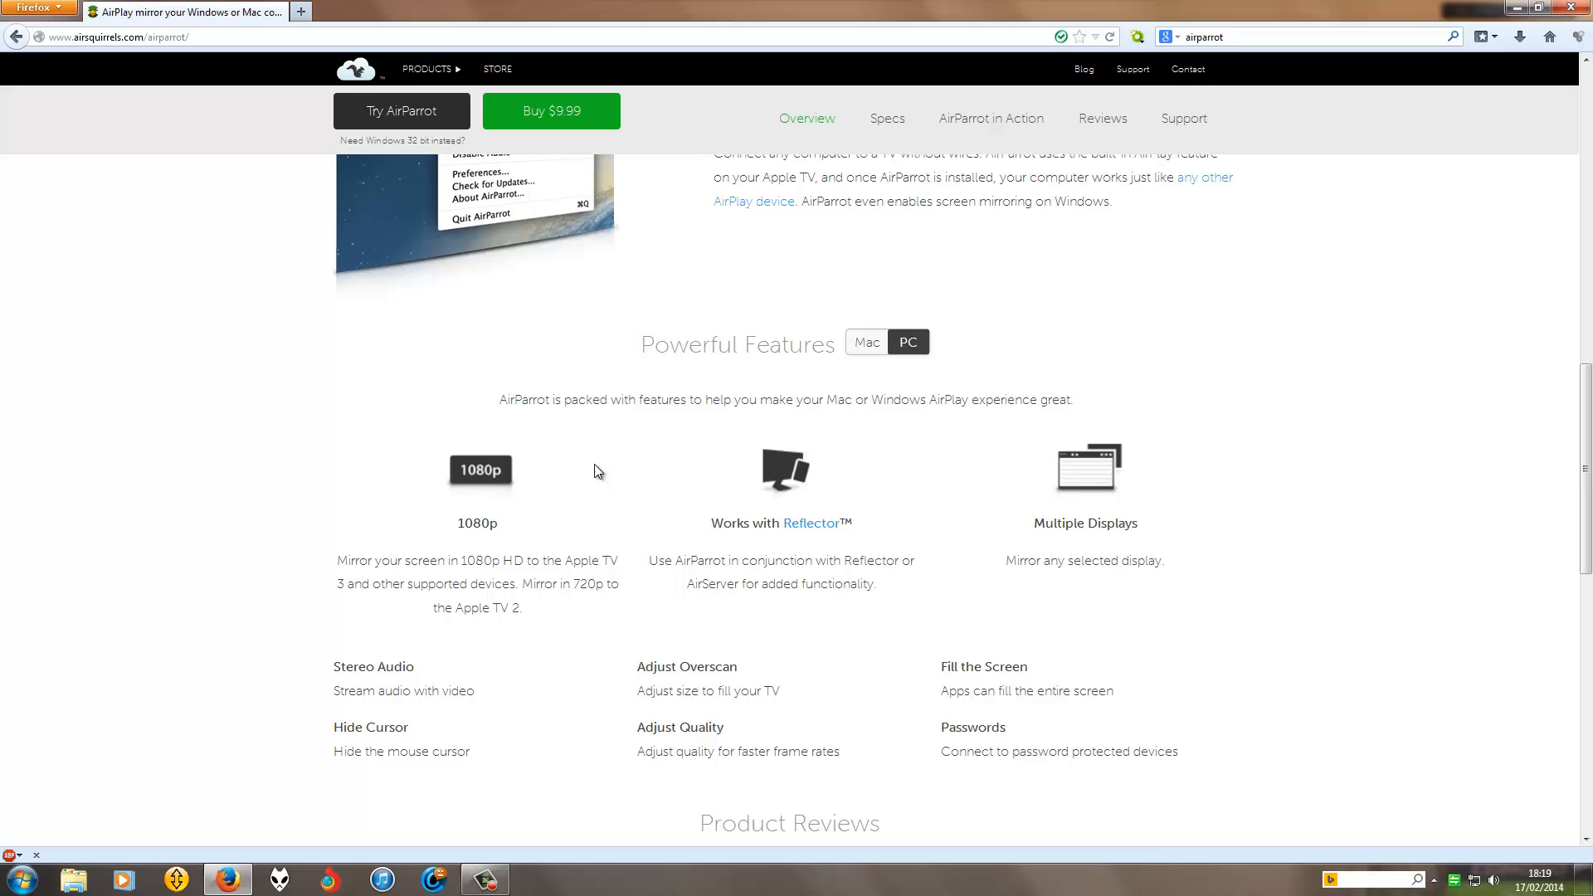
pyautogui.moveTo(404, 582)
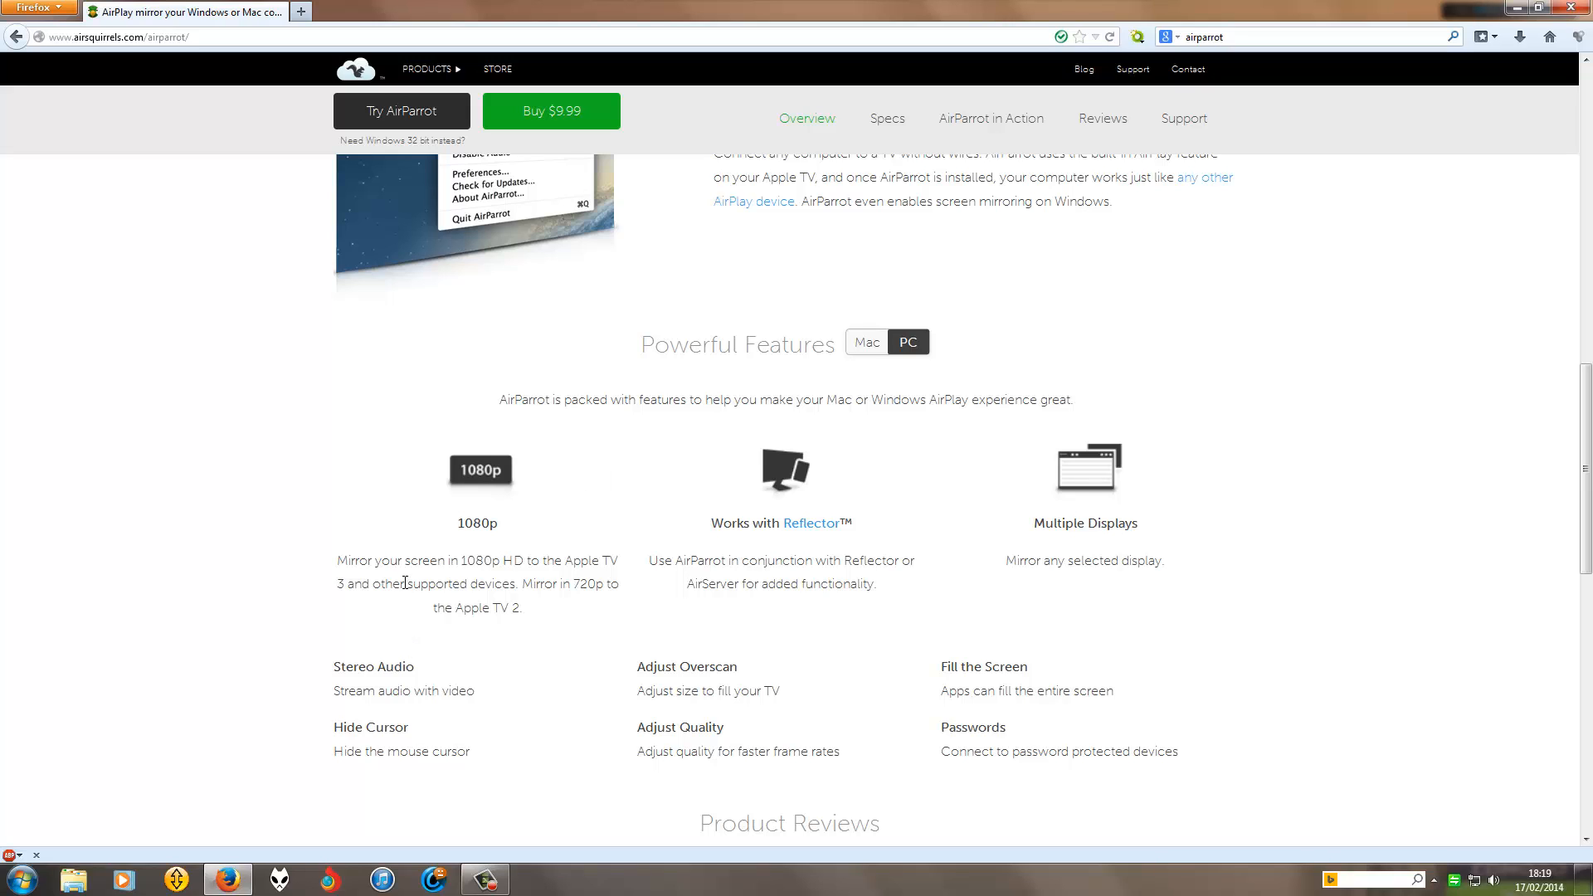
pyautogui.moveTo(384, 607)
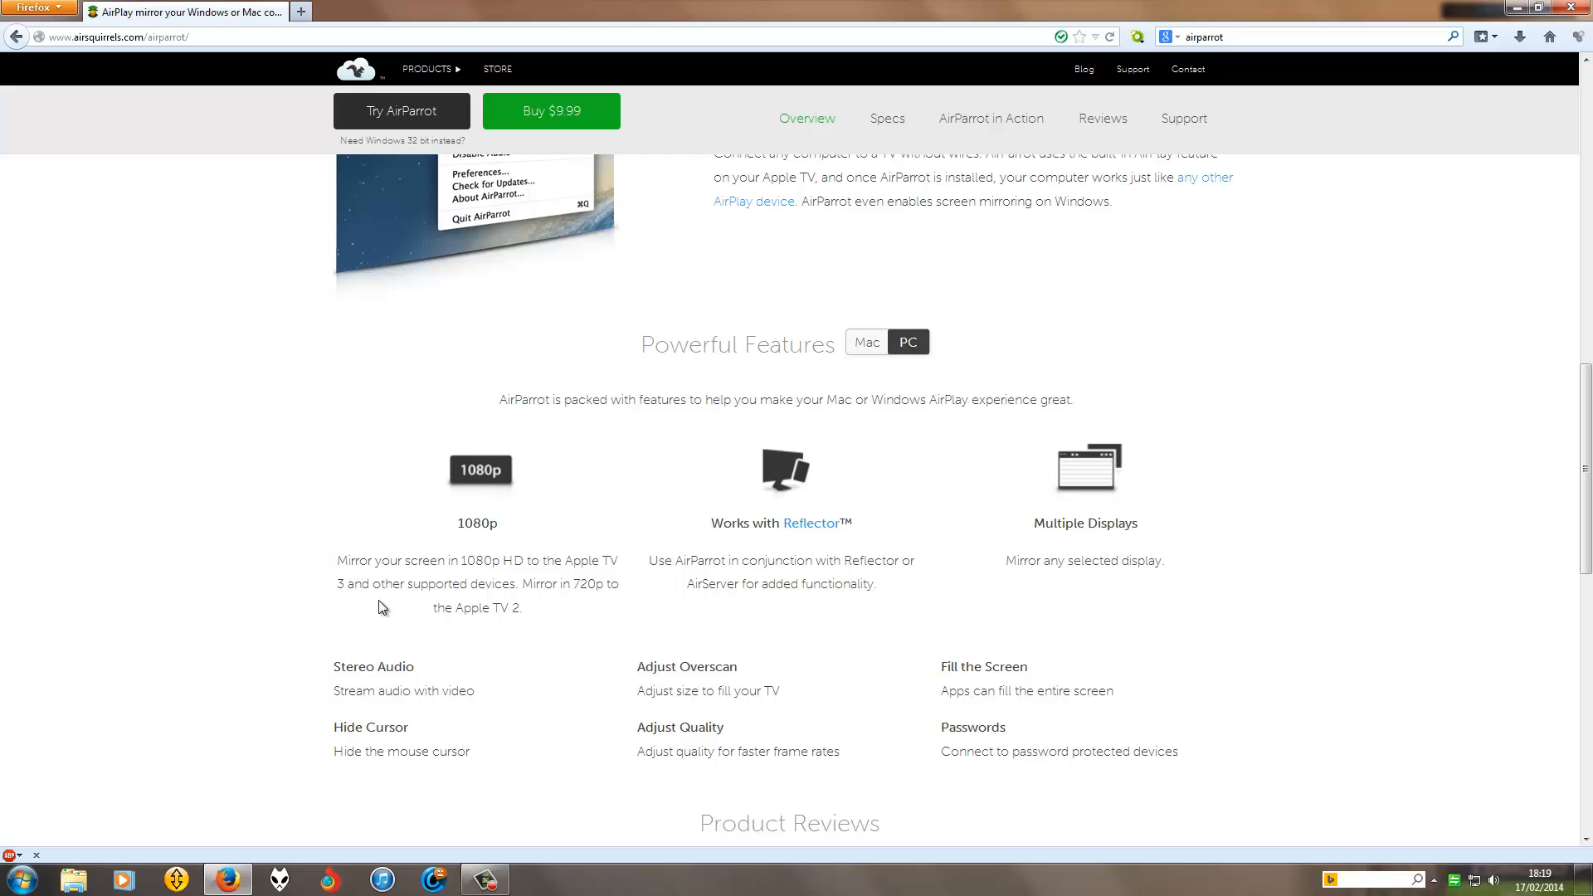
pyautogui.moveTo(587, 610)
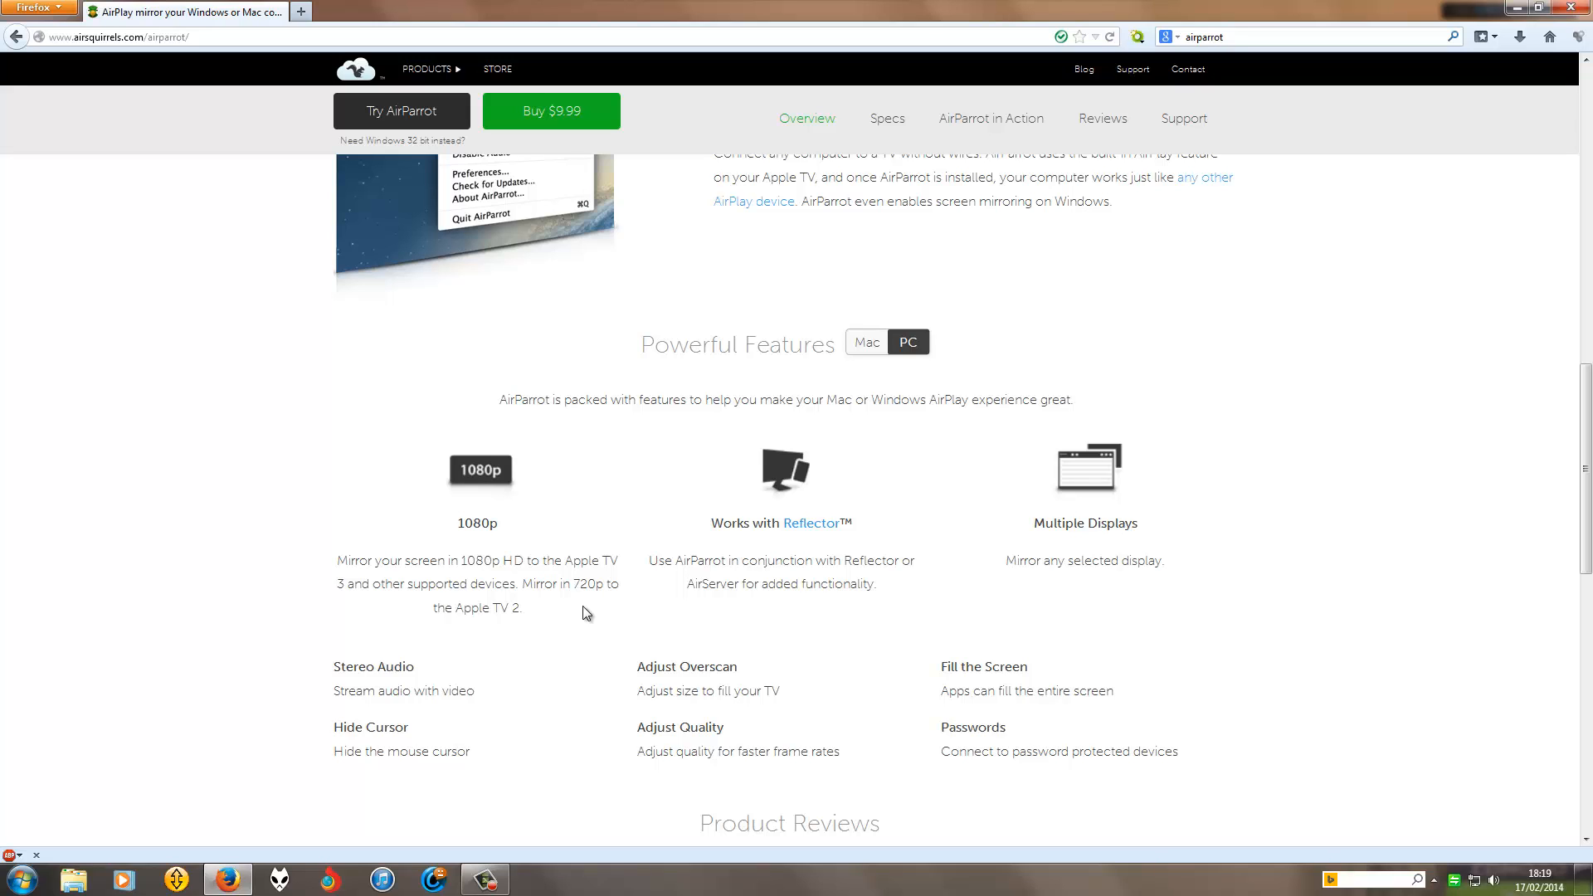
pyautogui.moveTo(486, 647)
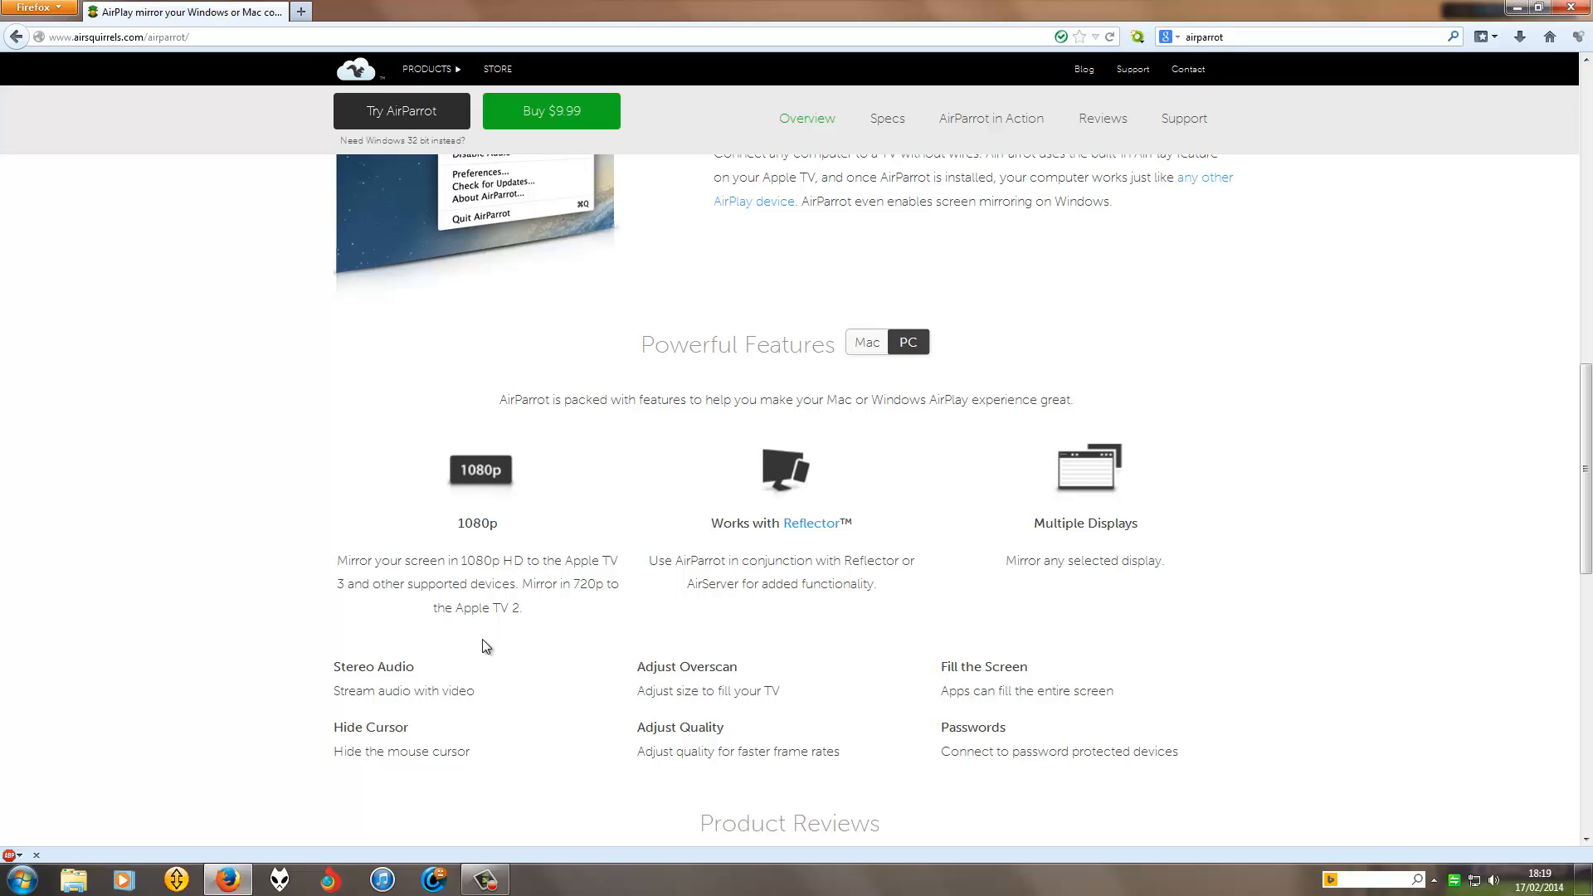
pyautogui.moveTo(483, 717)
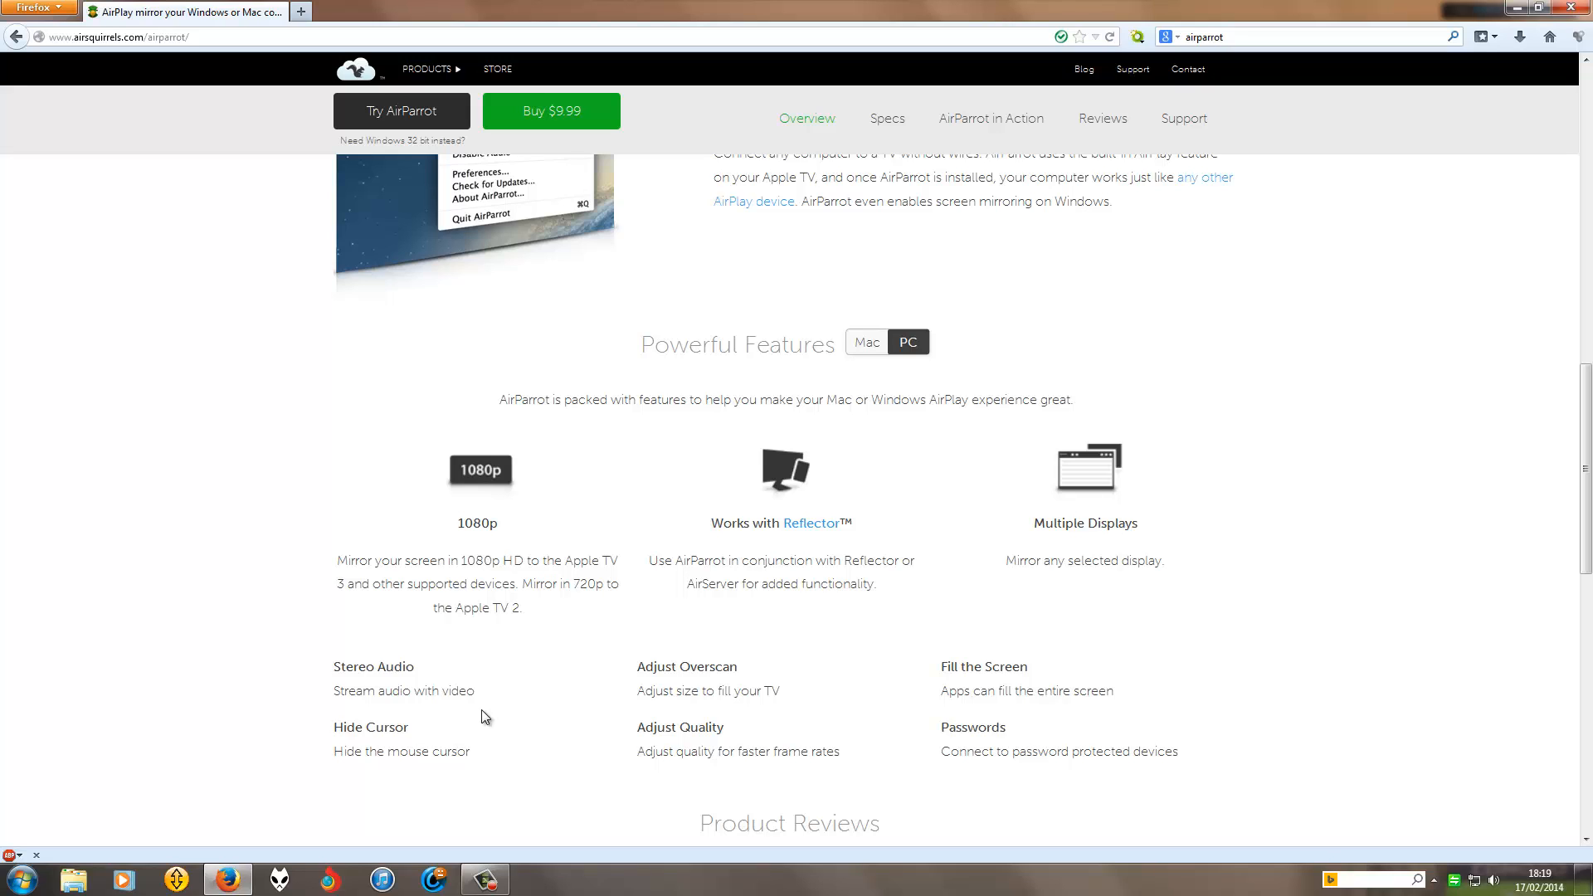
pyautogui.moveTo(454, 776)
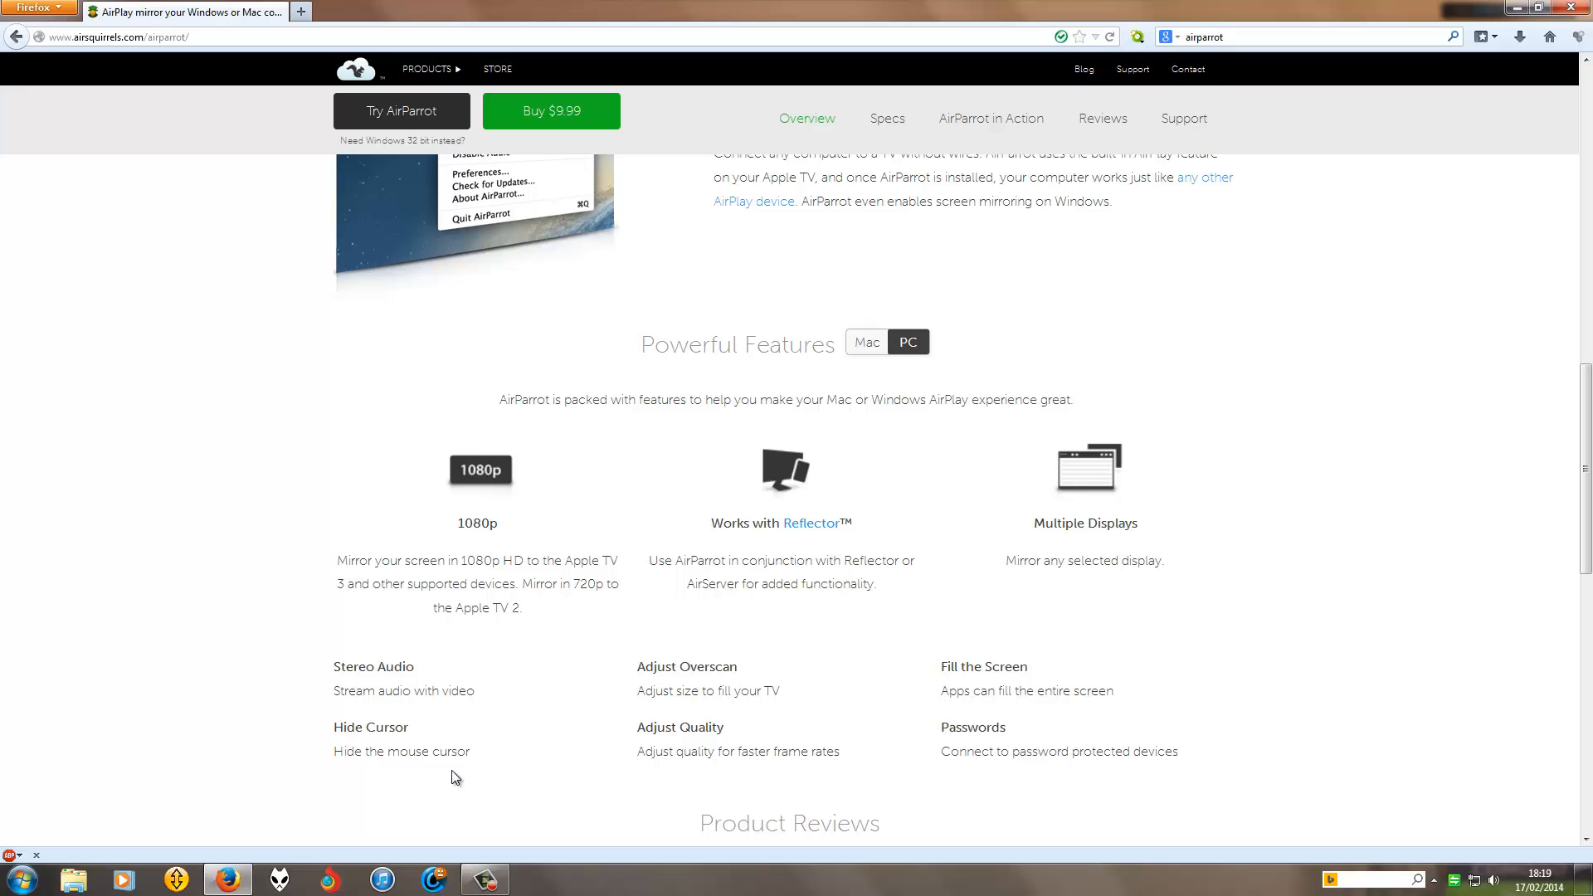
pyautogui.scroll(3)
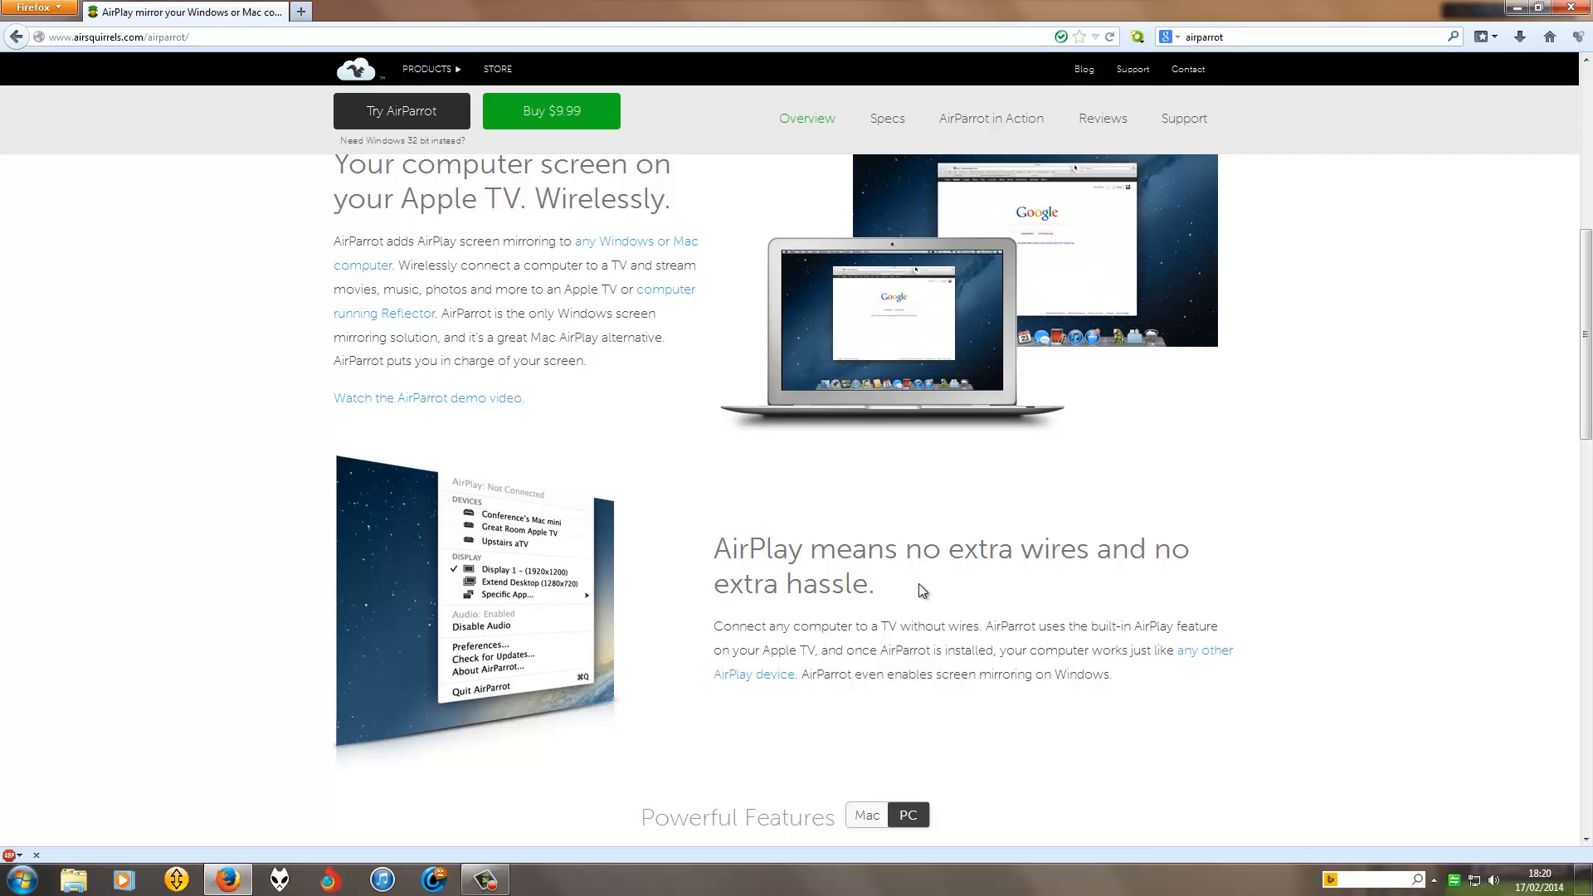
pyautogui.moveTo(642, 599)
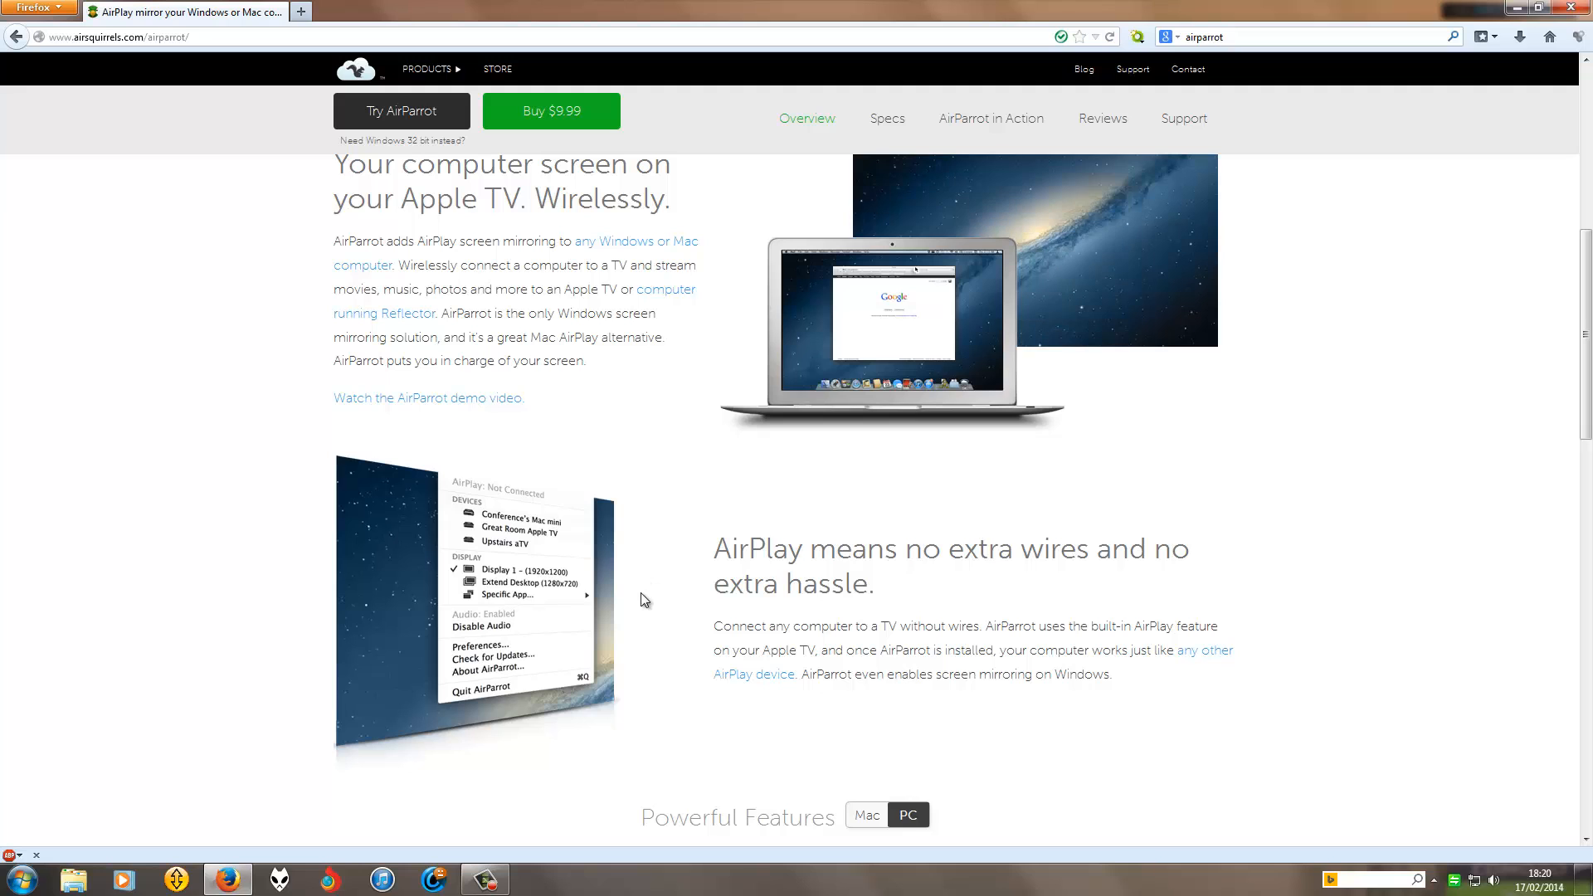
# Step: Scroll back up to the AirParrot banner, tagline and download details
pyautogui.scroll(3)
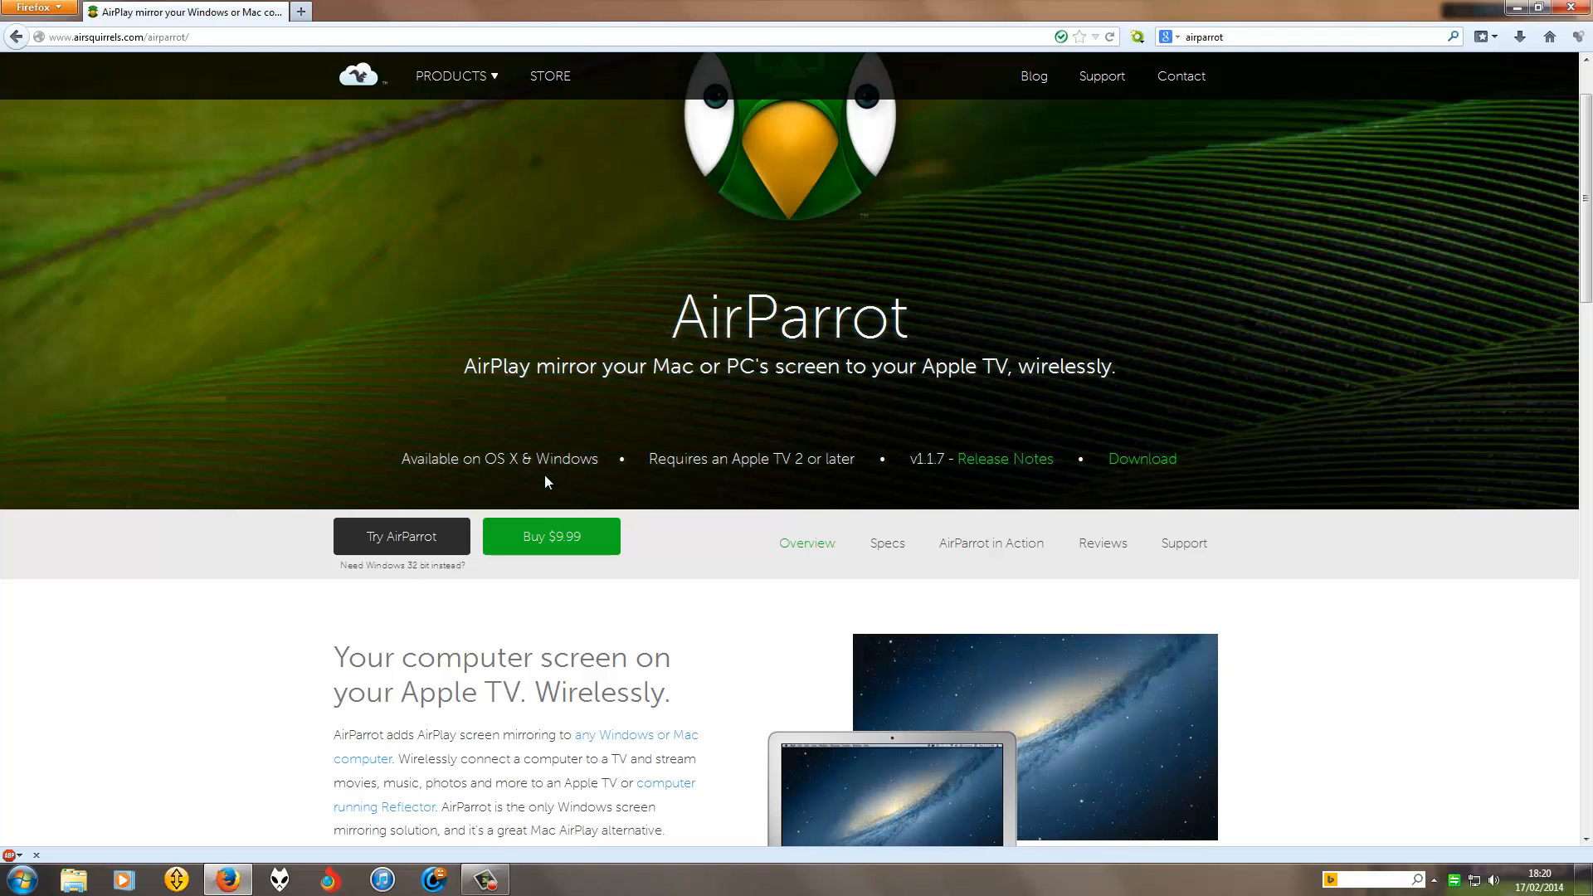
pyautogui.moveTo(551, 535)
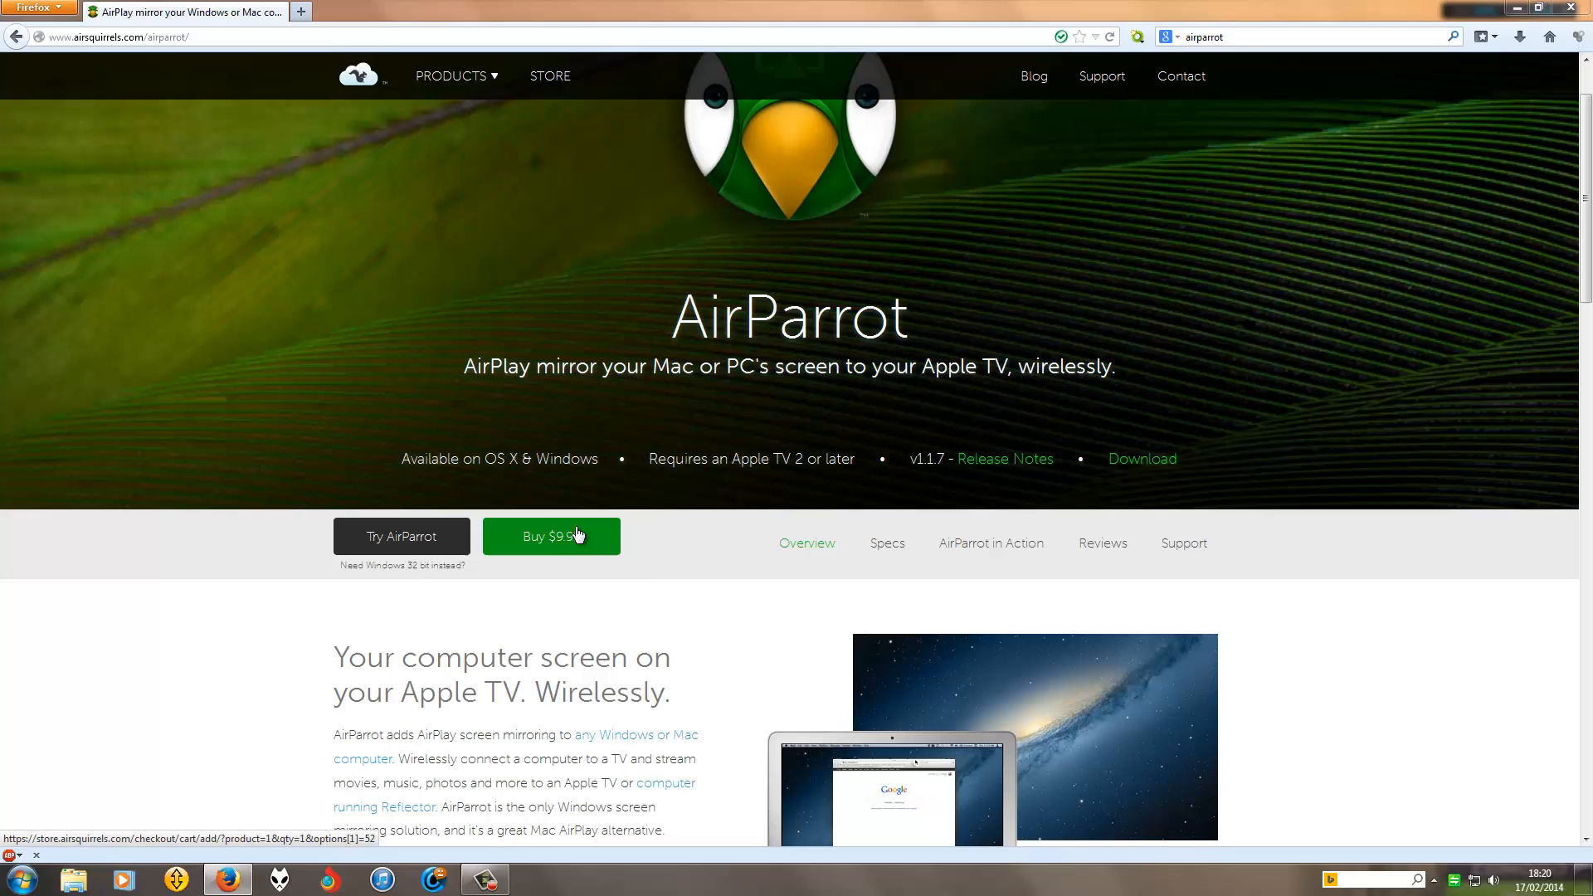
pyautogui.moveTo(675, 578)
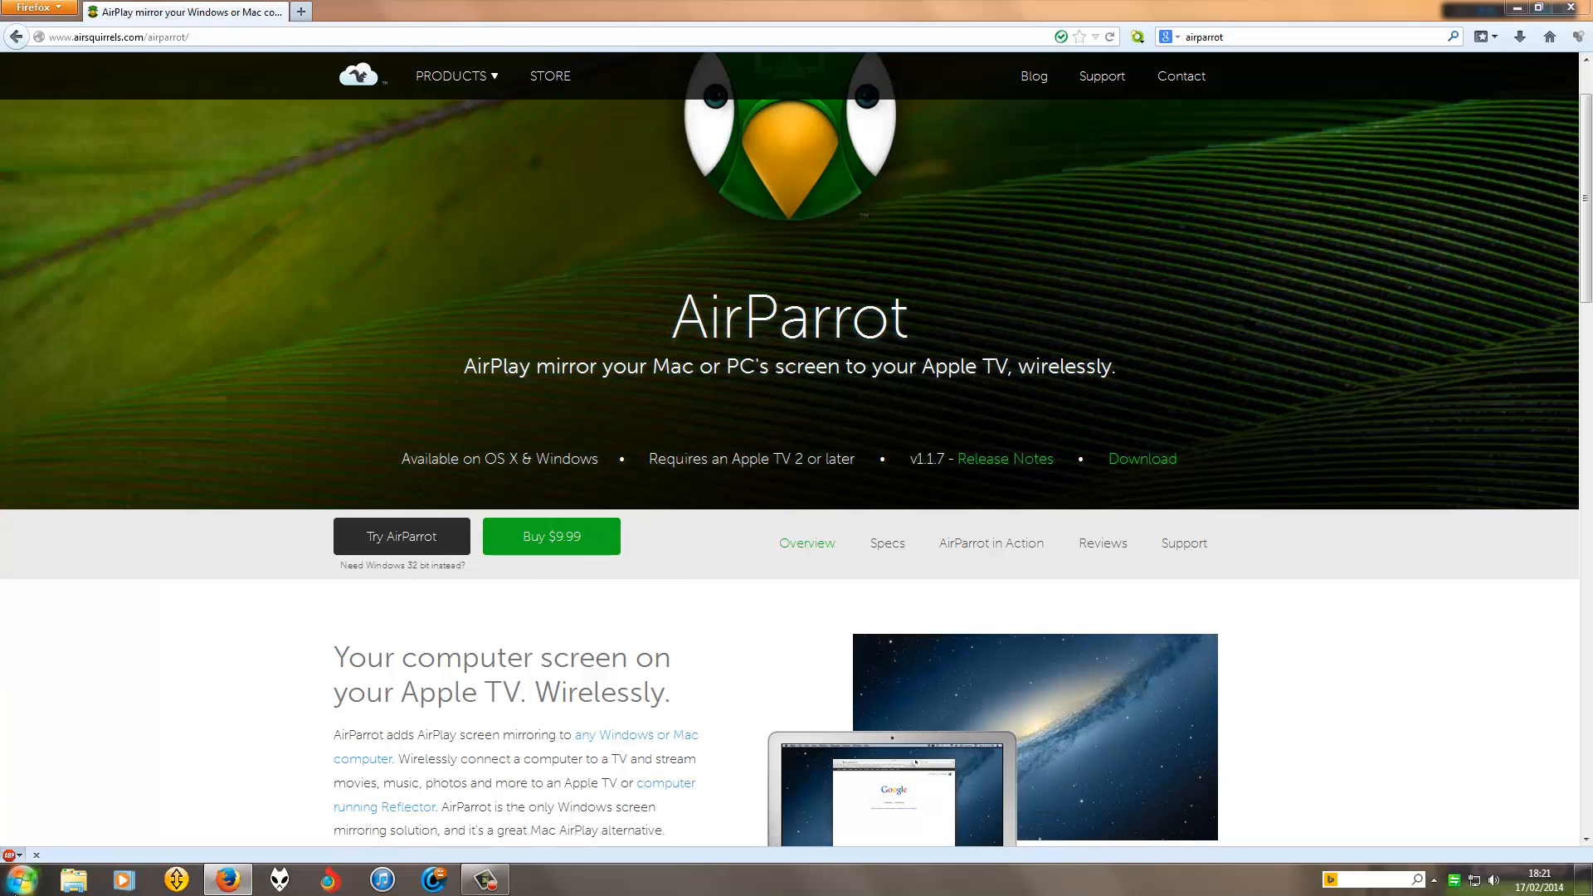
# Step: Search the Start menu for 'airpa', then expand the All Programs list
pyautogui.click(18, 879)
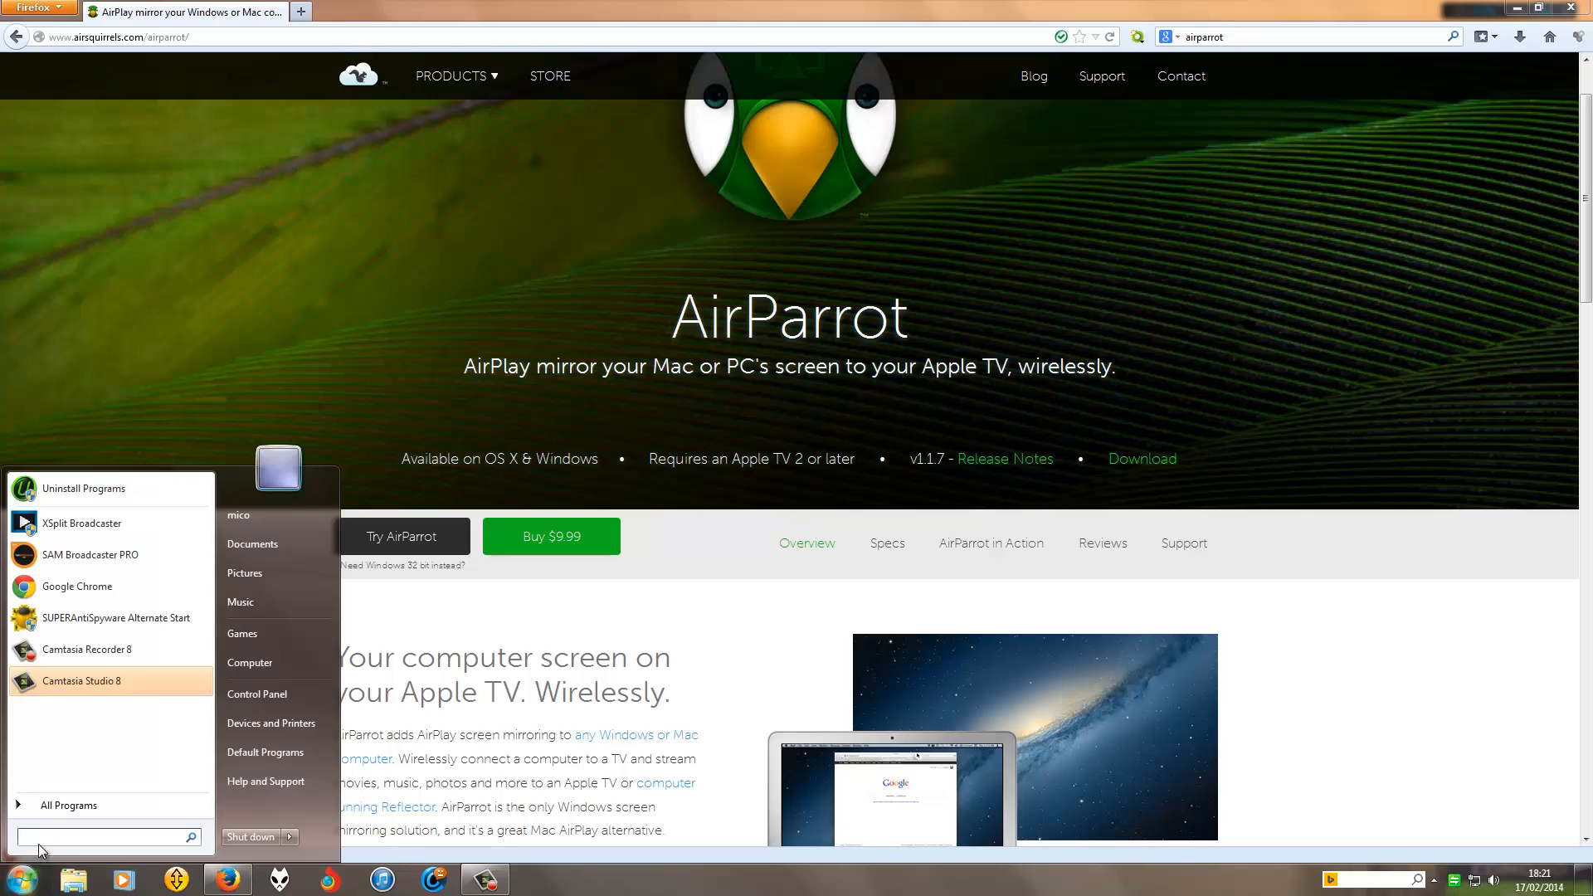
pyautogui.write('a')
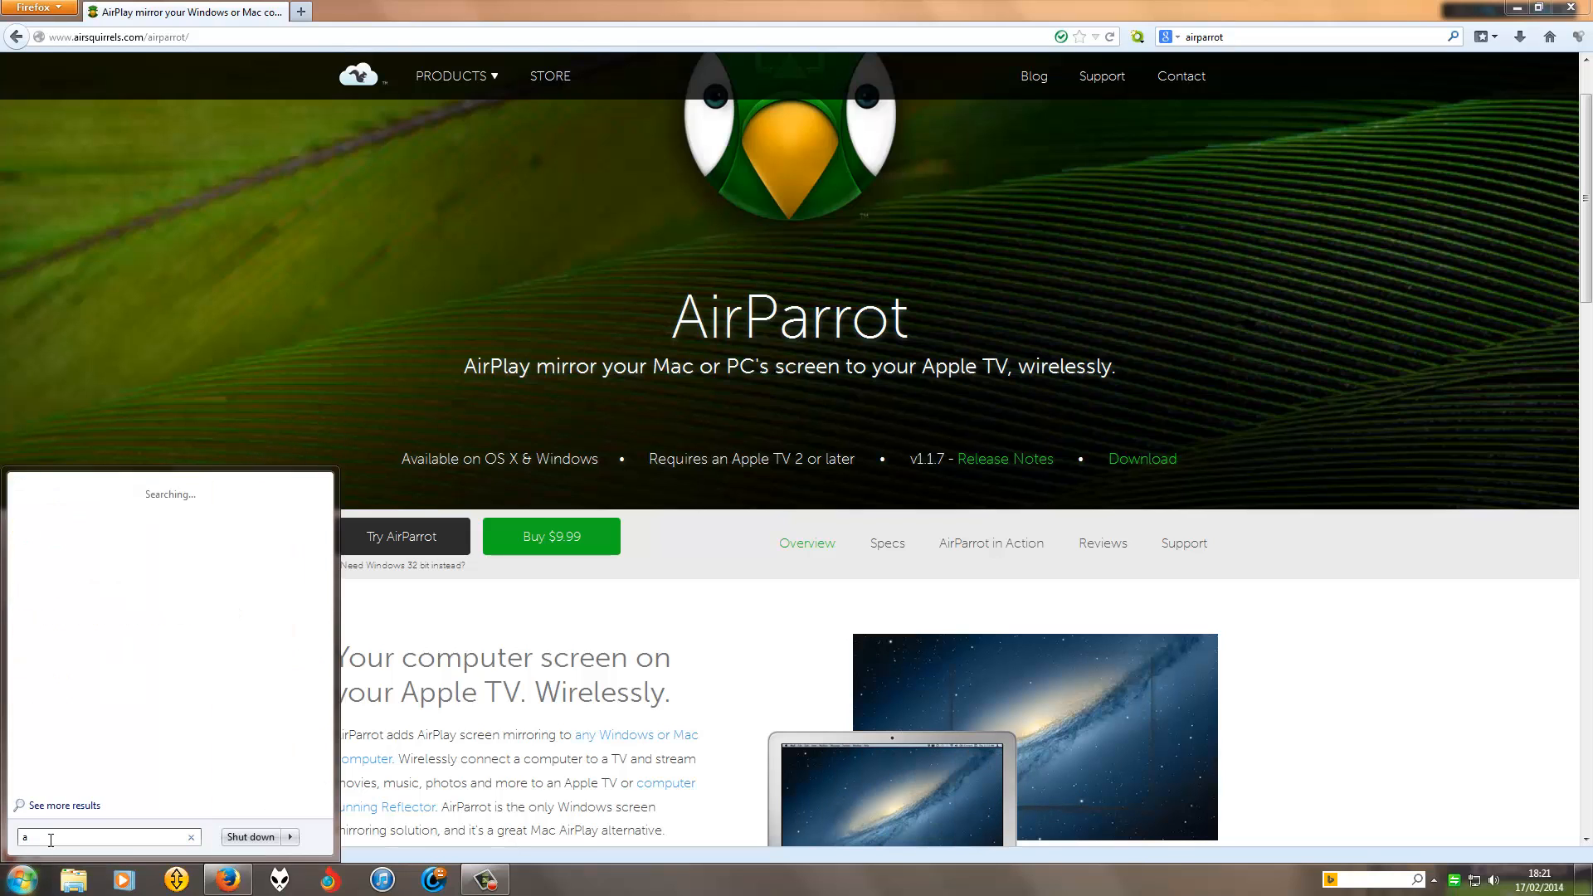
pyautogui.write('ir')
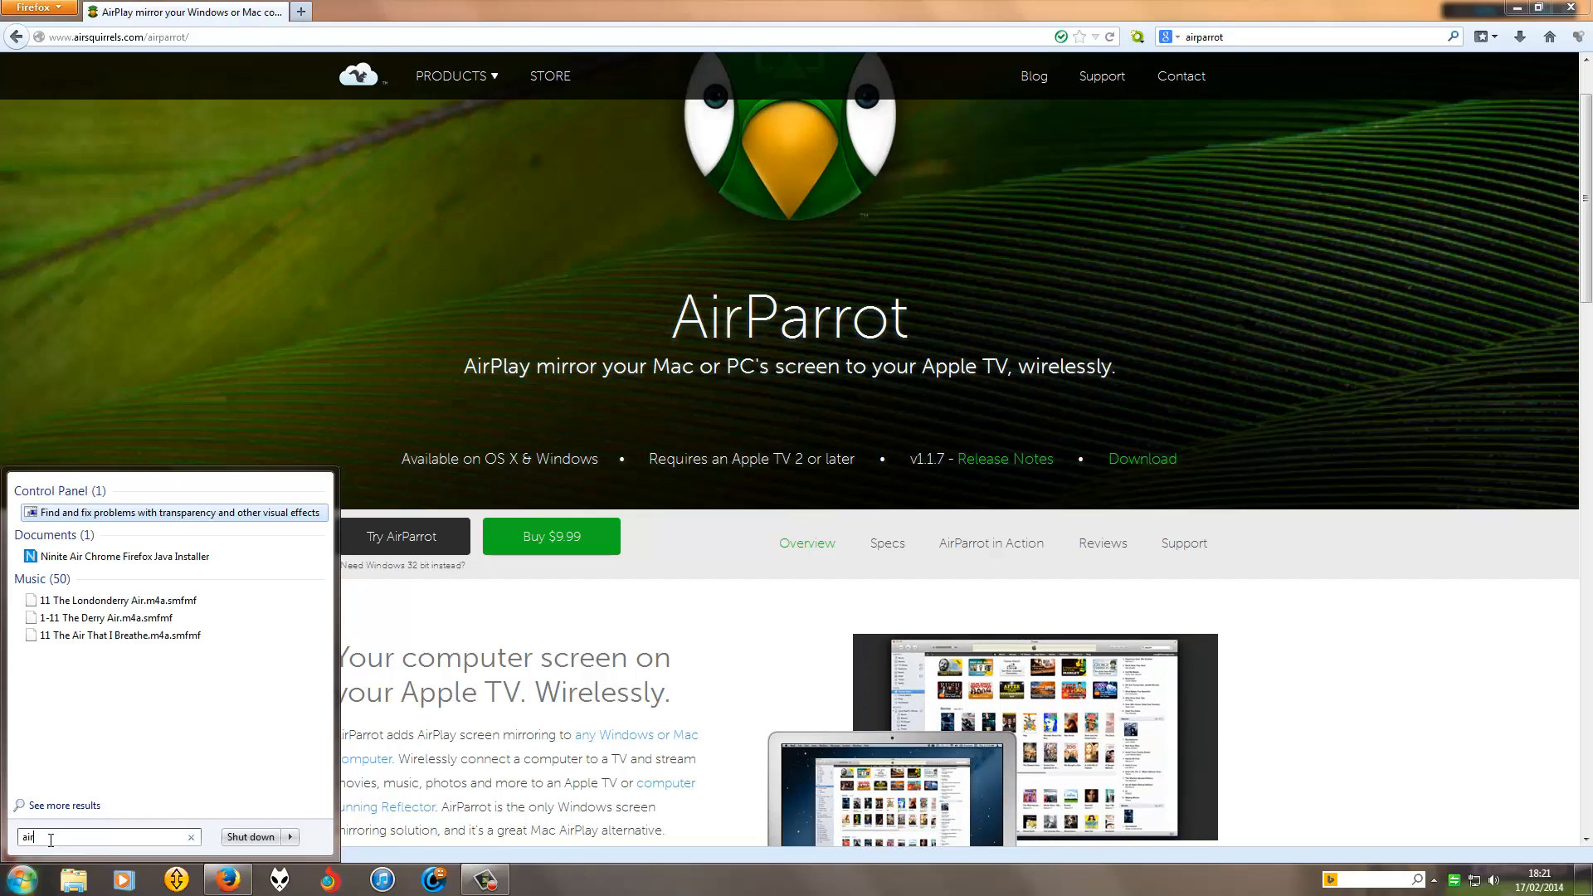
pyautogui.write('p')
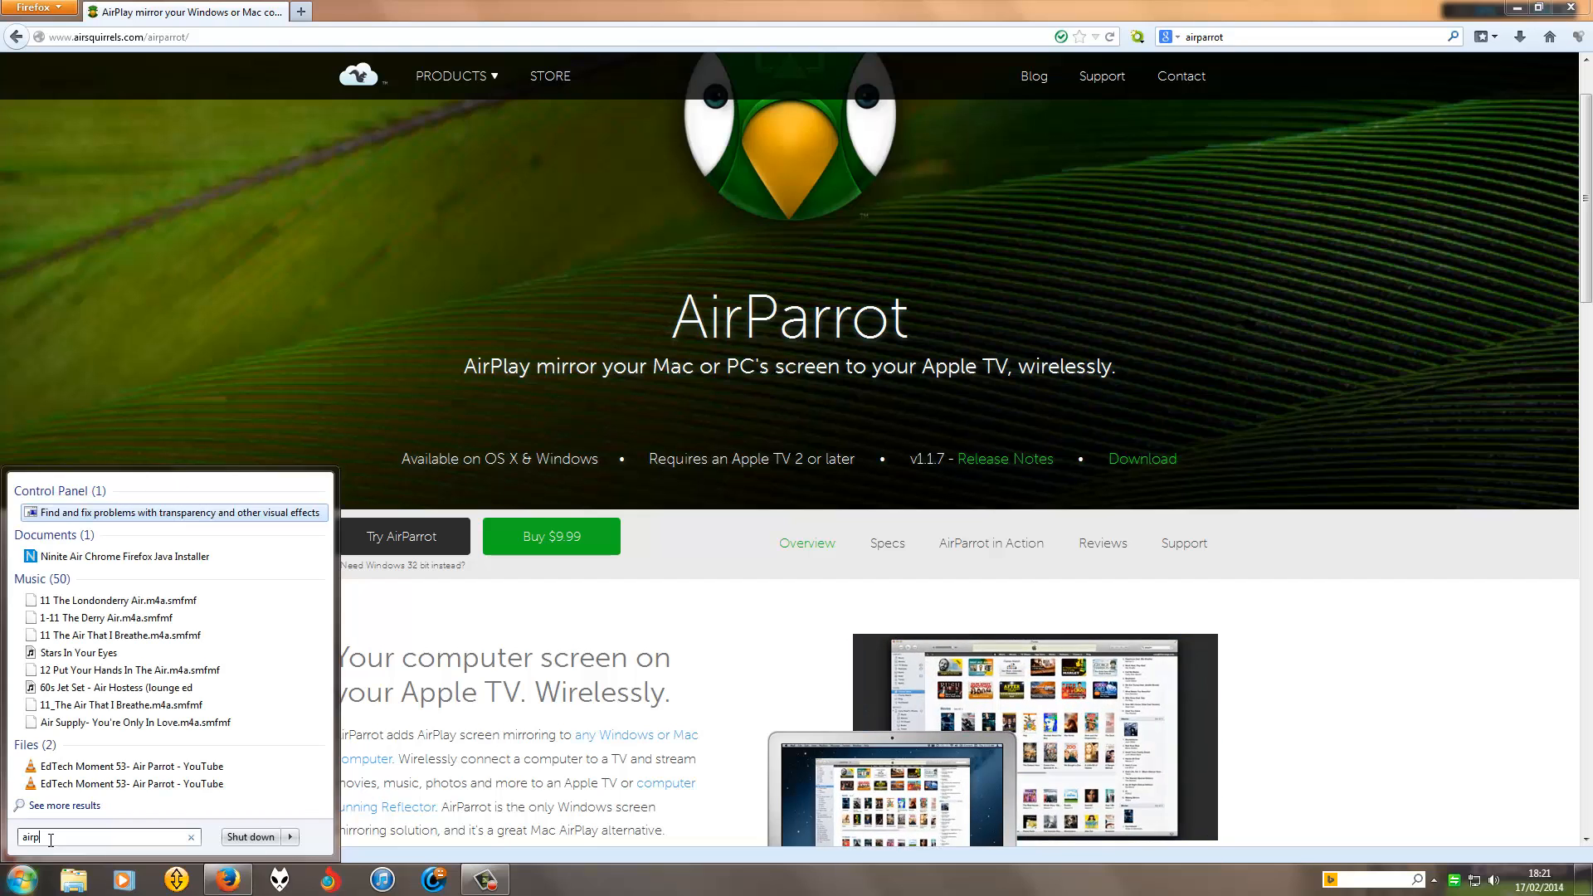
pyautogui.write('a')
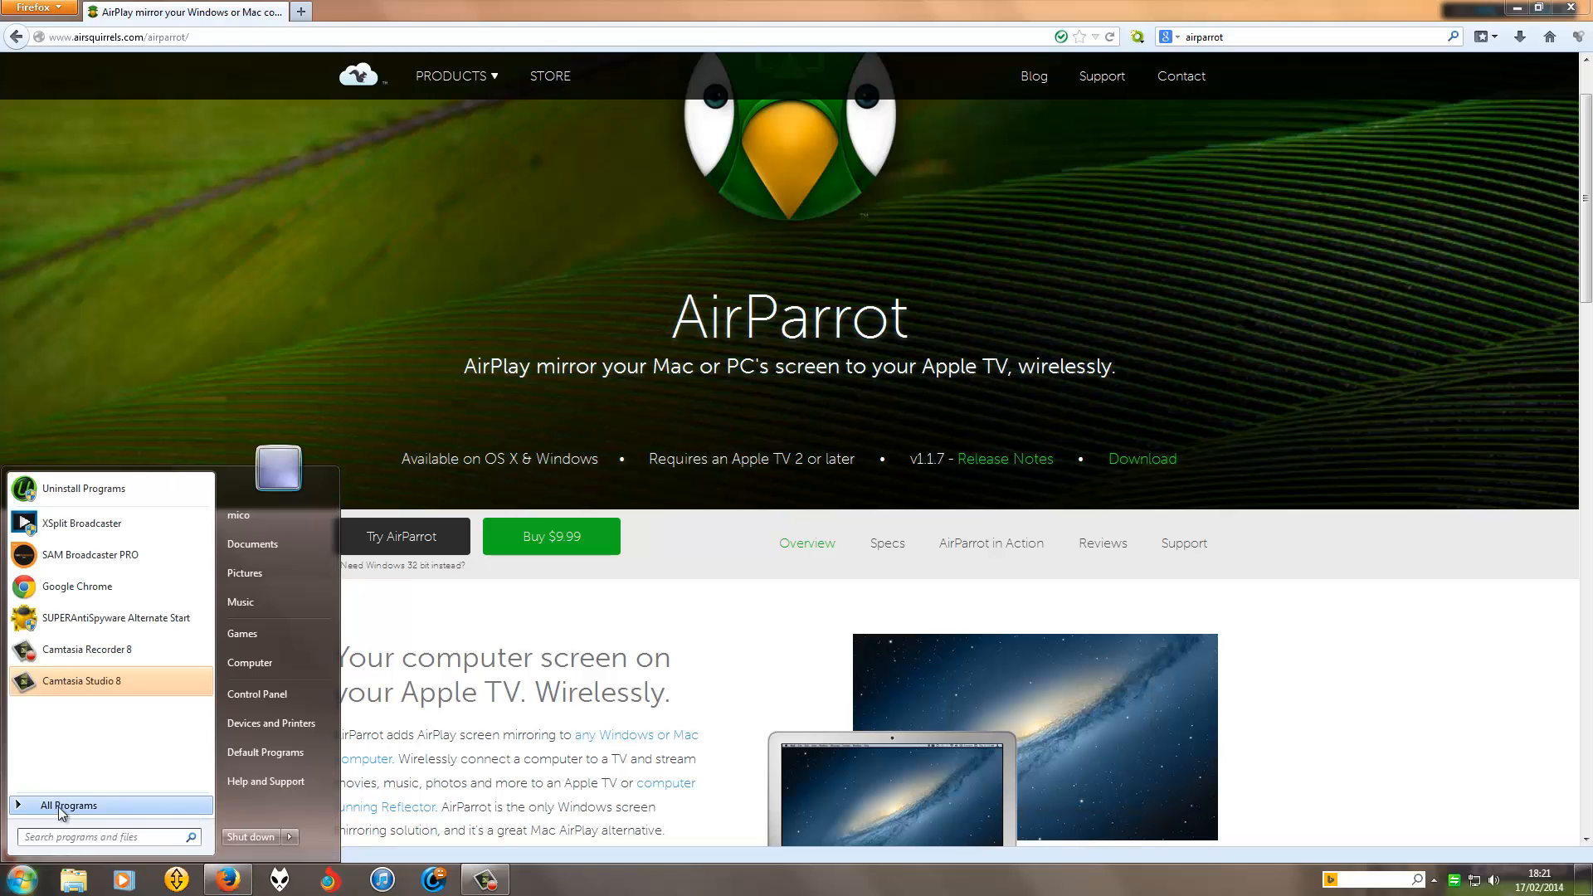
pyautogui.click(68, 805)
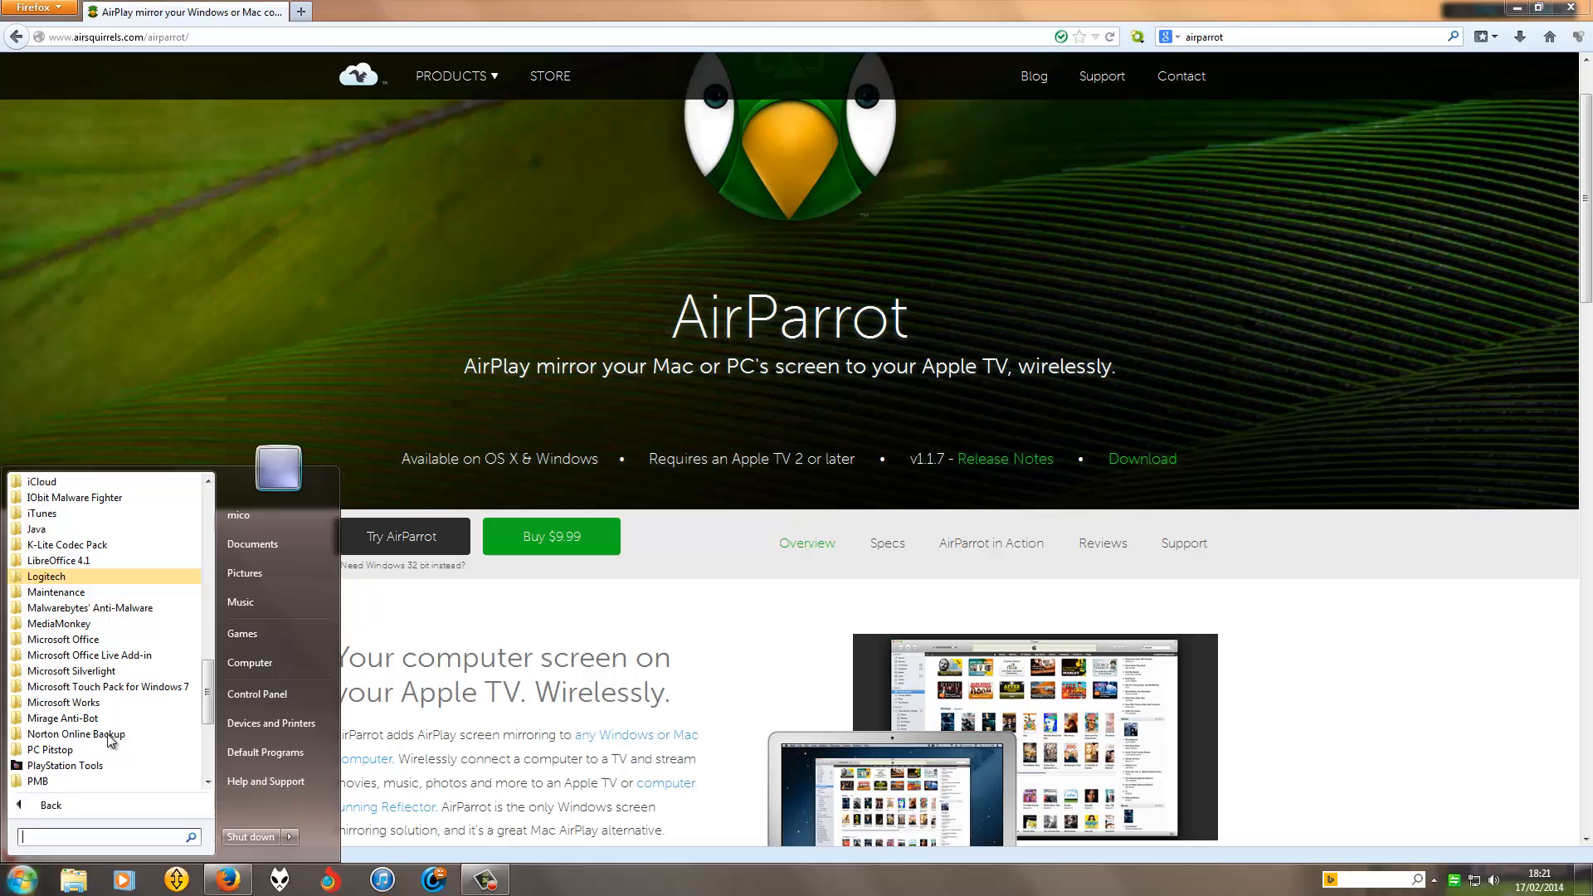
pyautogui.moveTo(101, 733)
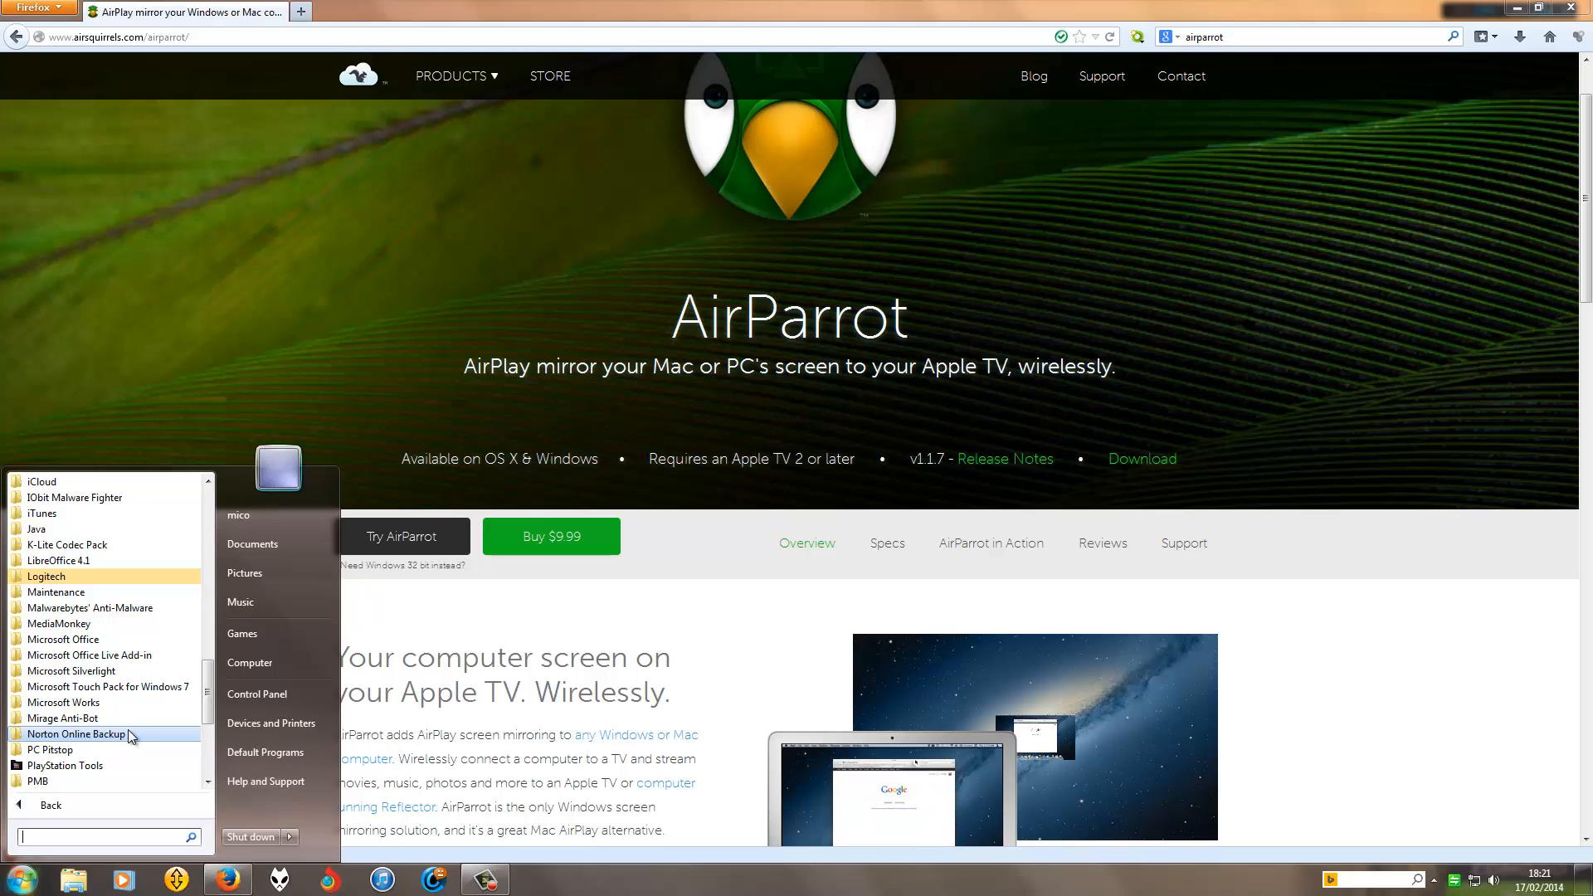
# Step: Close the Start menu and start the AirParrot trial download, prompting to save AirParrot64.msi
pyautogui.click(391, 254)
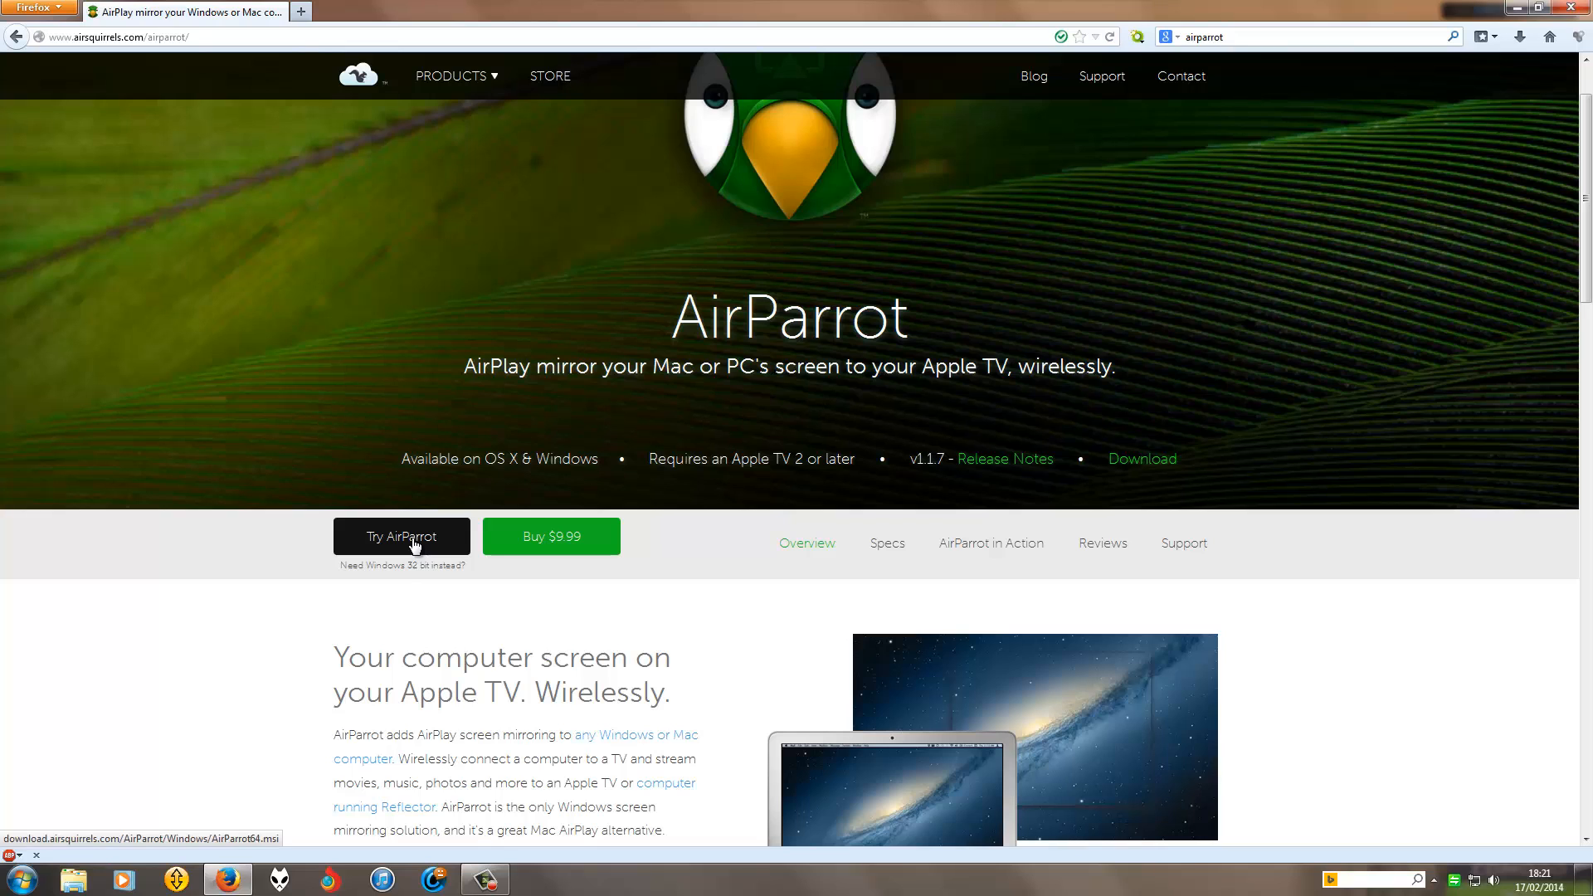
pyautogui.click(401, 535)
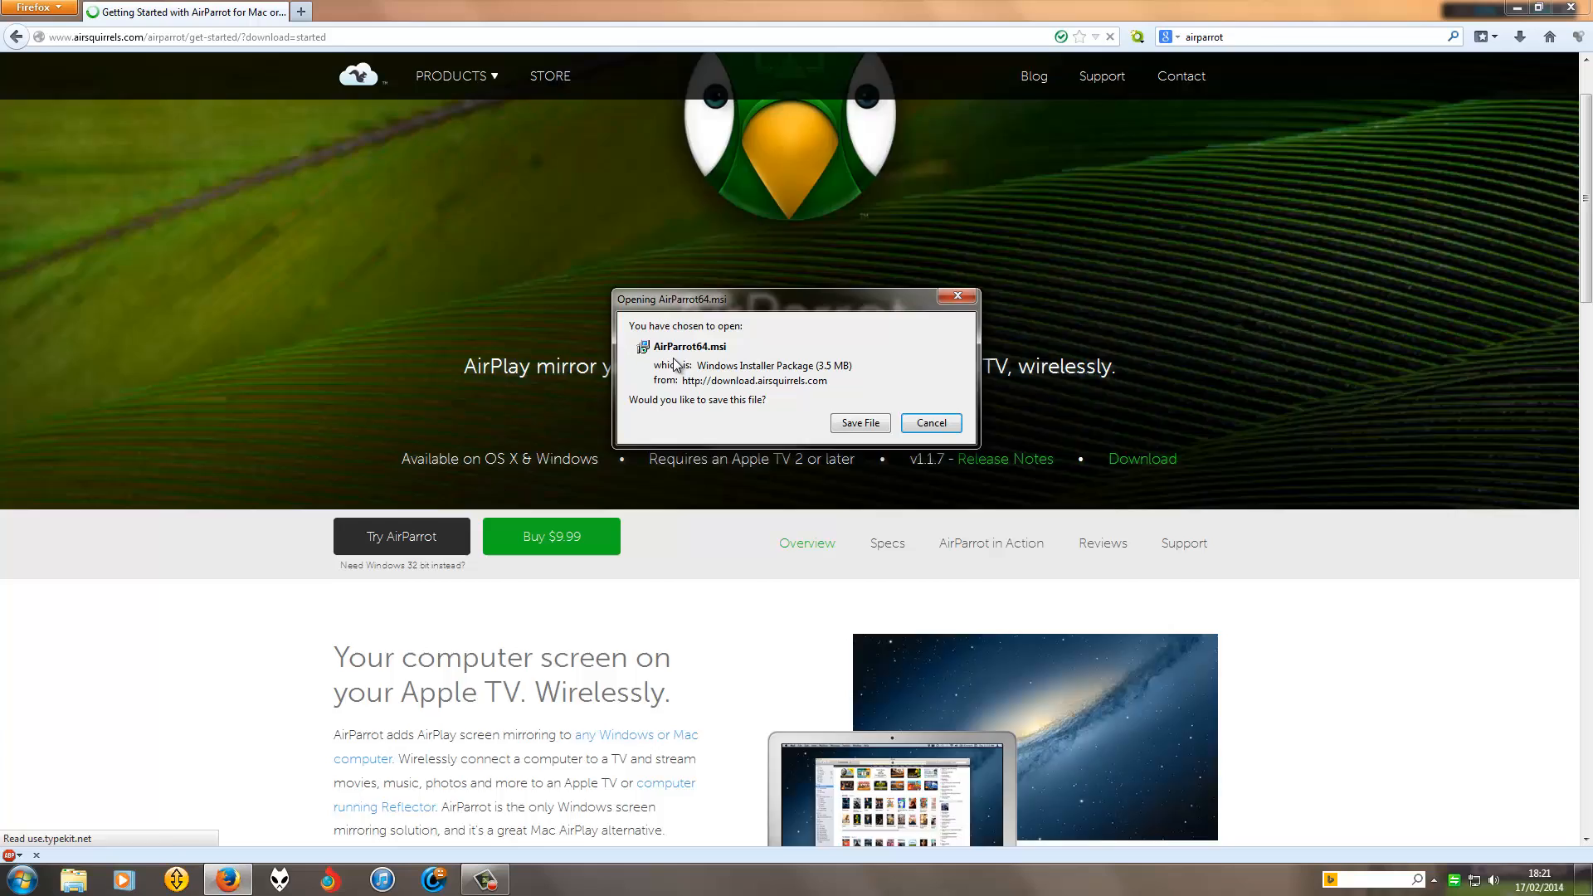
# Step: Scroll through the Getting Started guide steps, then back up to the PC instructions
pyautogui.scroll(-3)
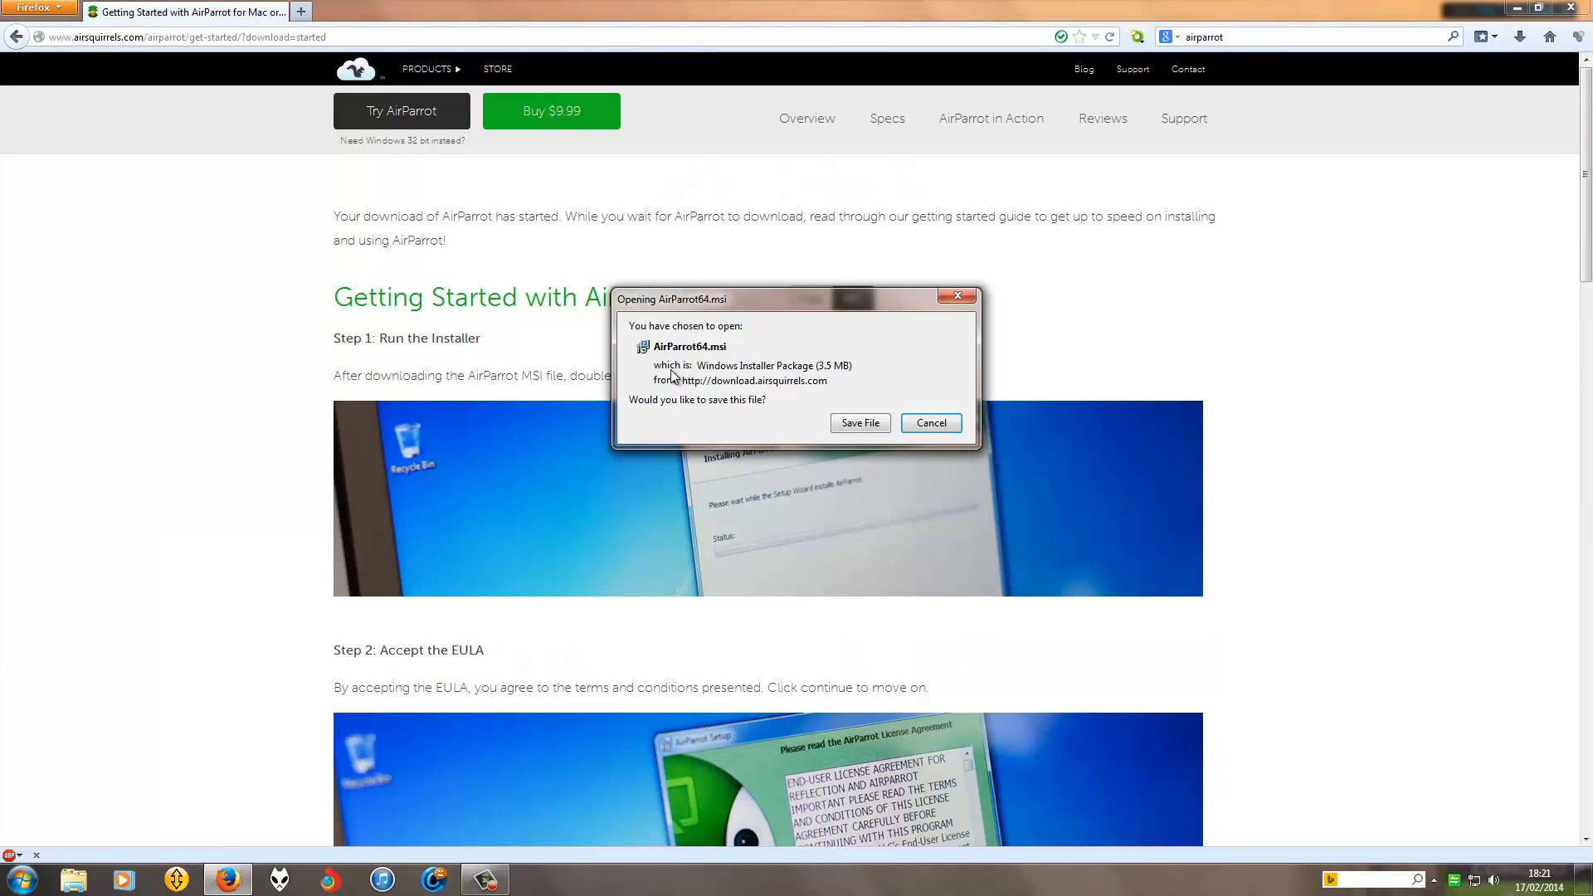
pyautogui.moveTo(860, 422)
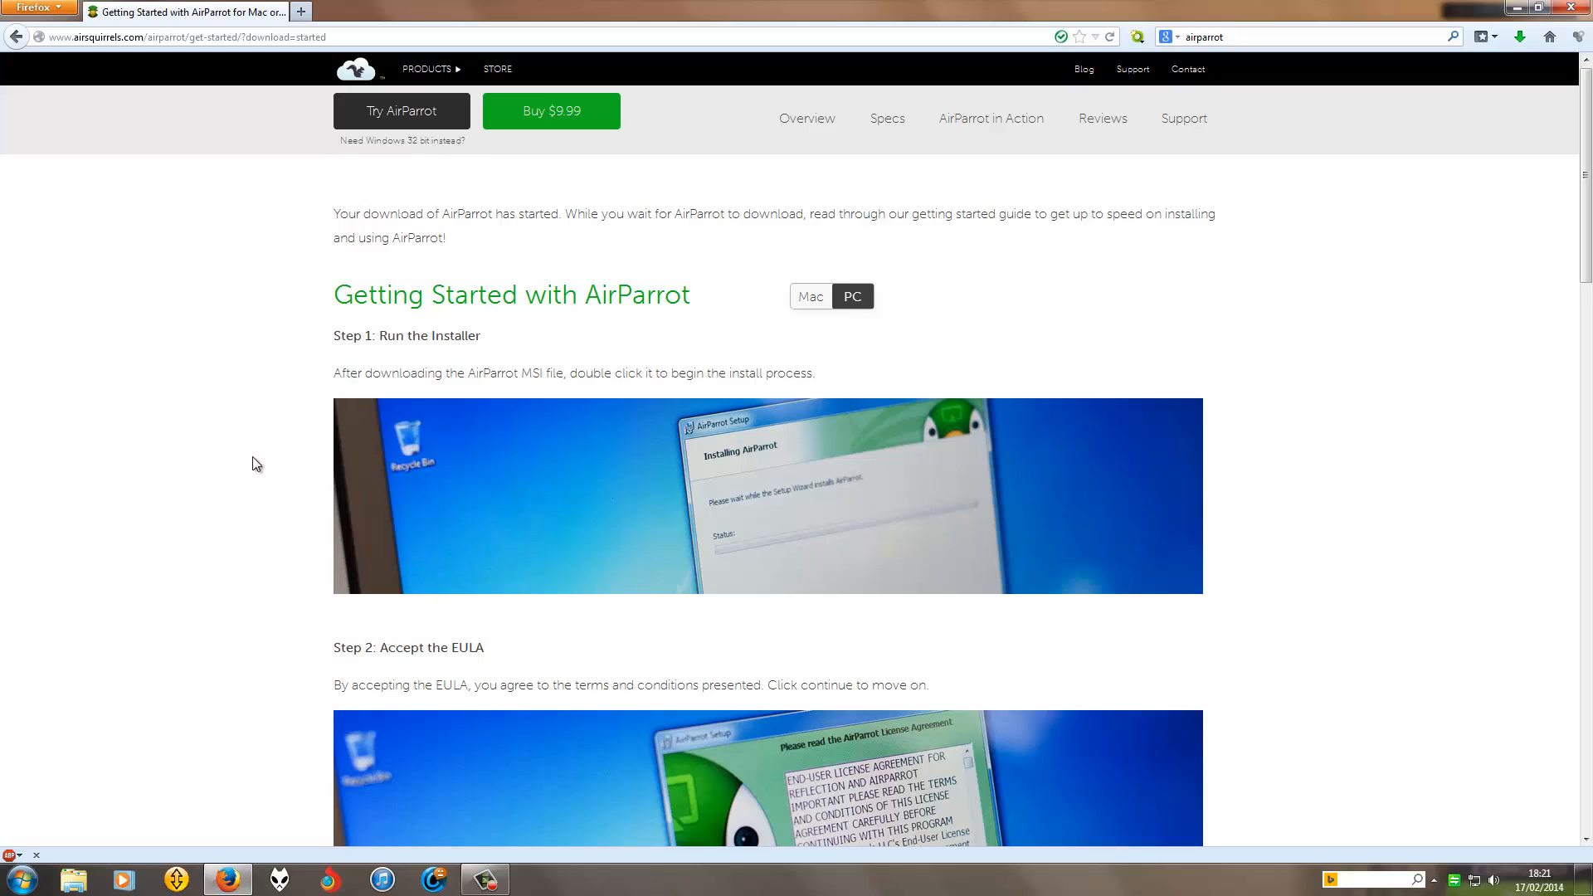
pyautogui.scroll(-3)
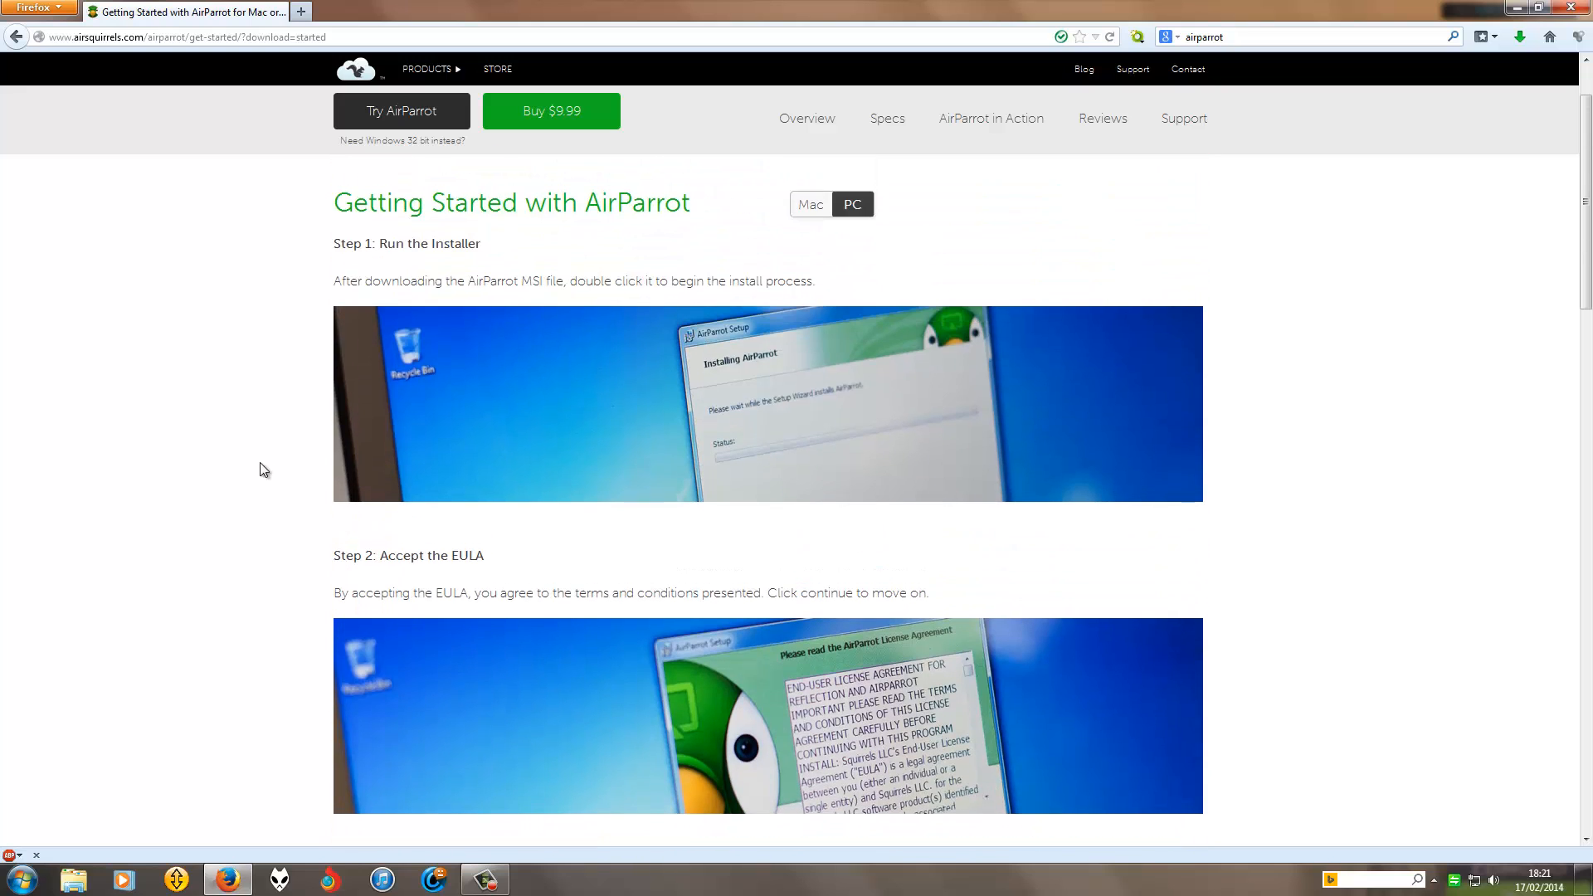
pyautogui.moveTo(805, 434)
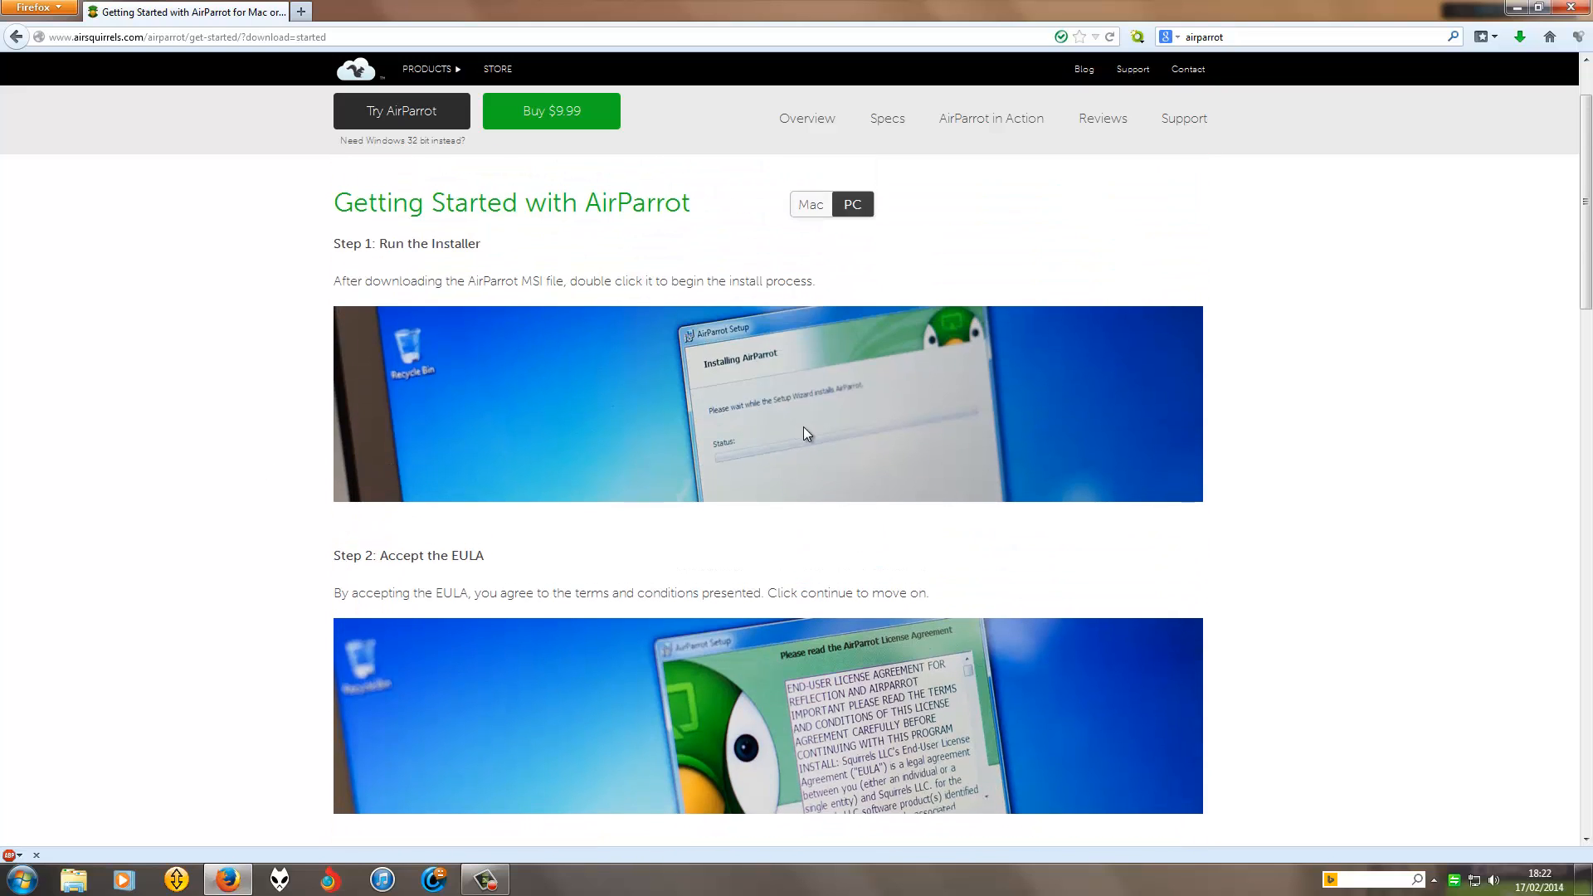
pyautogui.scroll(-3)
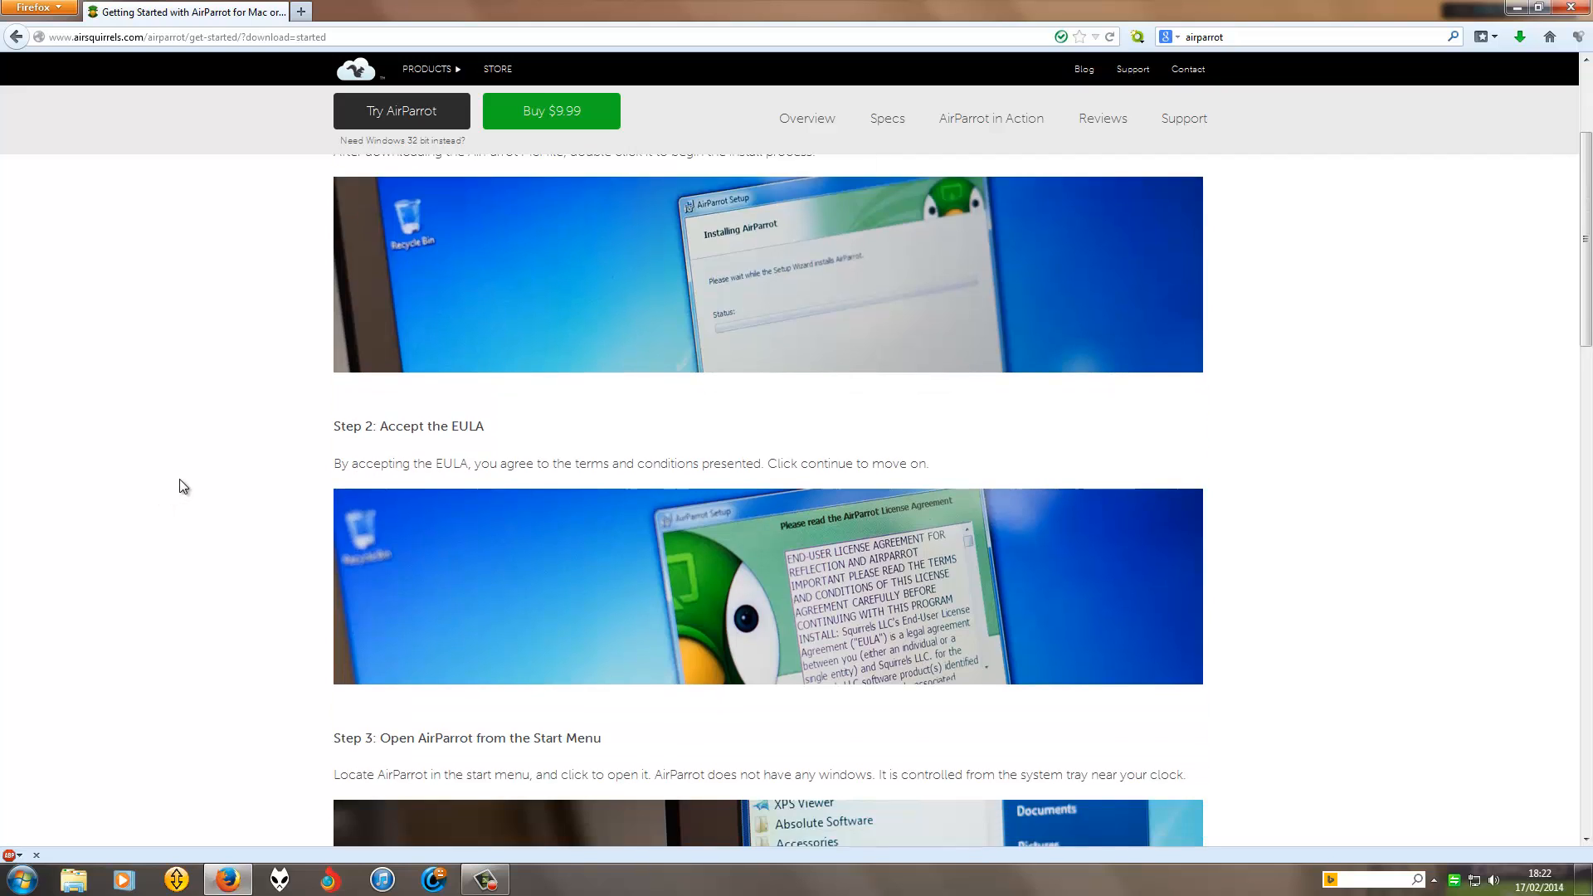
pyautogui.scroll(-3)
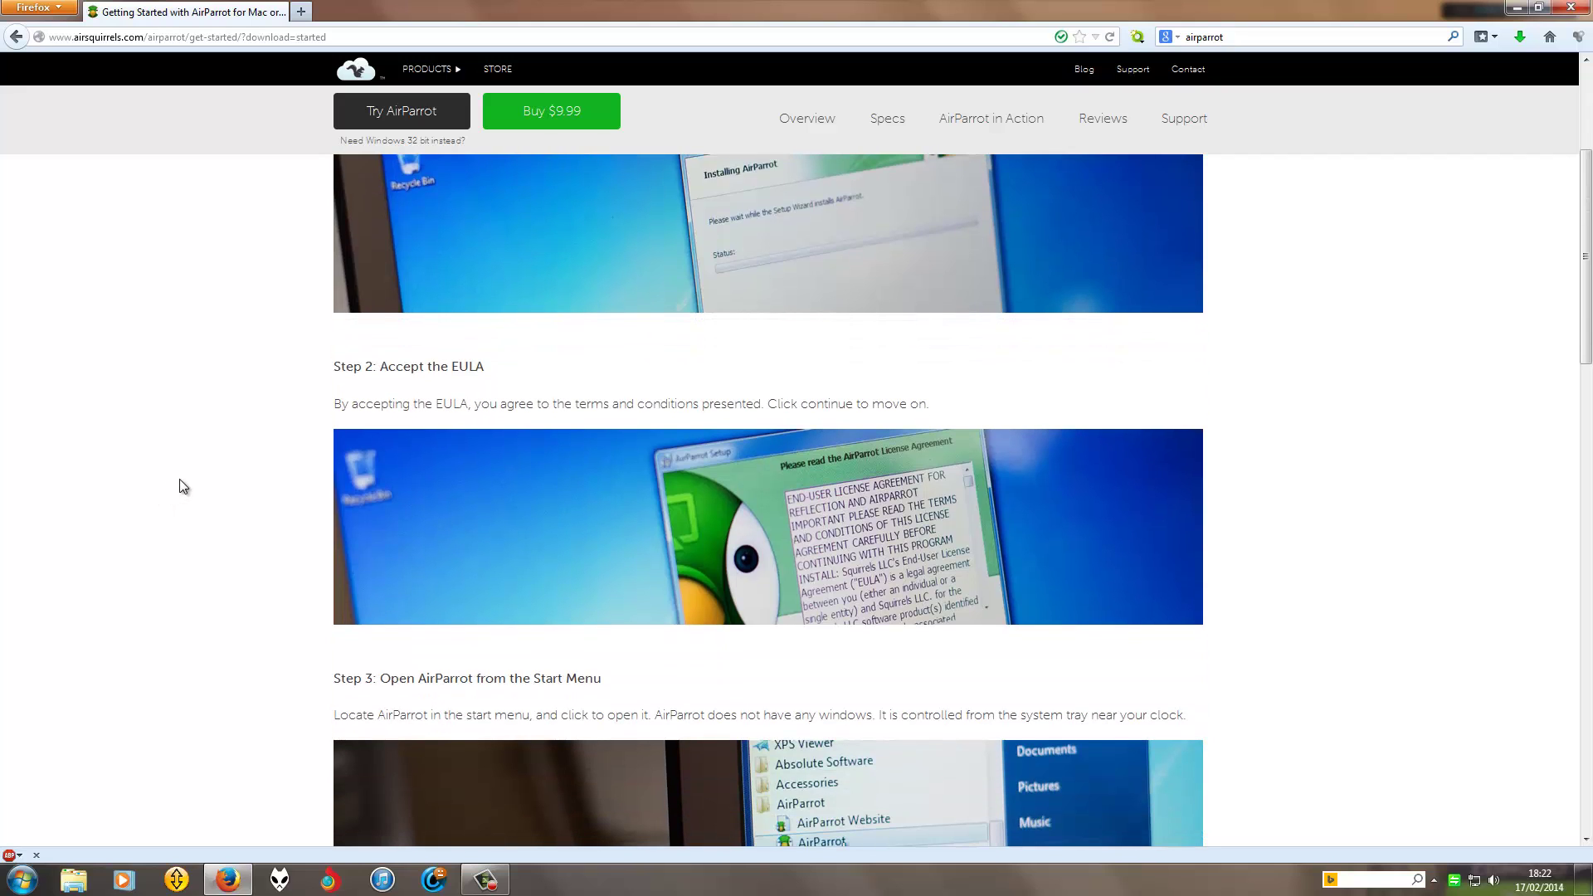
pyautogui.scroll(-3)
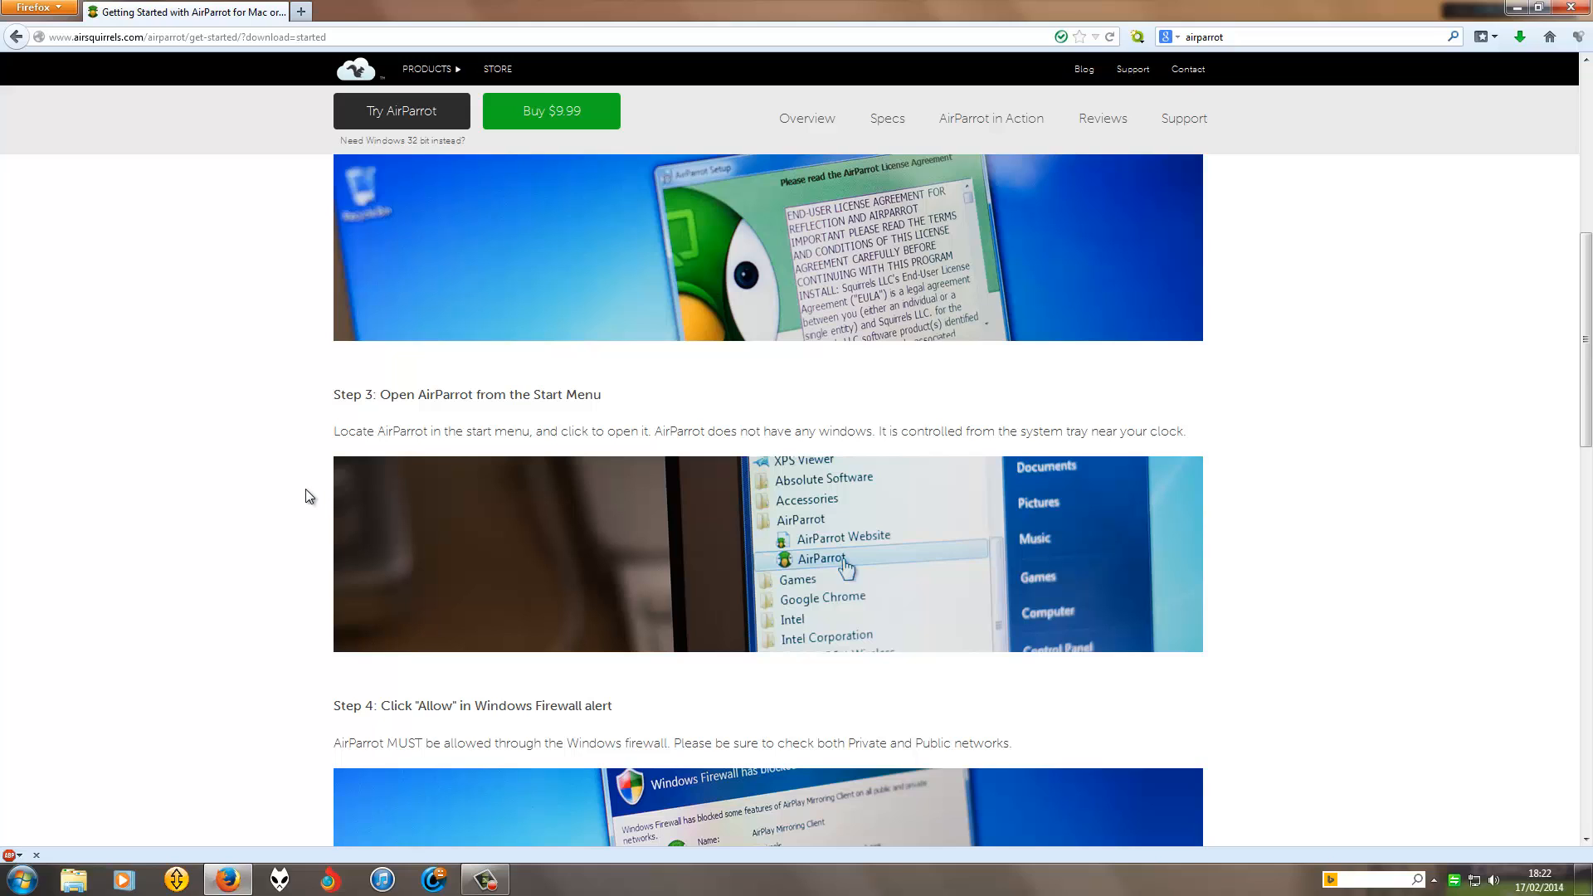
pyautogui.moveTo(846, 561)
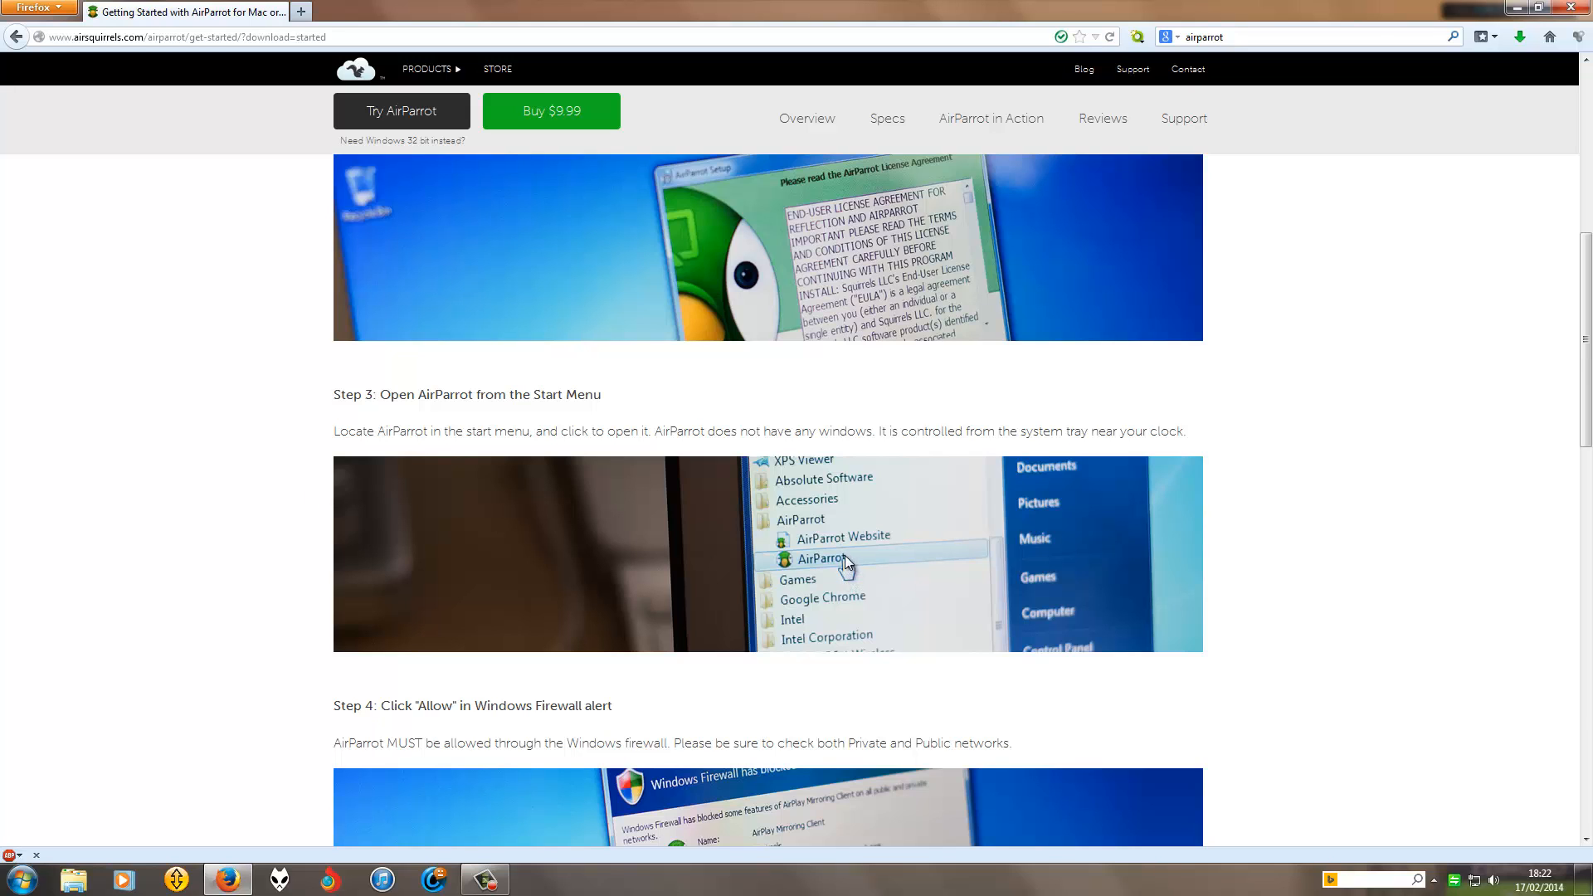
pyautogui.moveTo(136, 553)
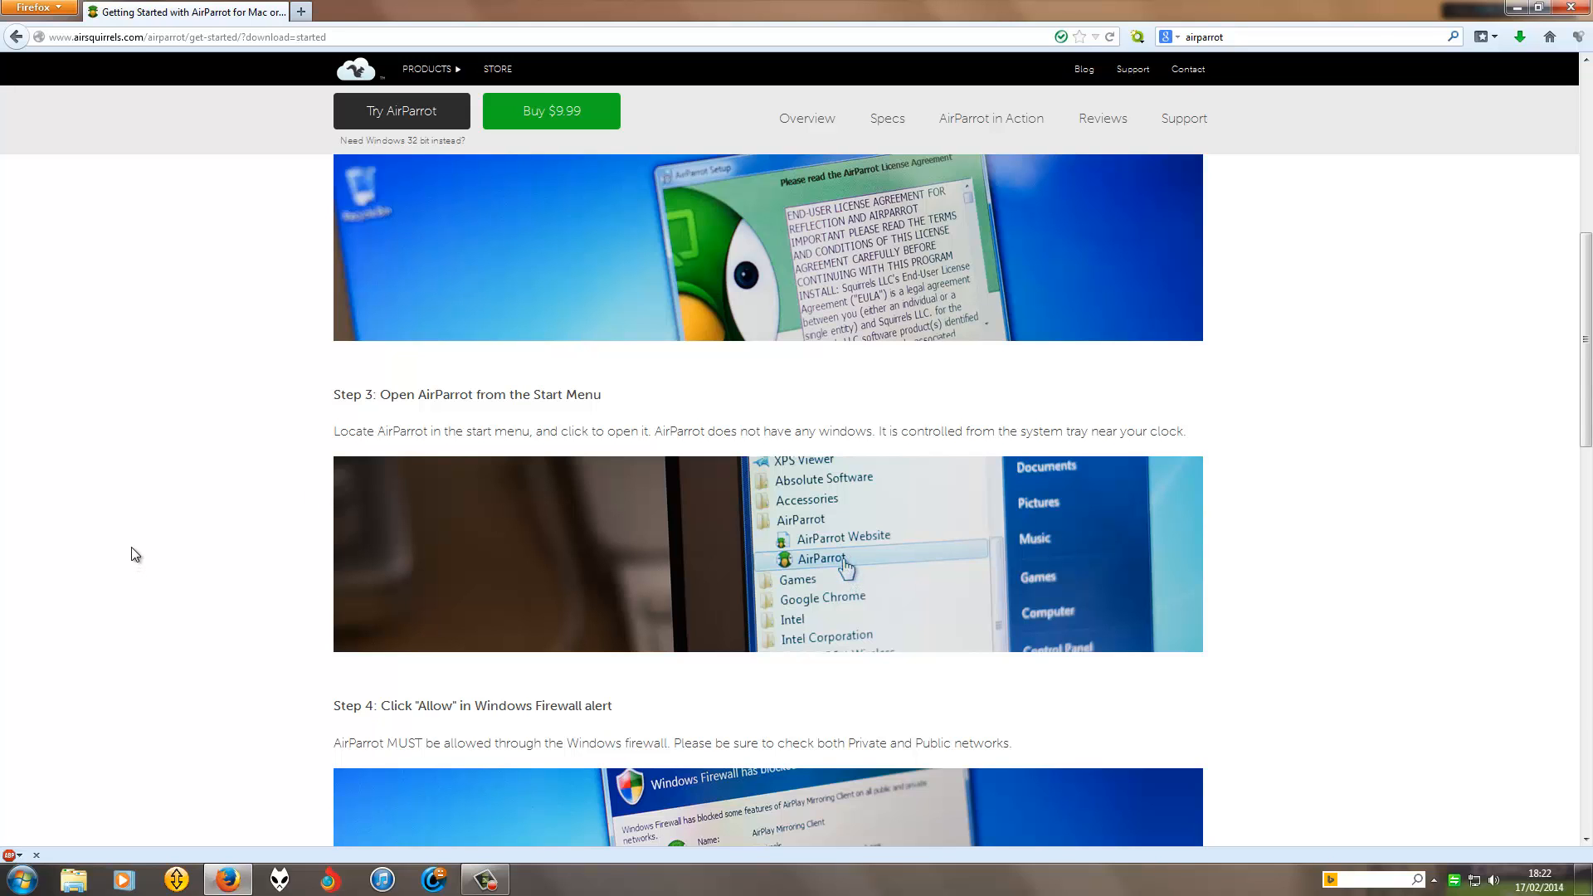
pyautogui.scroll(-3)
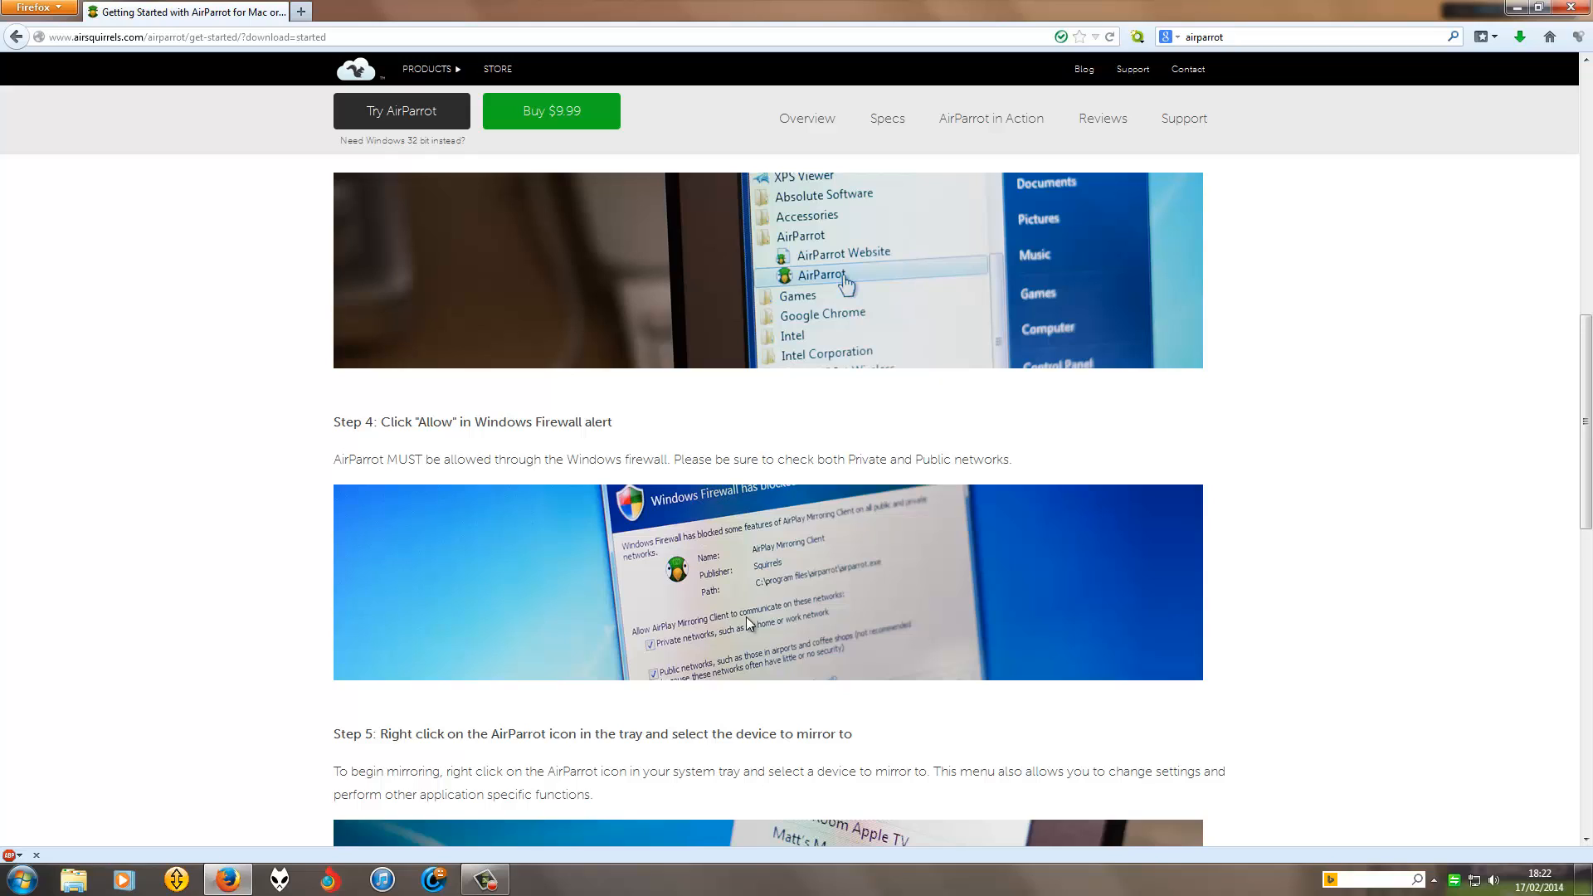
pyautogui.moveTo(200, 592)
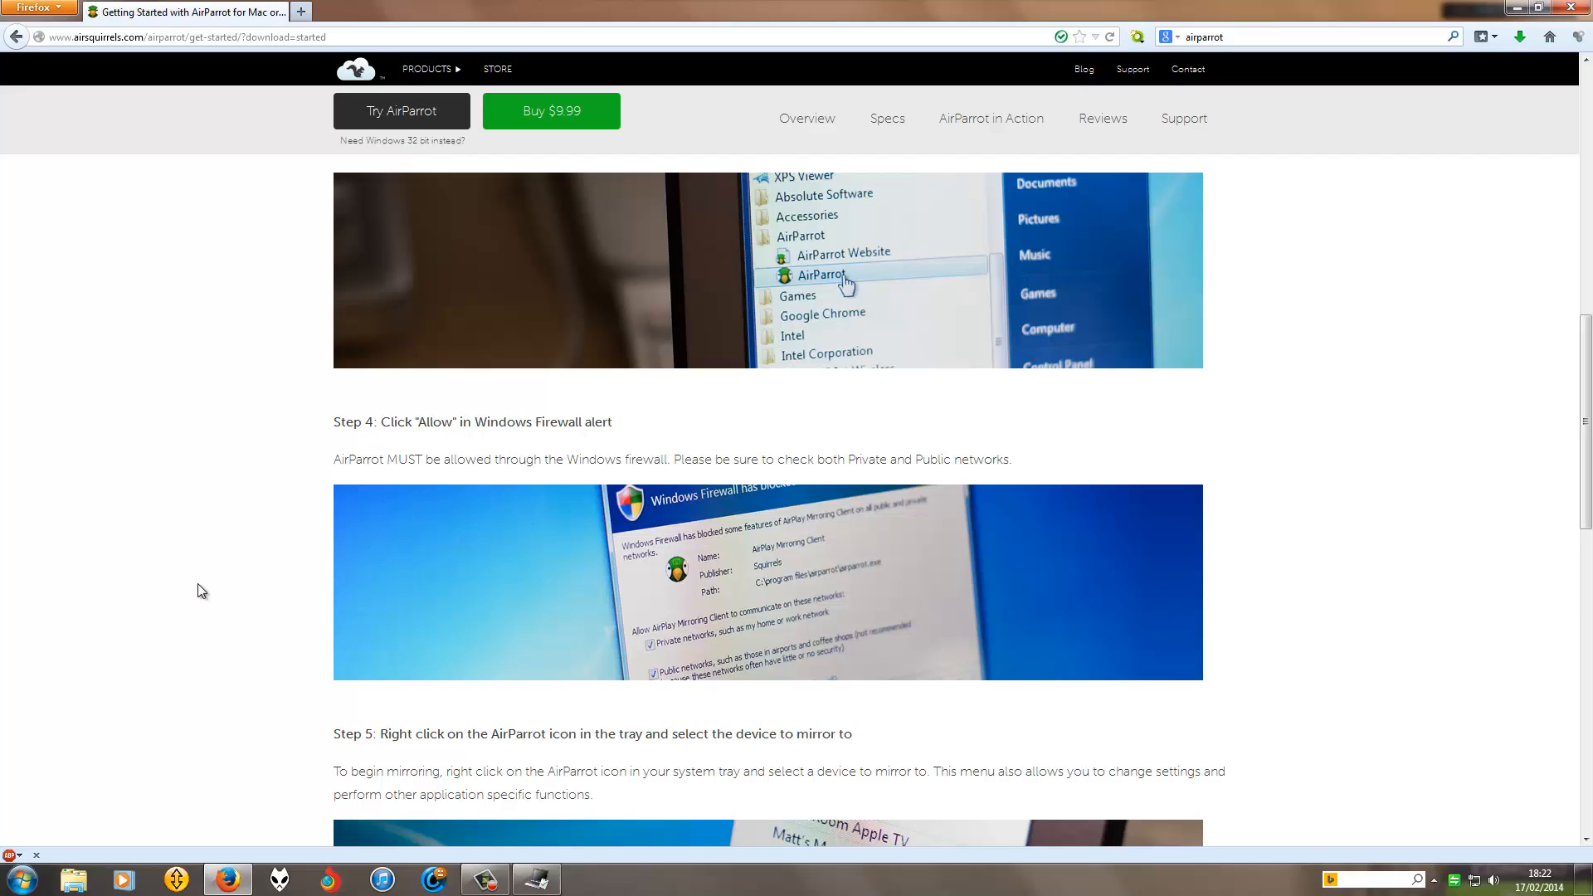
pyautogui.scroll(-3)
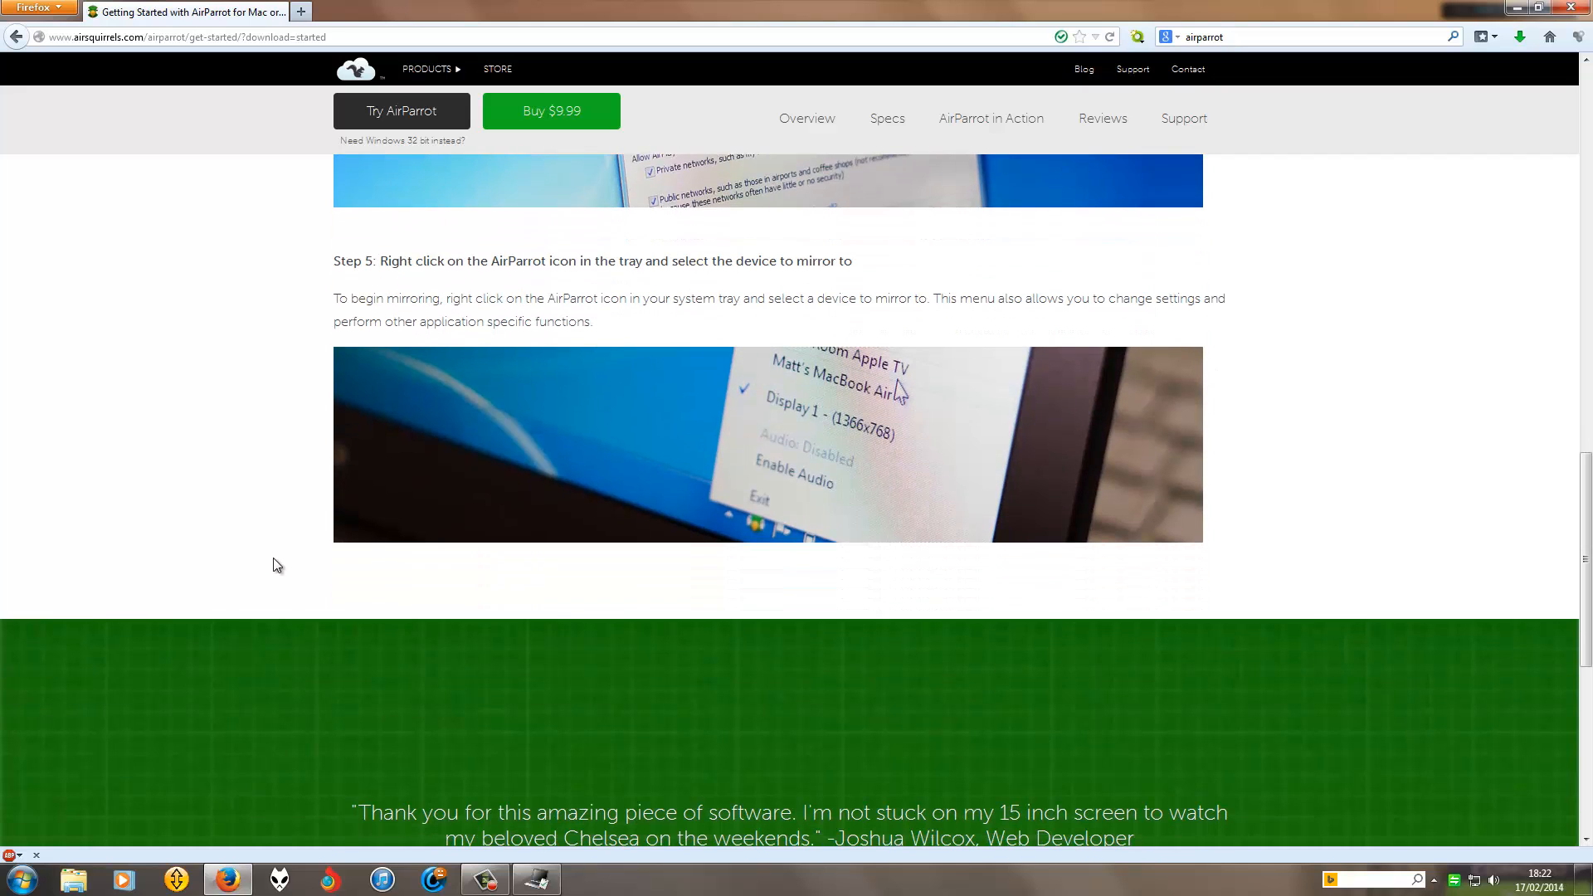
pyautogui.moveTo(860, 367)
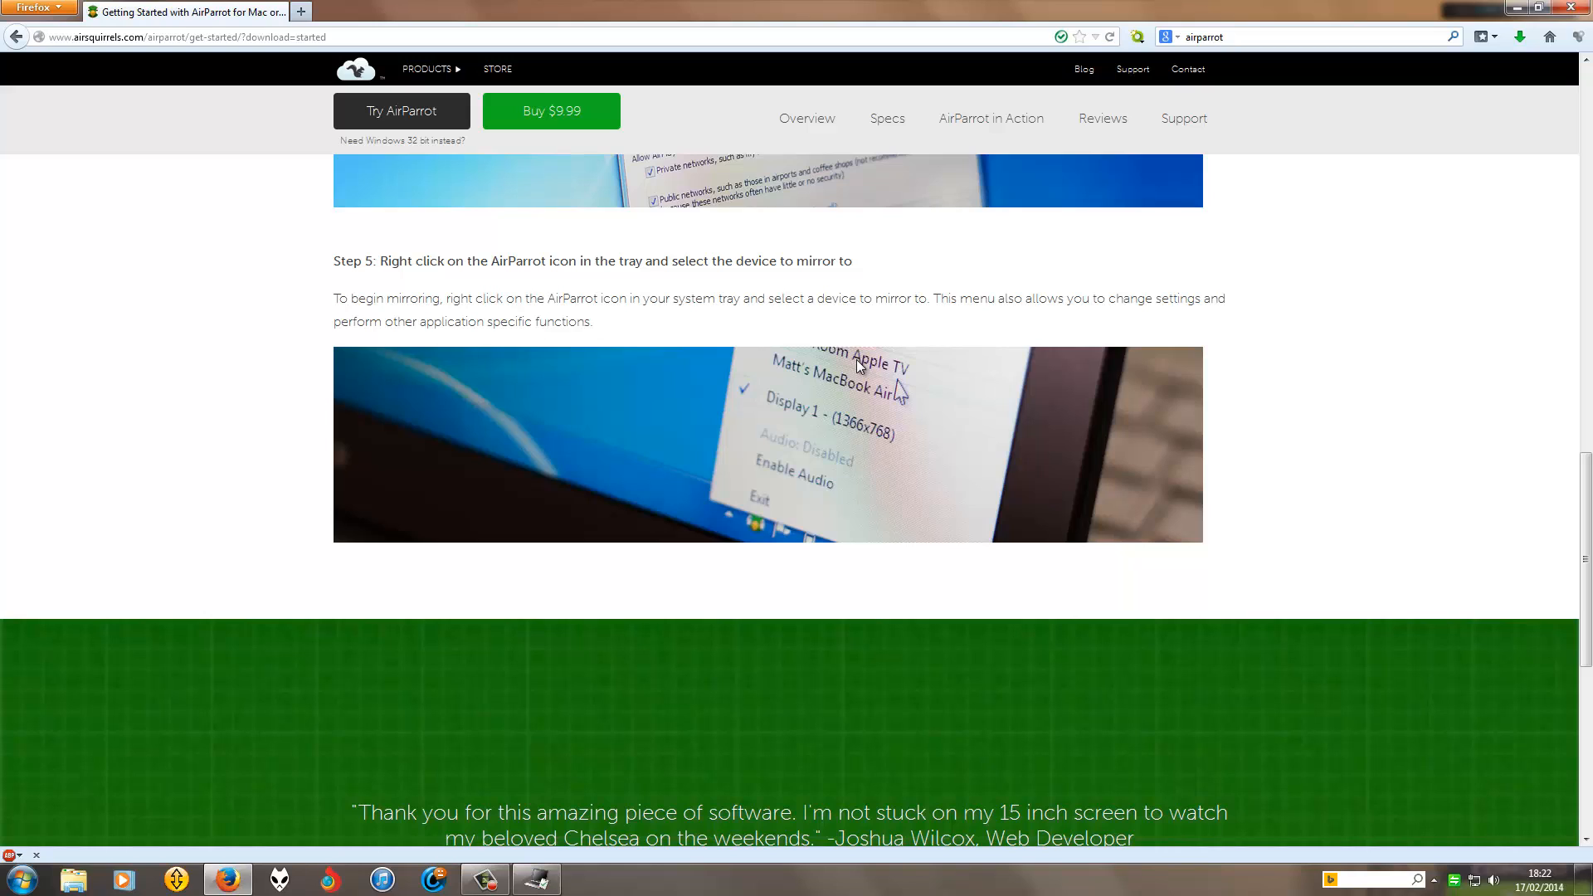
pyautogui.moveTo(829, 394)
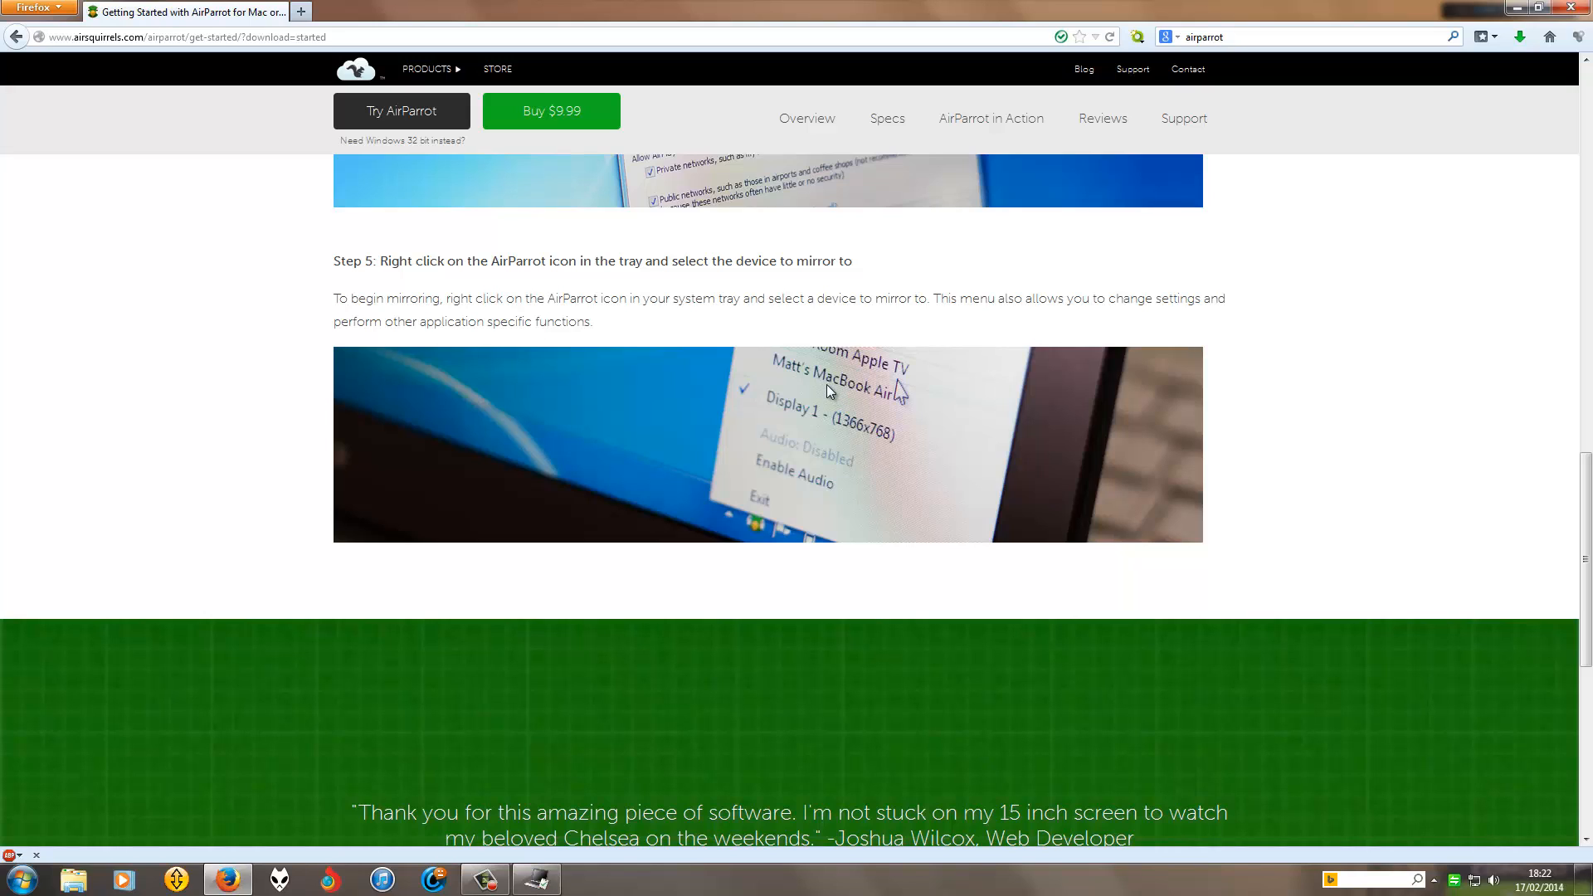
pyautogui.moveTo(831, 444)
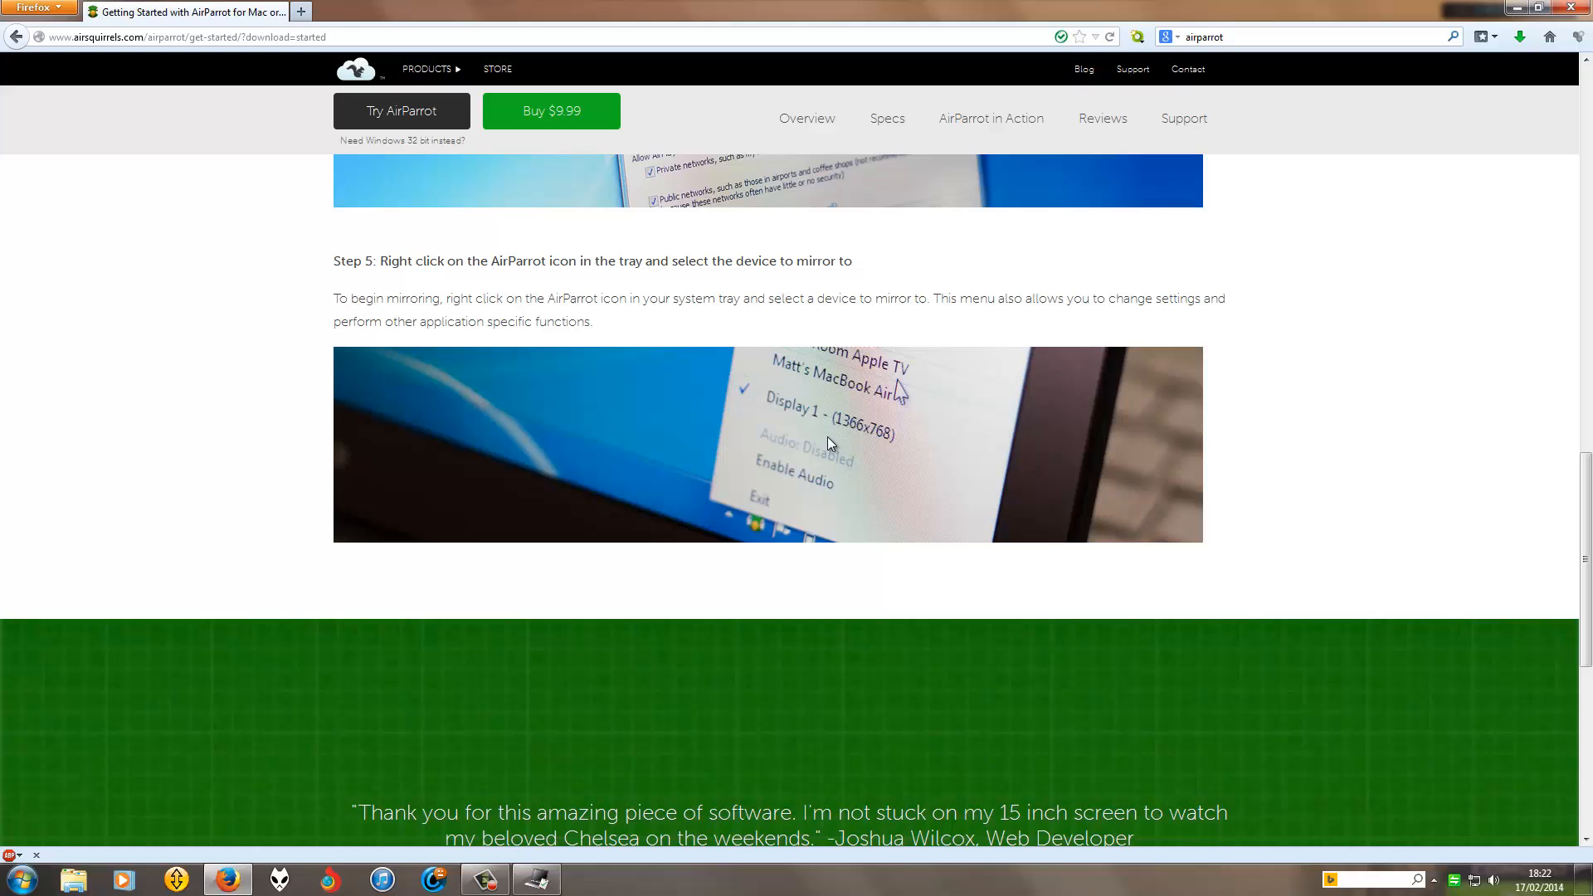
pyautogui.scroll(-3)
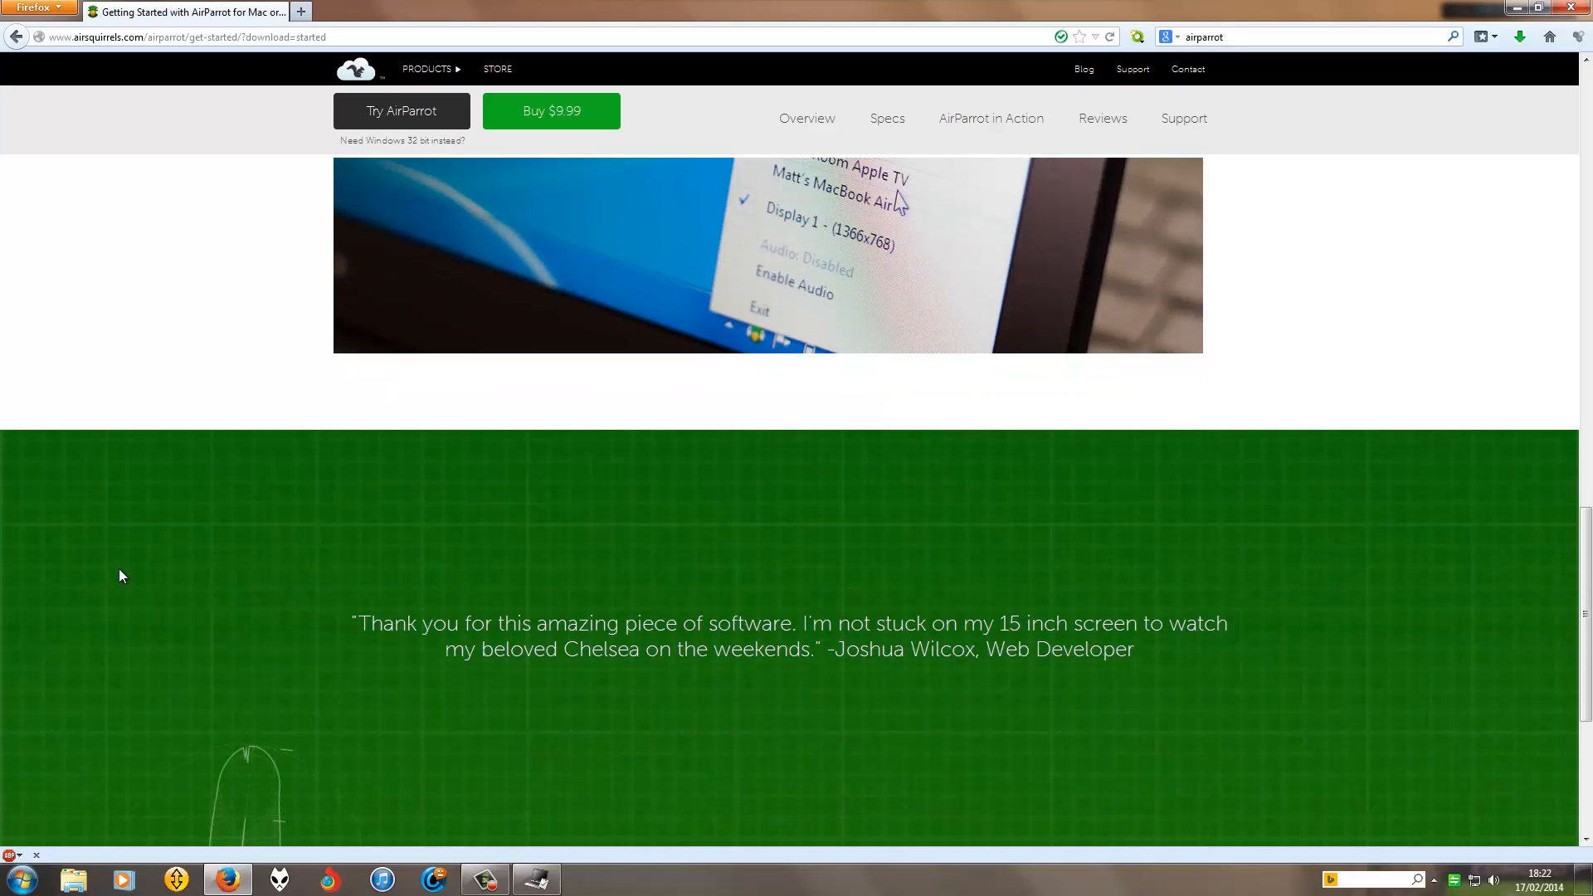
pyautogui.moveTo(121, 566)
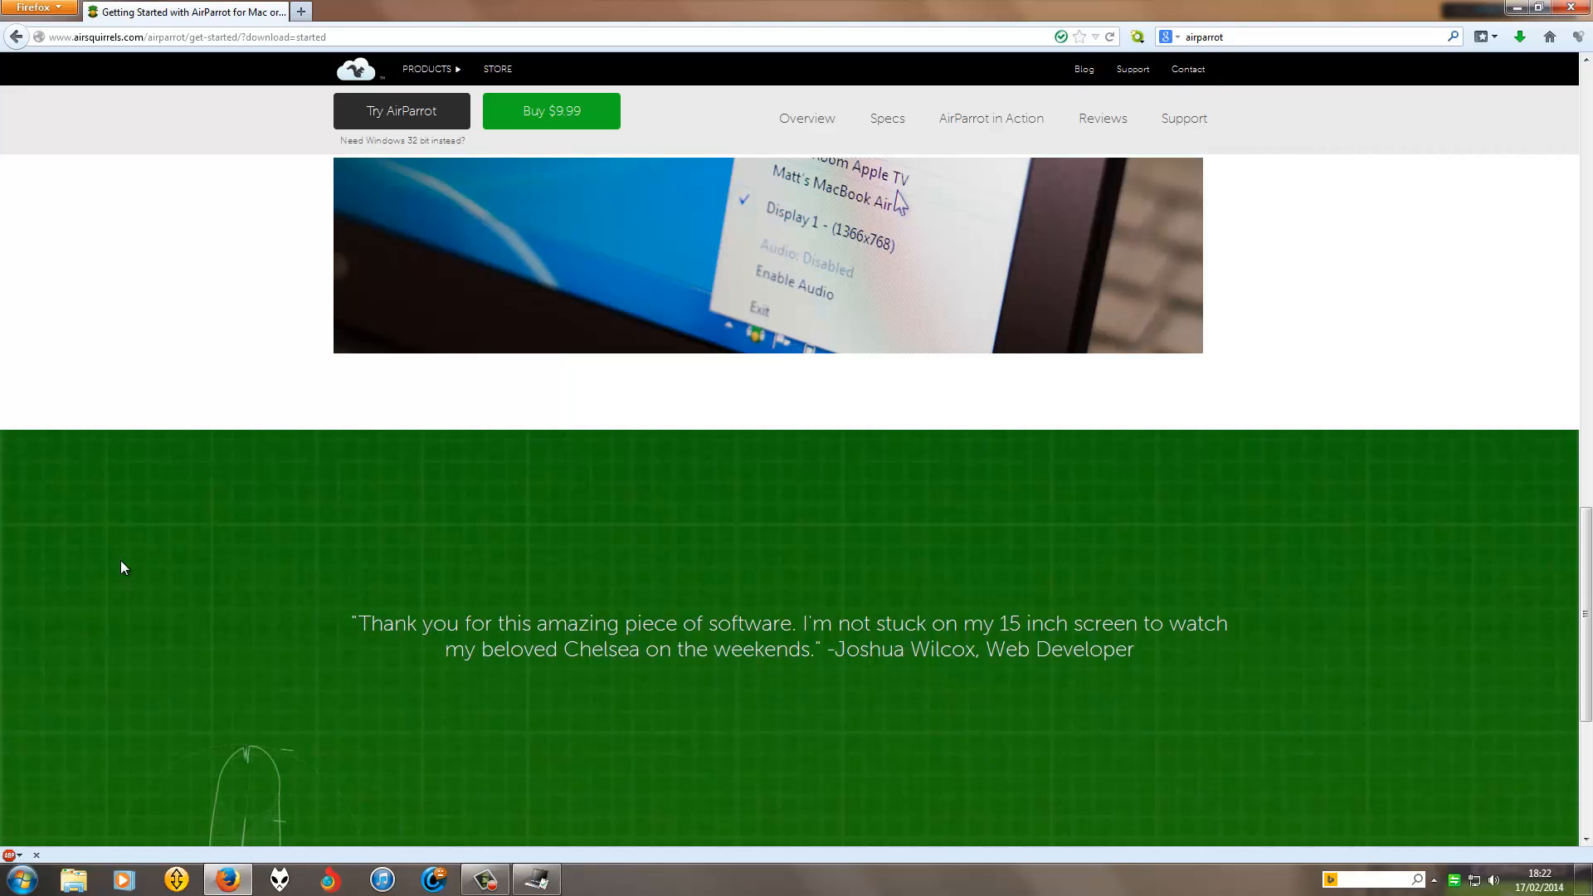
pyautogui.scroll(3)
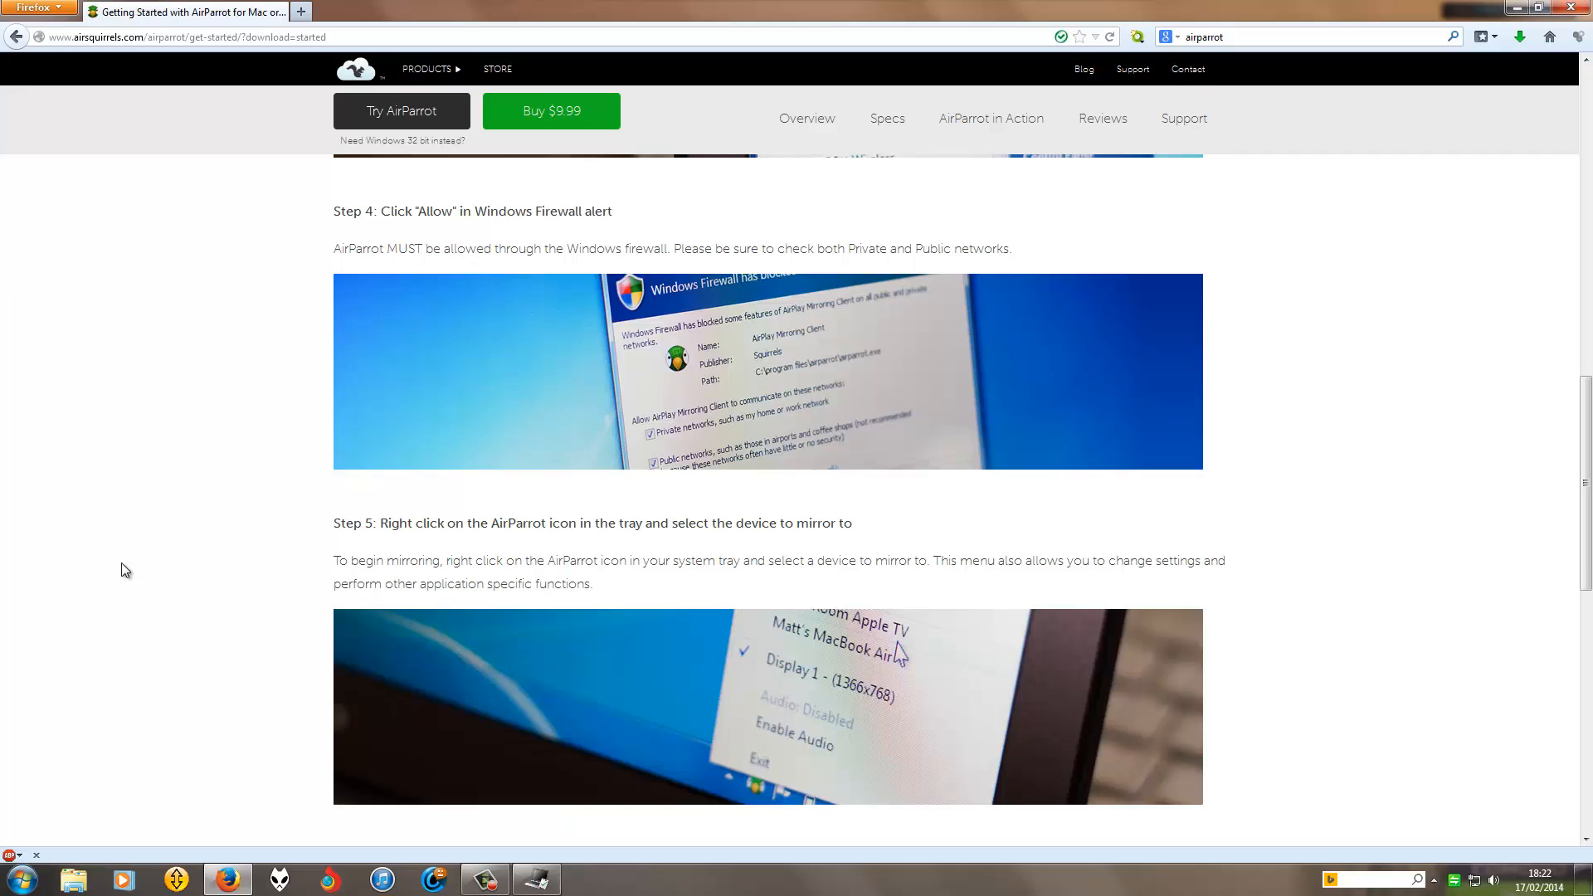
pyautogui.scroll(3)
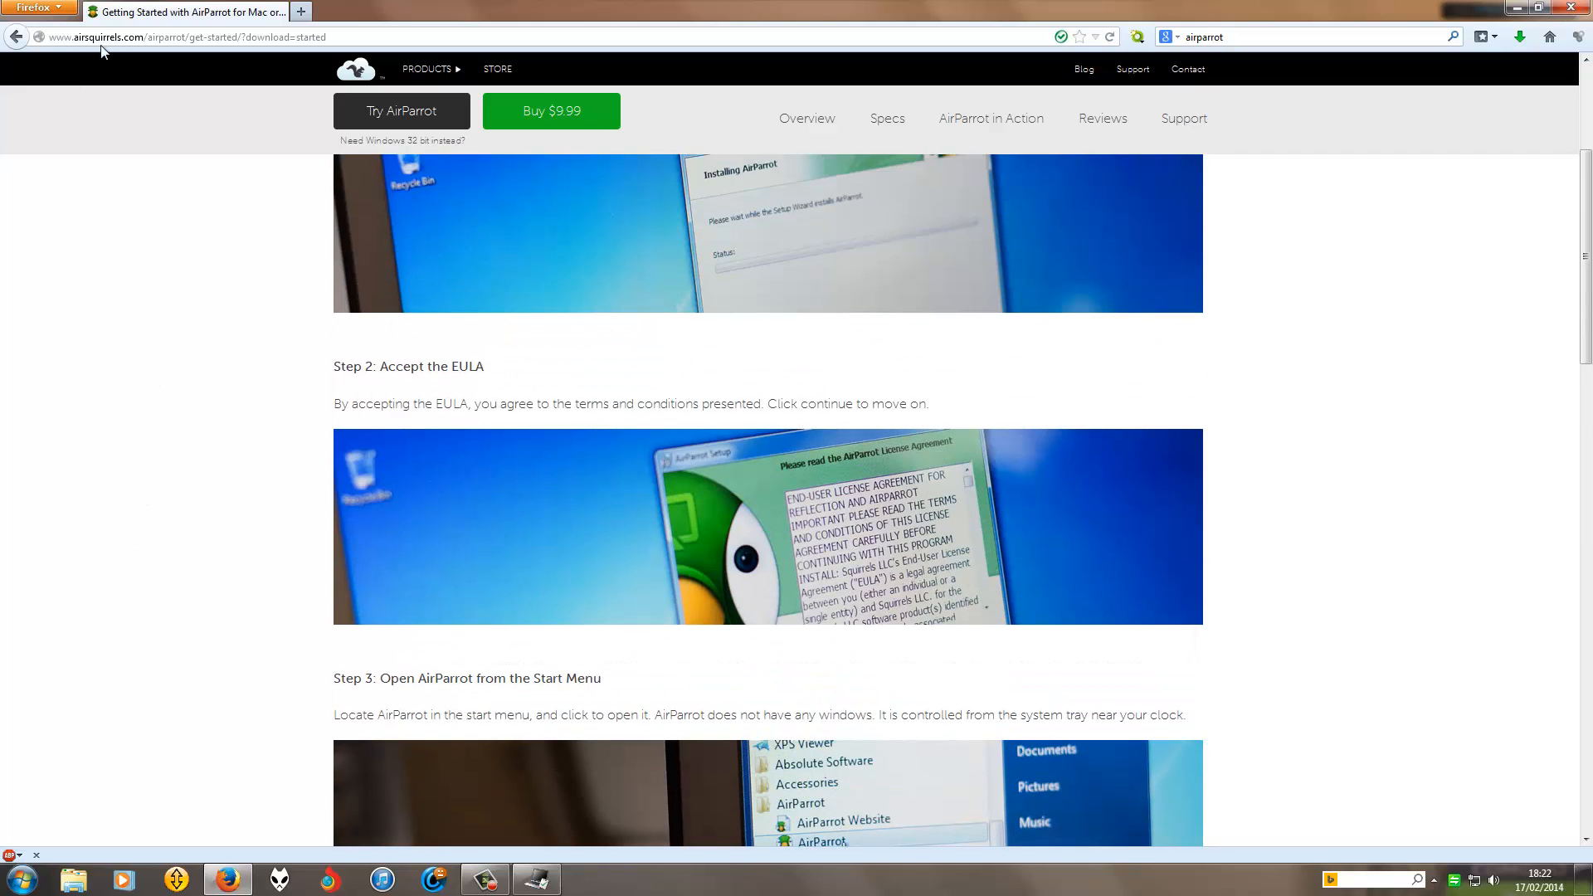
pyautogui.moveTo(534, 123)
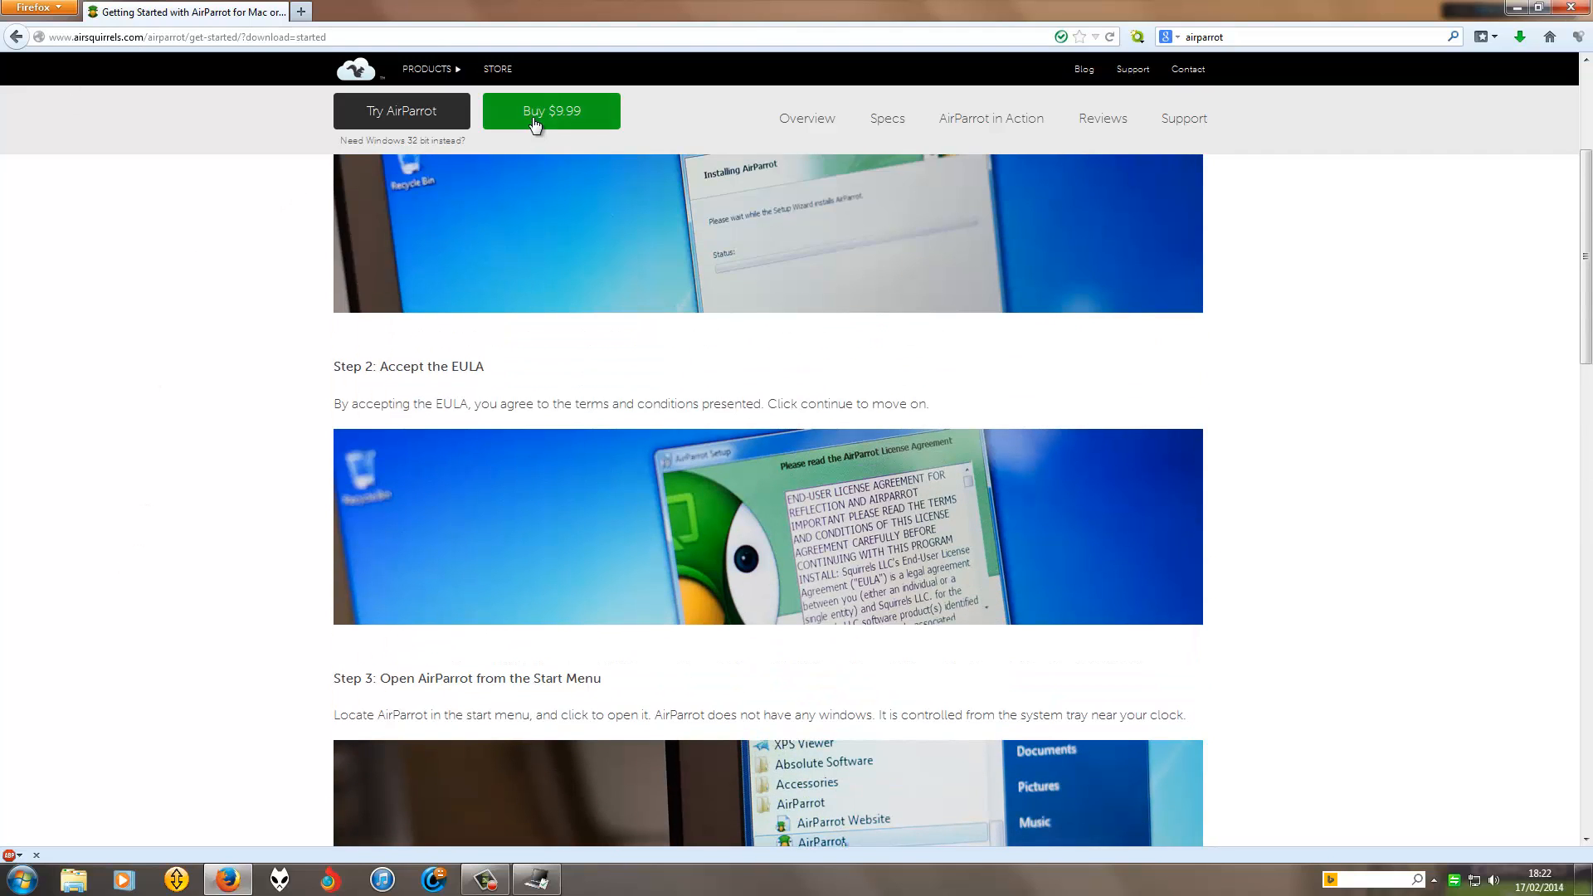
pyautogui.moveTo(93, 336)
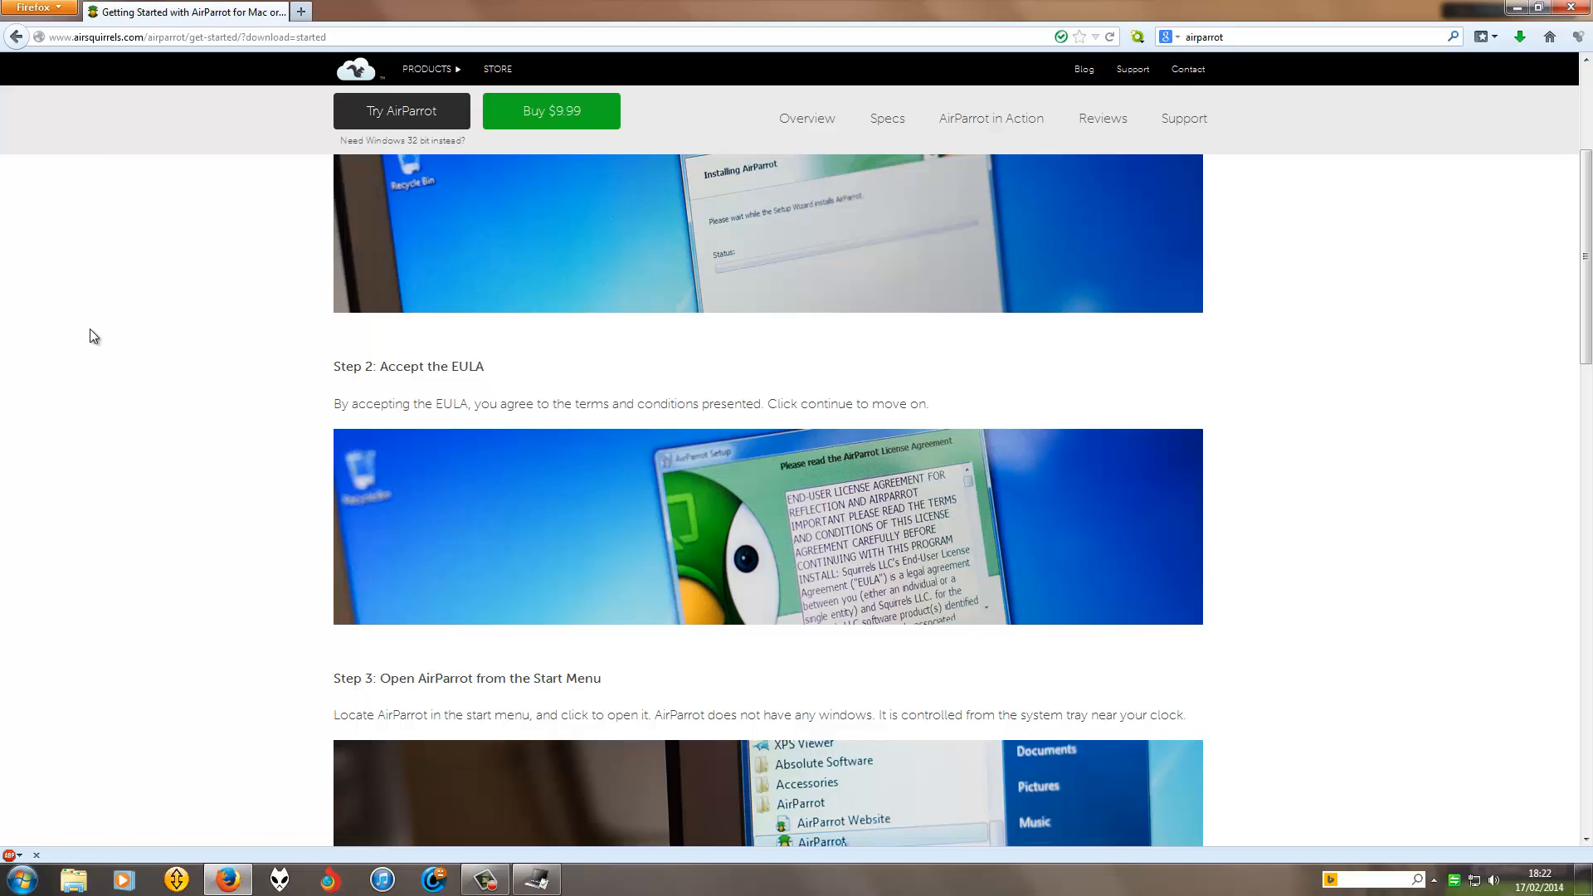
pyautogui.moveTo(401, 110)
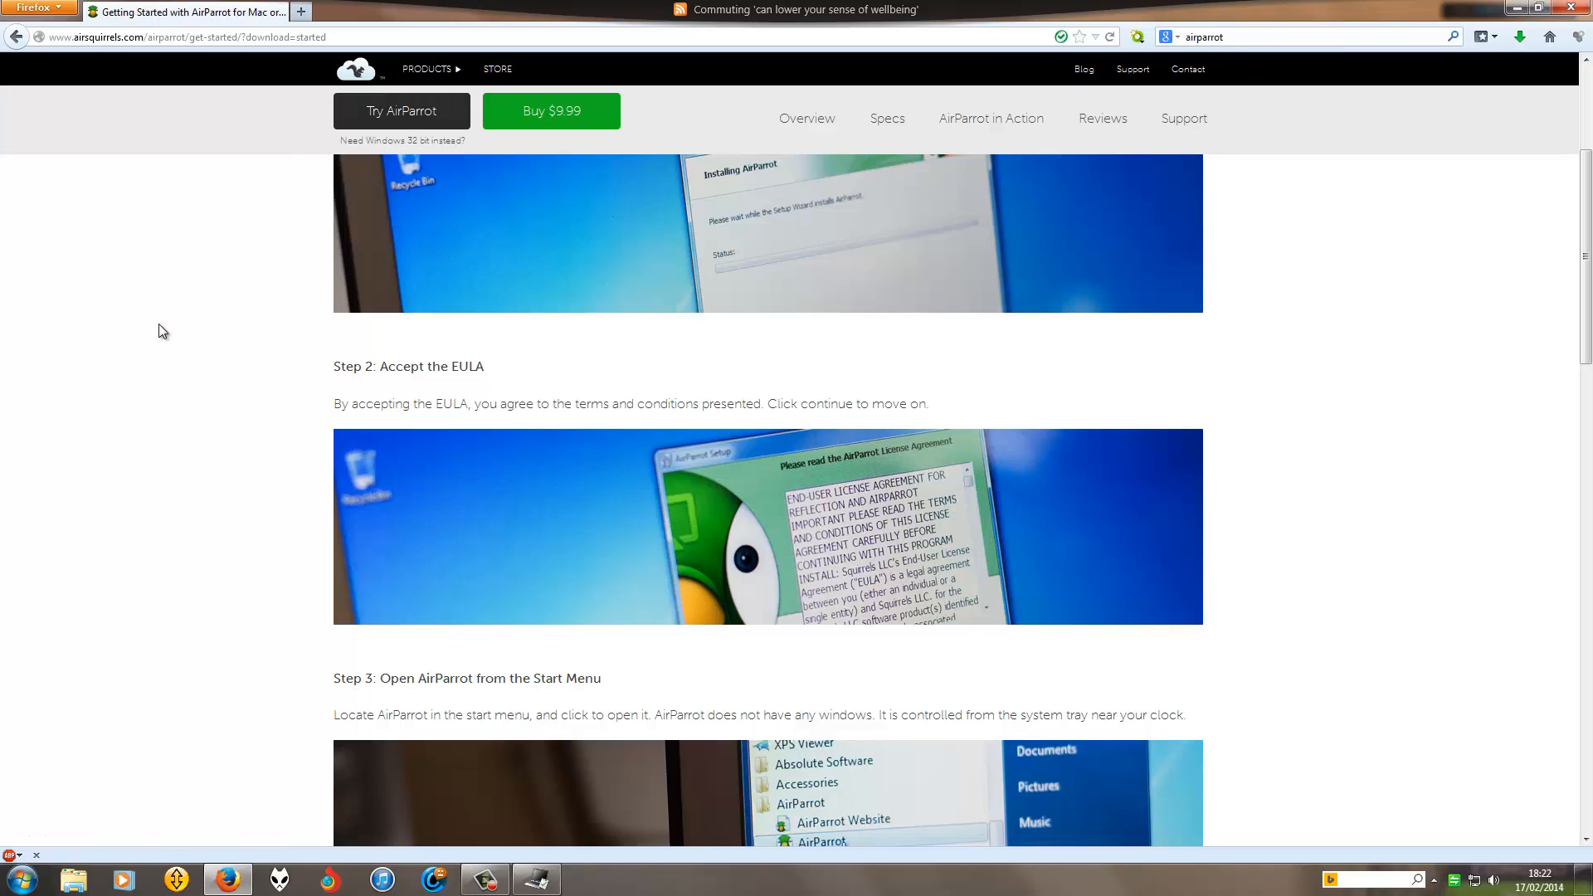
pyautogui.scroll(3)
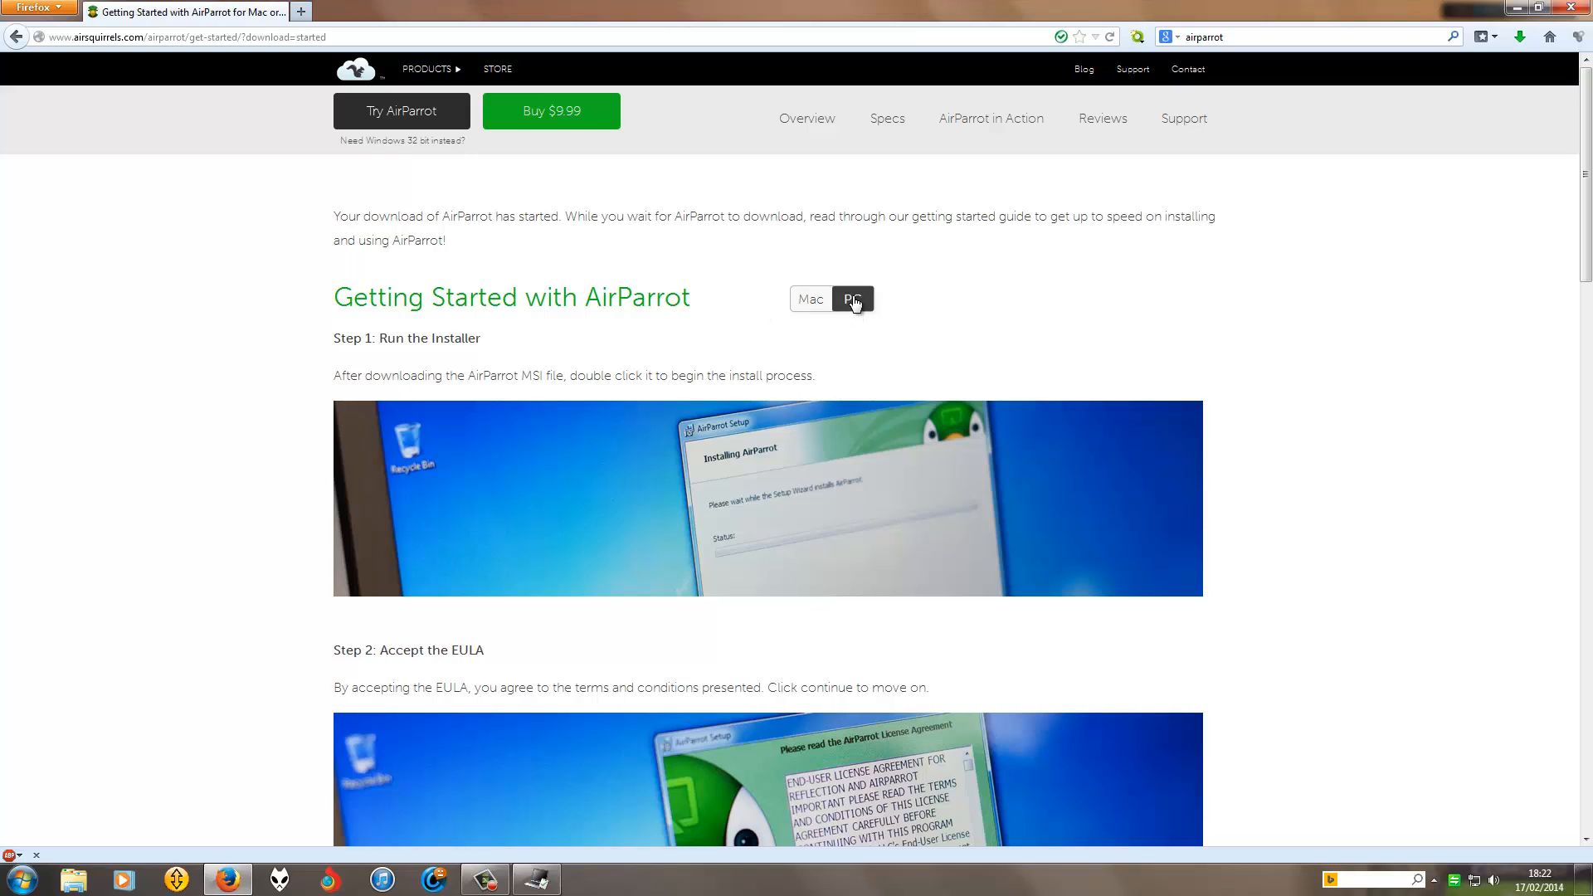
pyautogui.moveTo(851, 306)
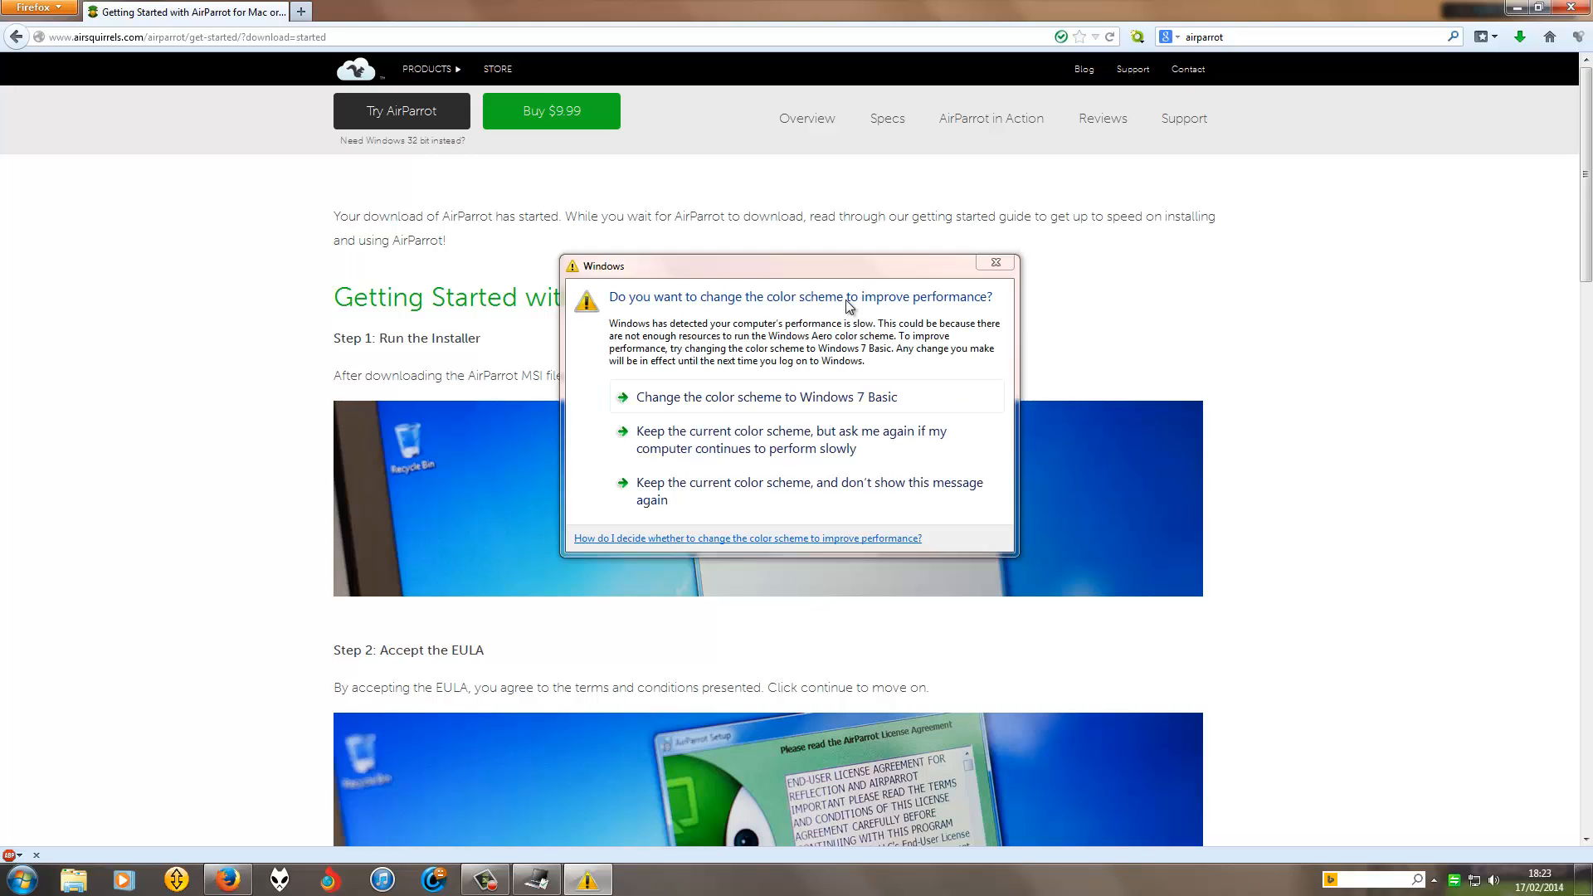
pyautogui.moveTo(994, 263)
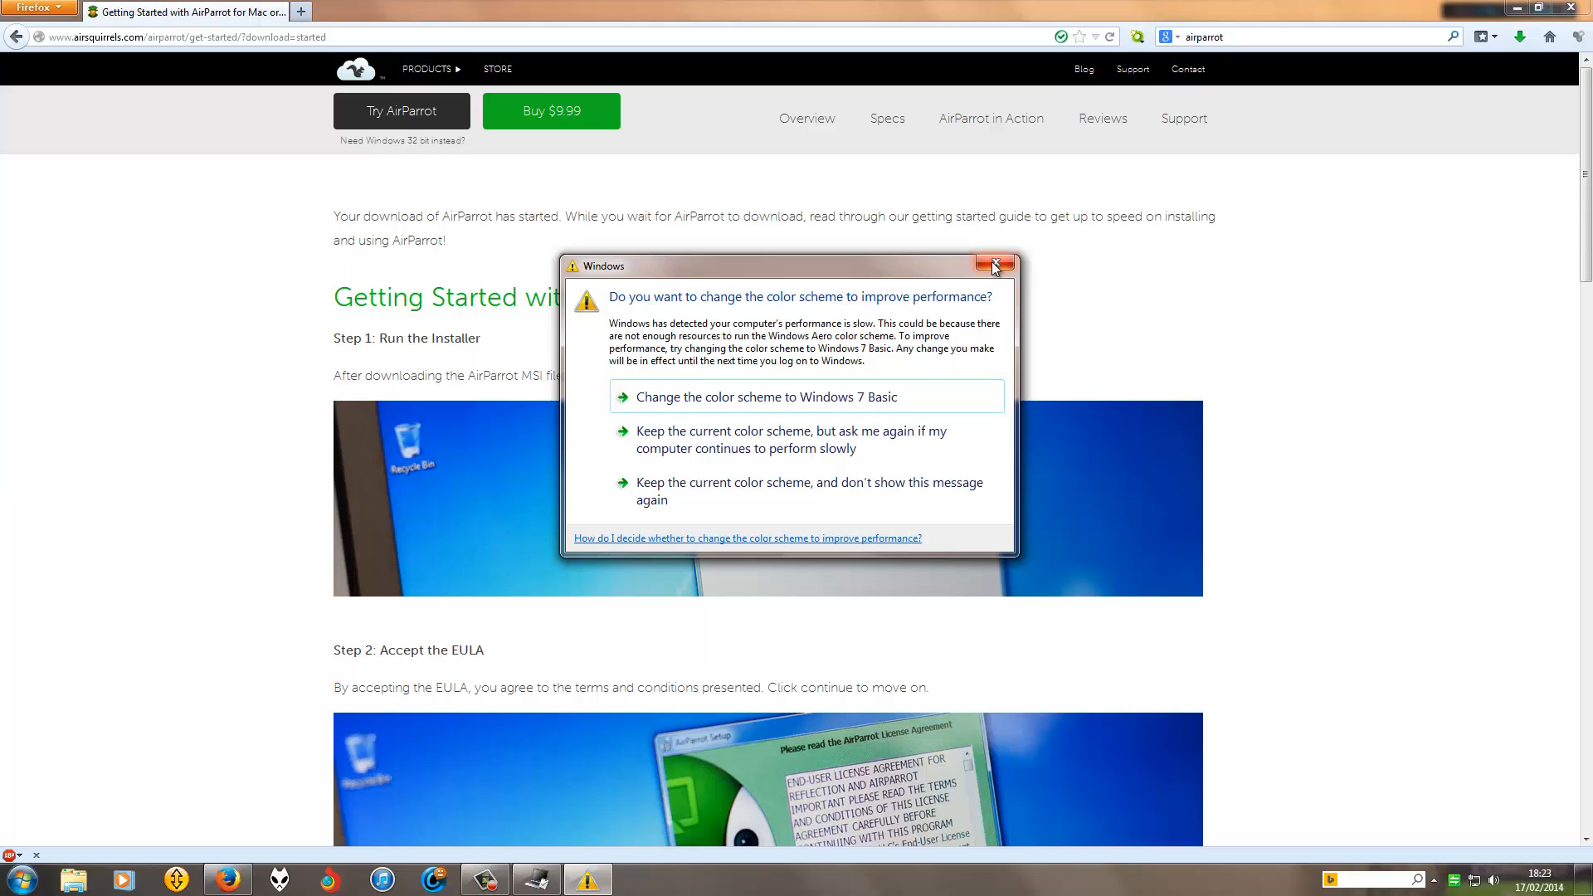
# Step: Close the colour scheme warning and return to the AirParrot product page via Overview
pyautogui.click(995, 265)
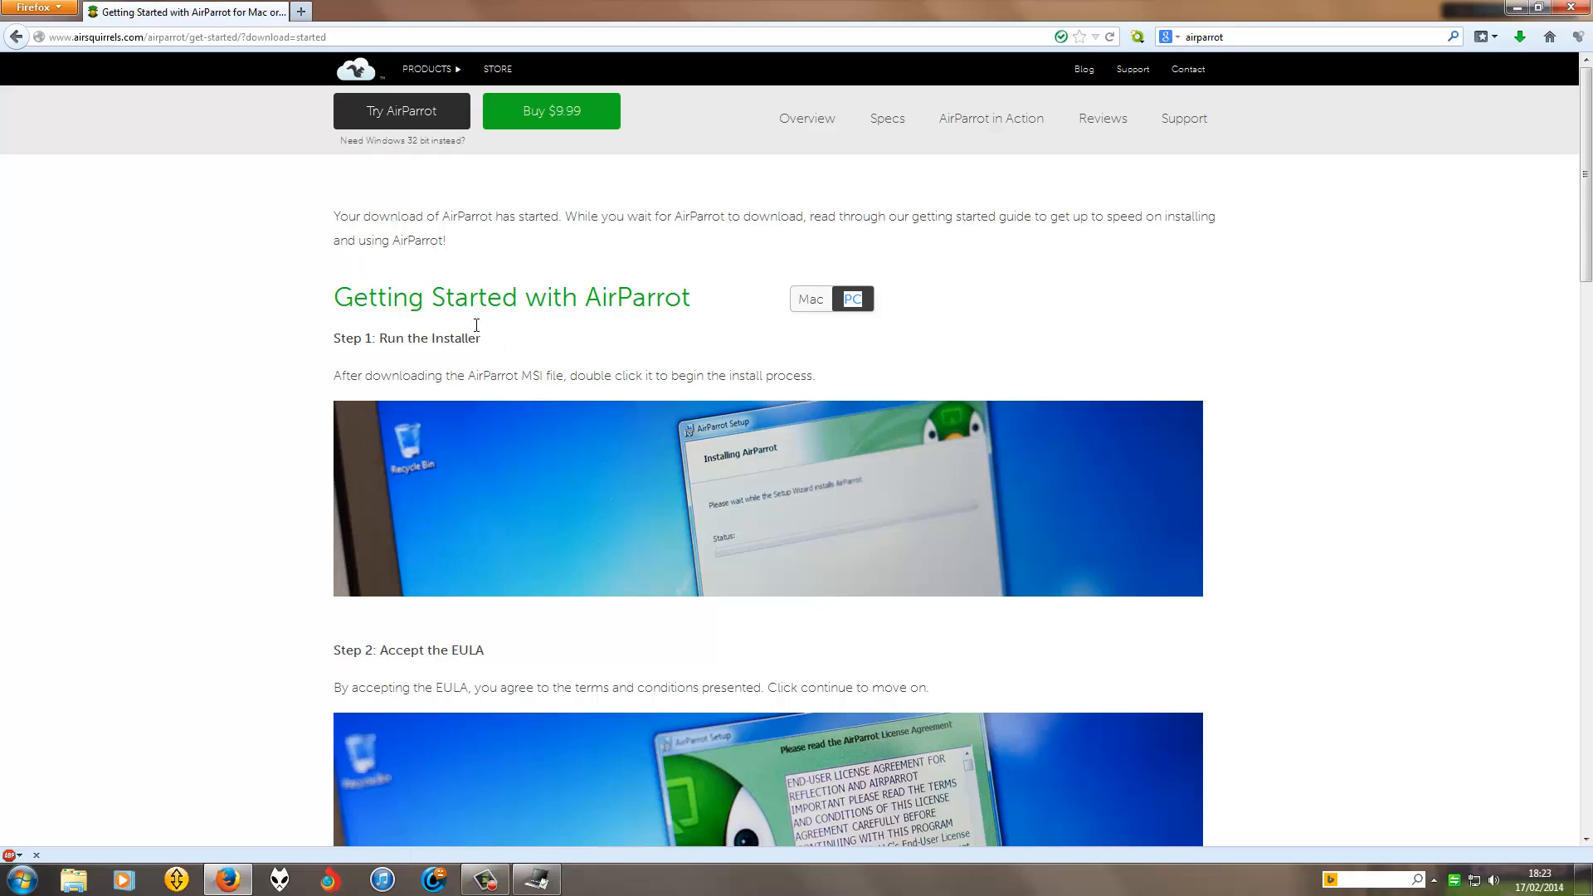
pyautogui.moveTo(408, 153)
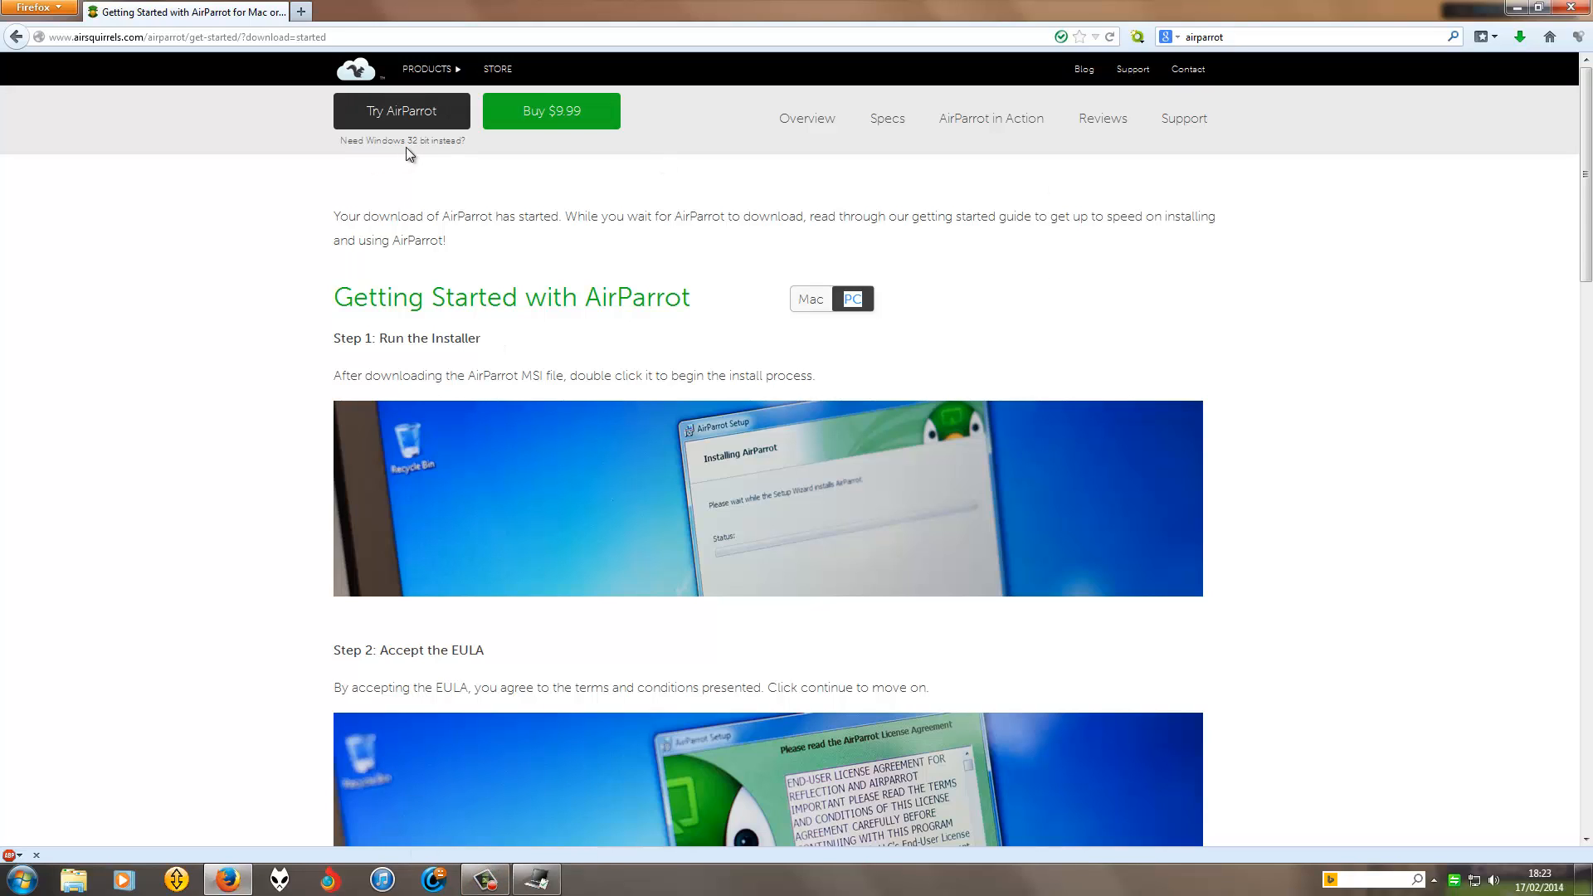
pyautogui.moveTo(856, 213)
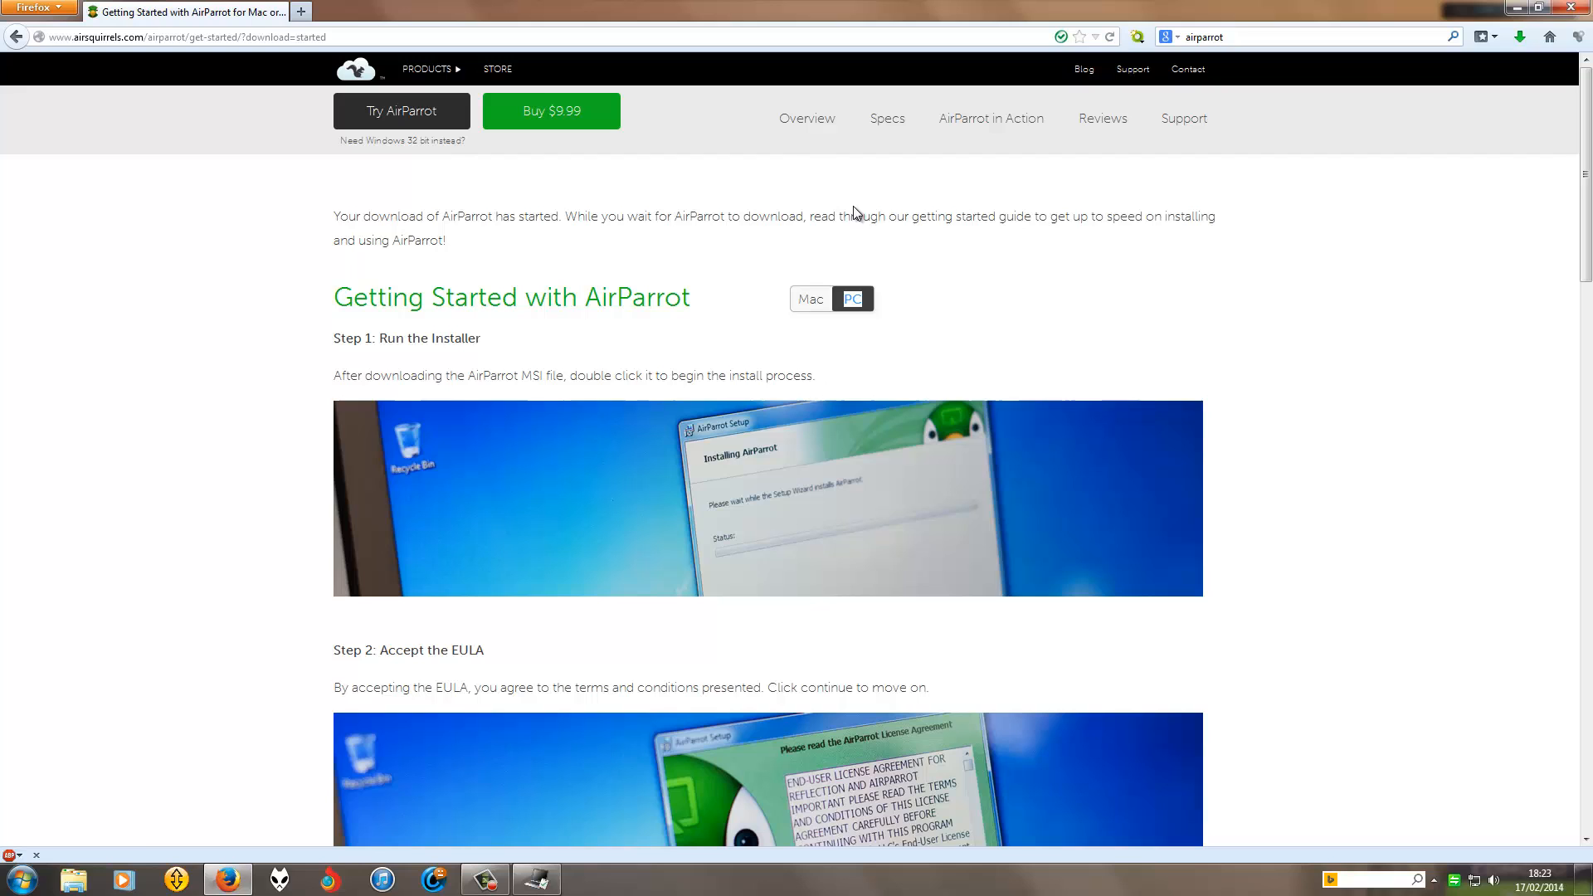
pyautogui.click(806, 118)
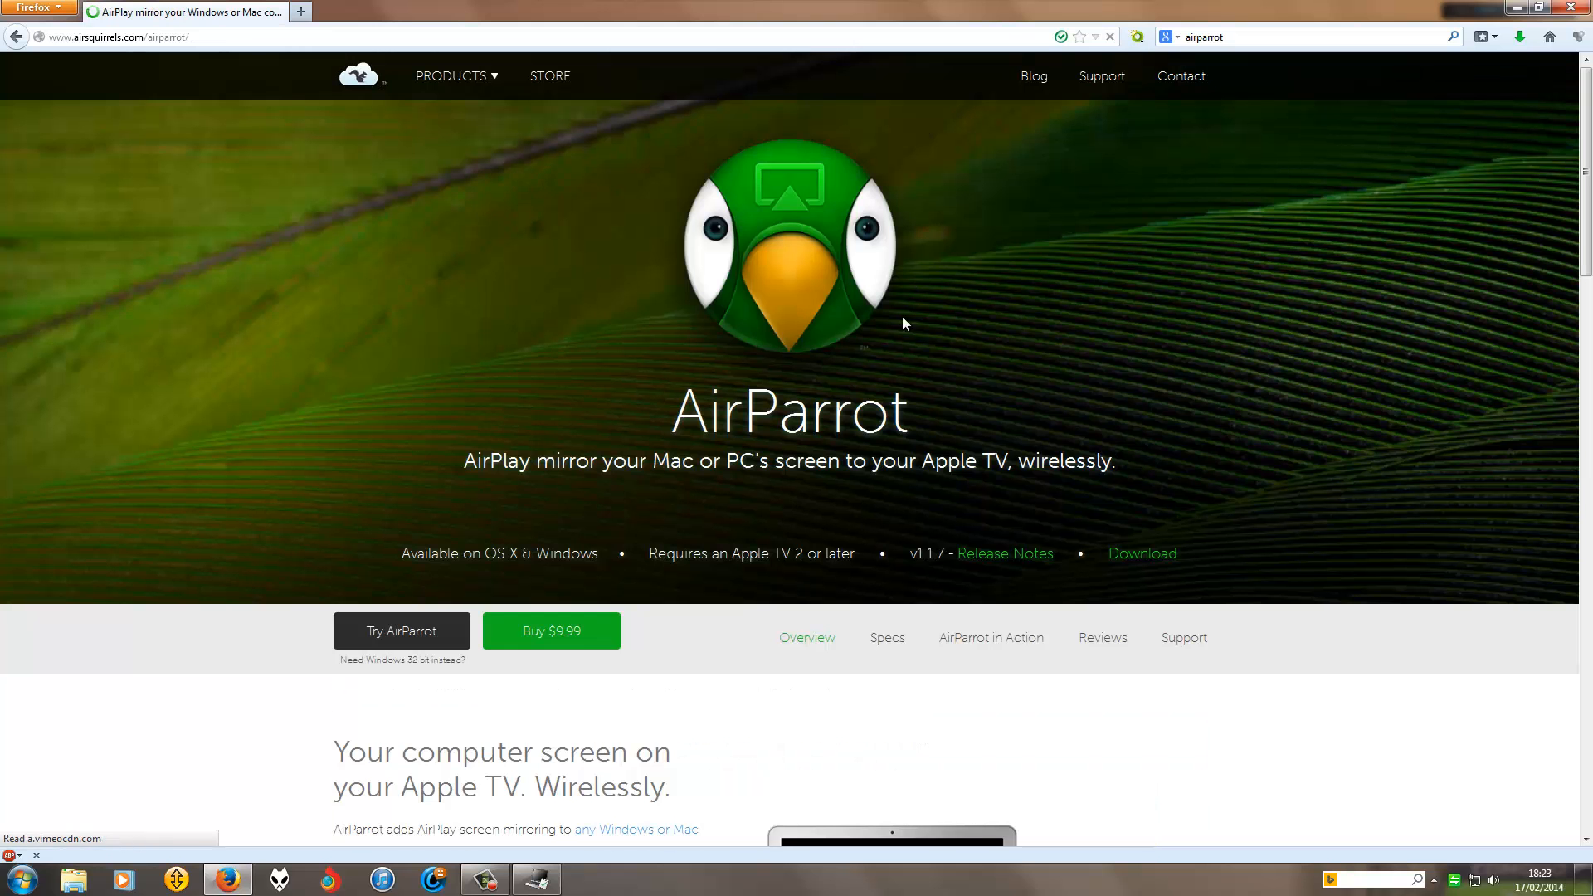
# Step: Scroll the product page and open the 'Watch the AirParrot demo video.' link
pyautogui.scroll(-3)
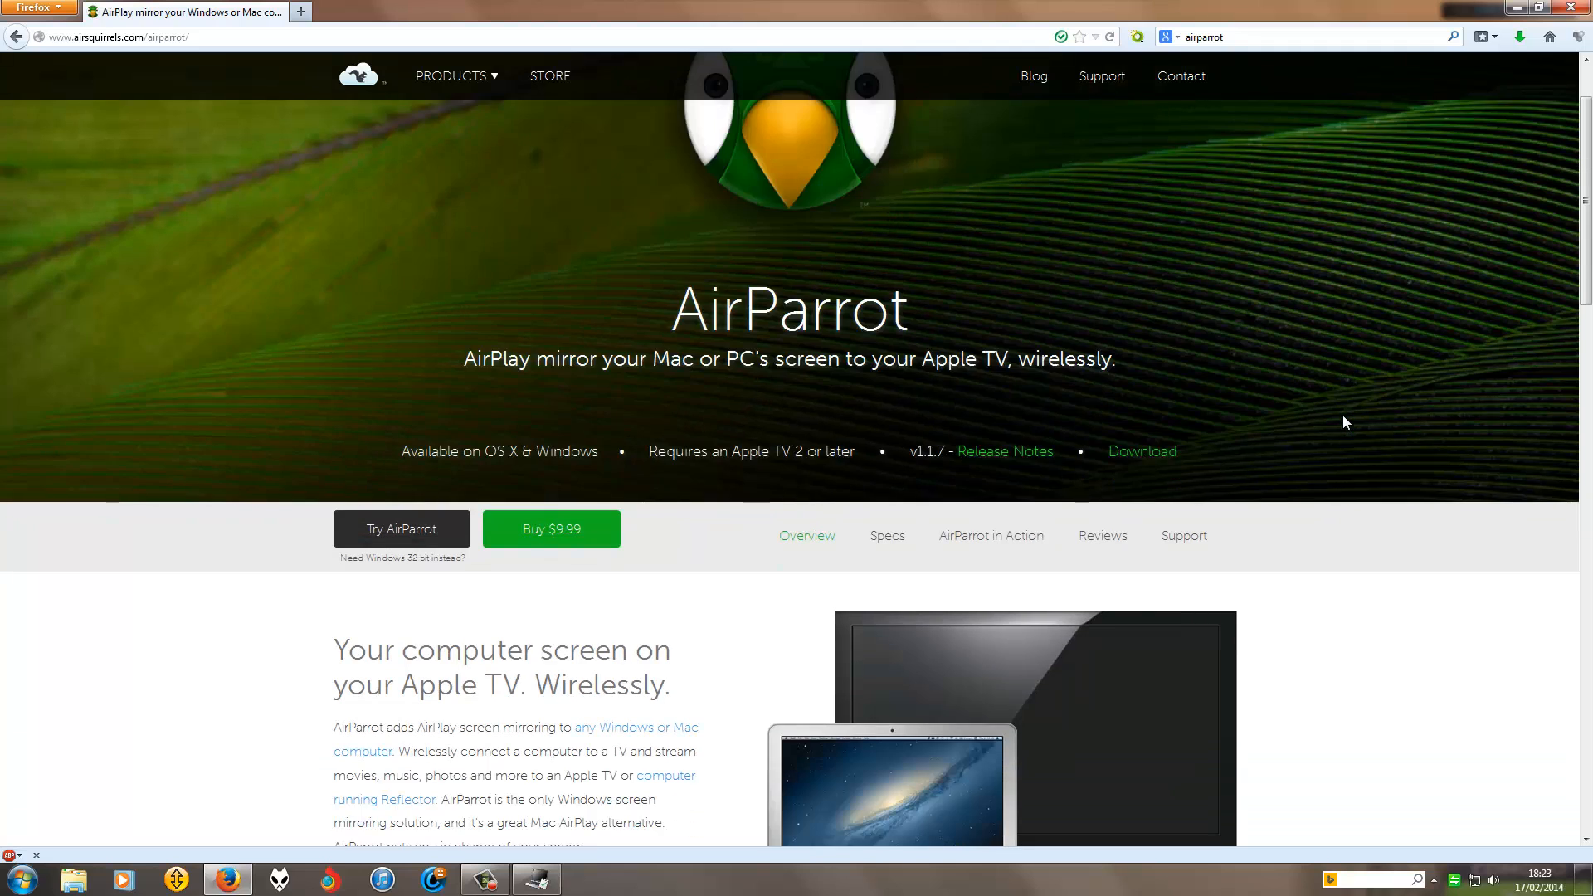
pyautogui.scroll(-3)
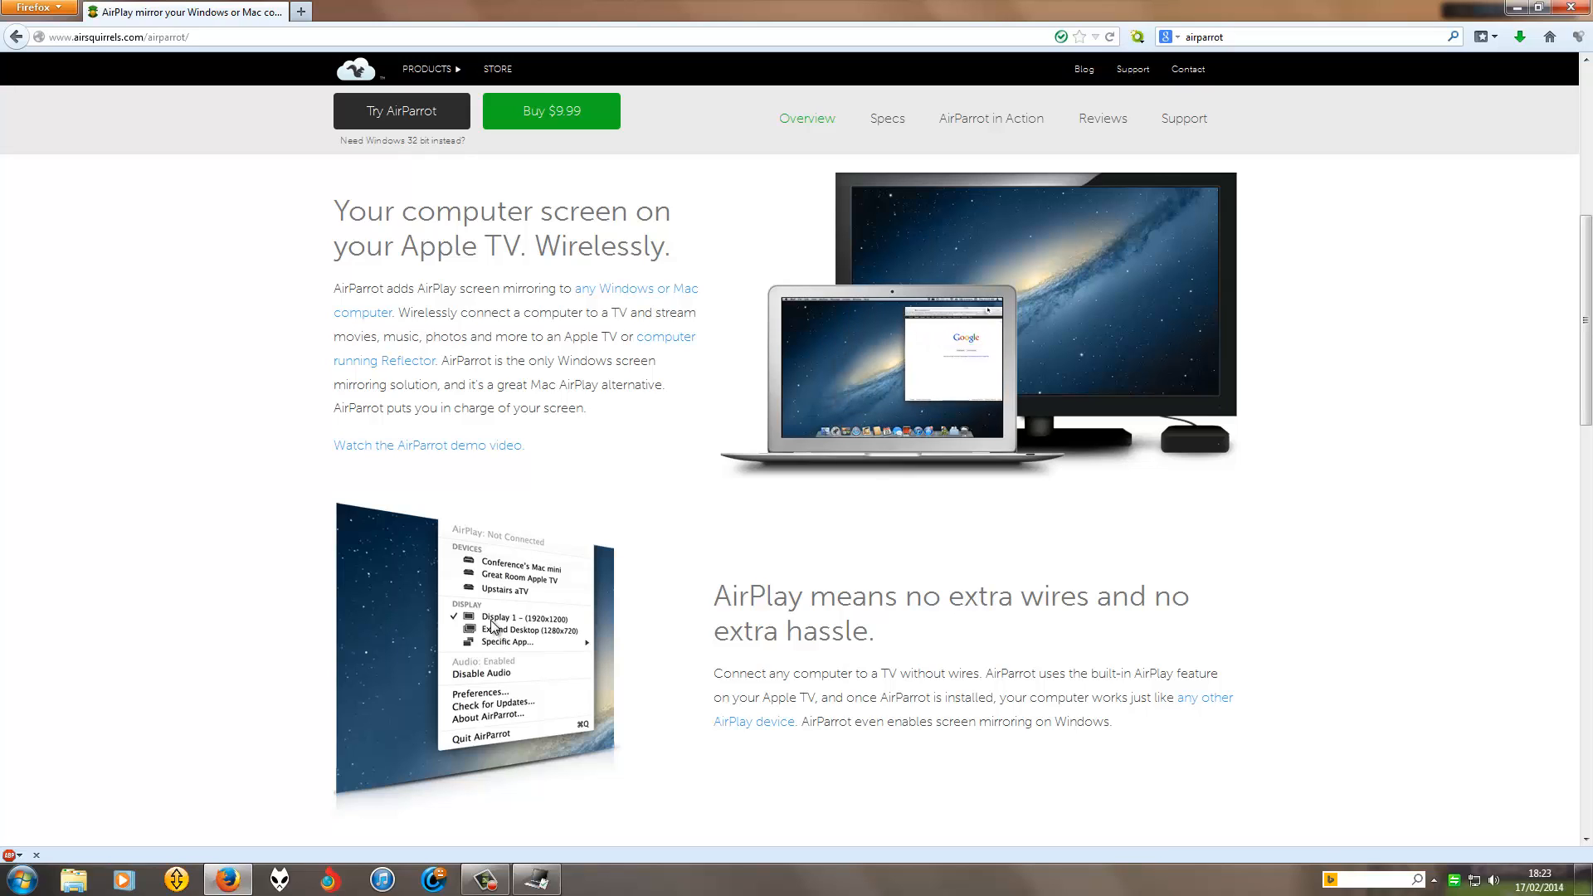
pyautogui.moveTo(569, 637)
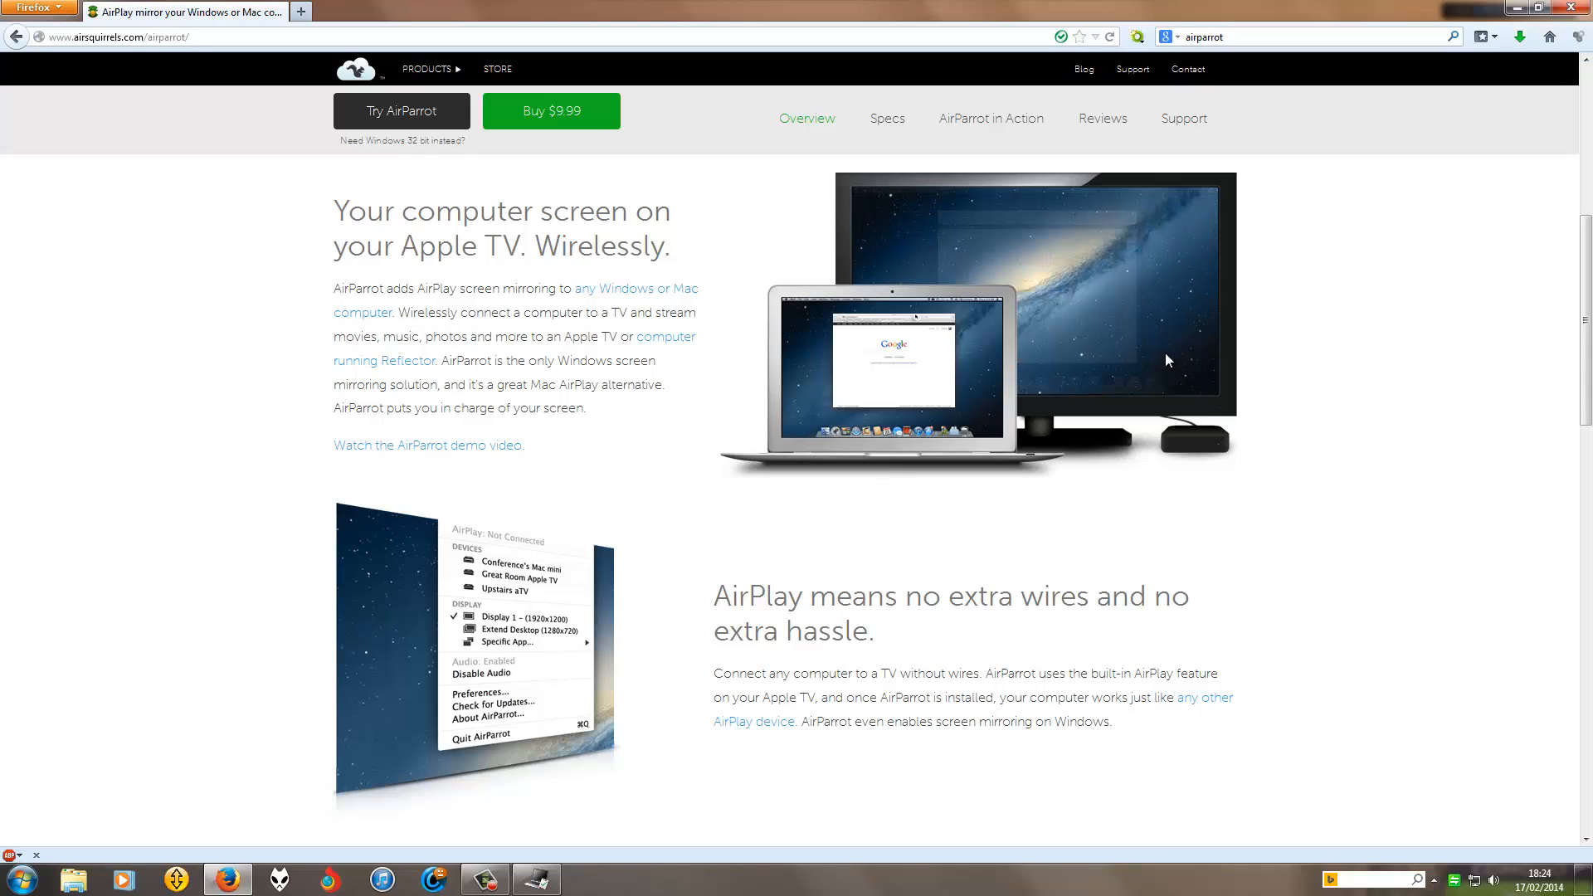
pyautogui.moveTo(1208, 388)
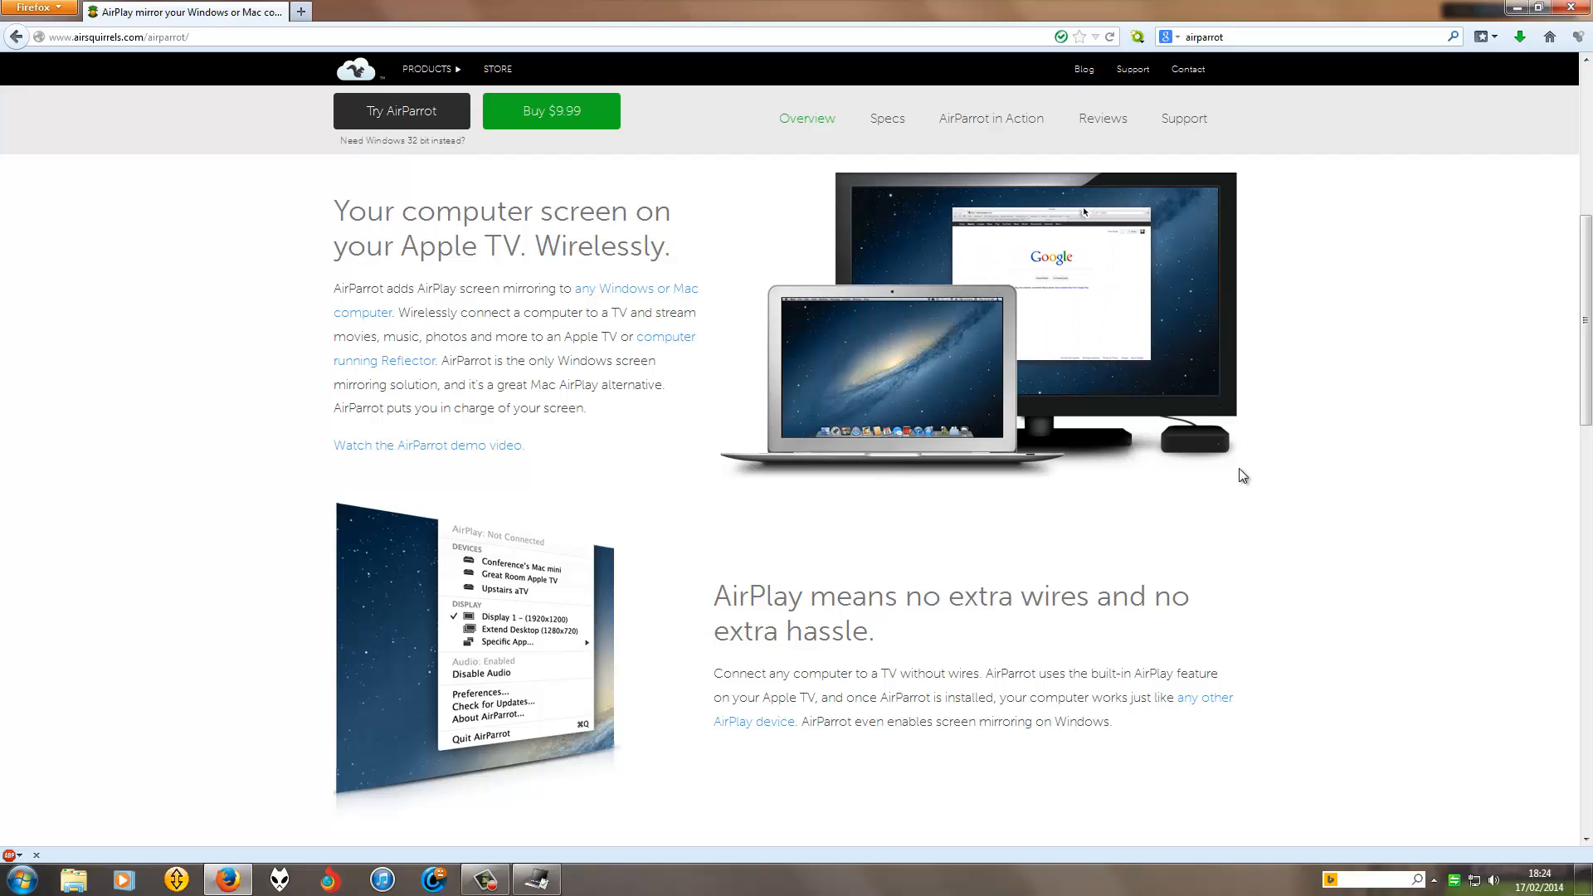
pyautogui.scroll(3)
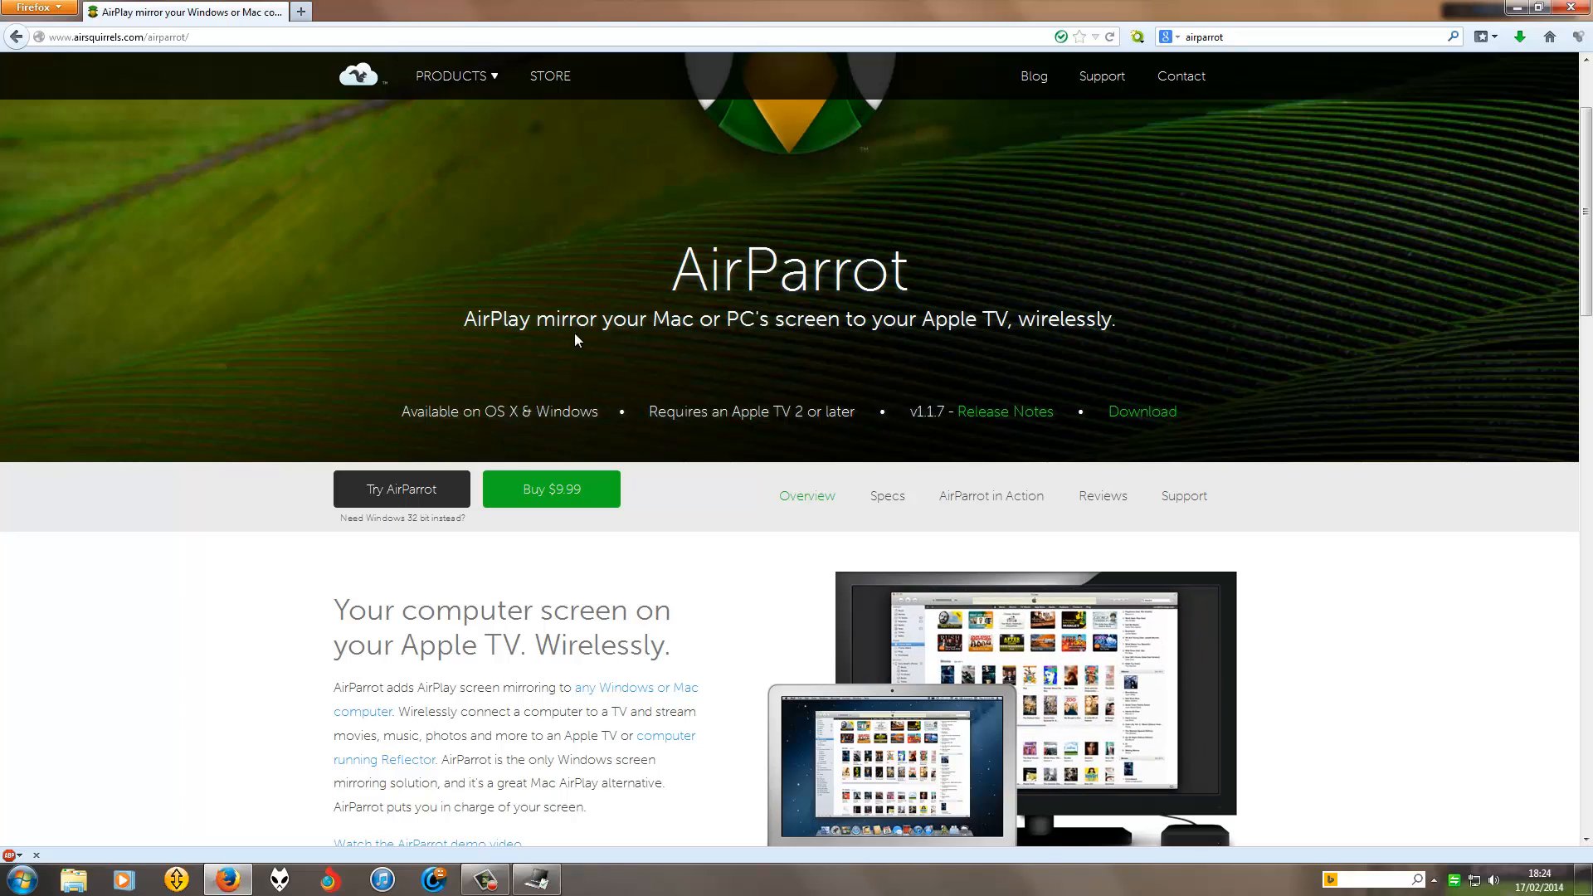
pyautogui.moveTo(801, 371)
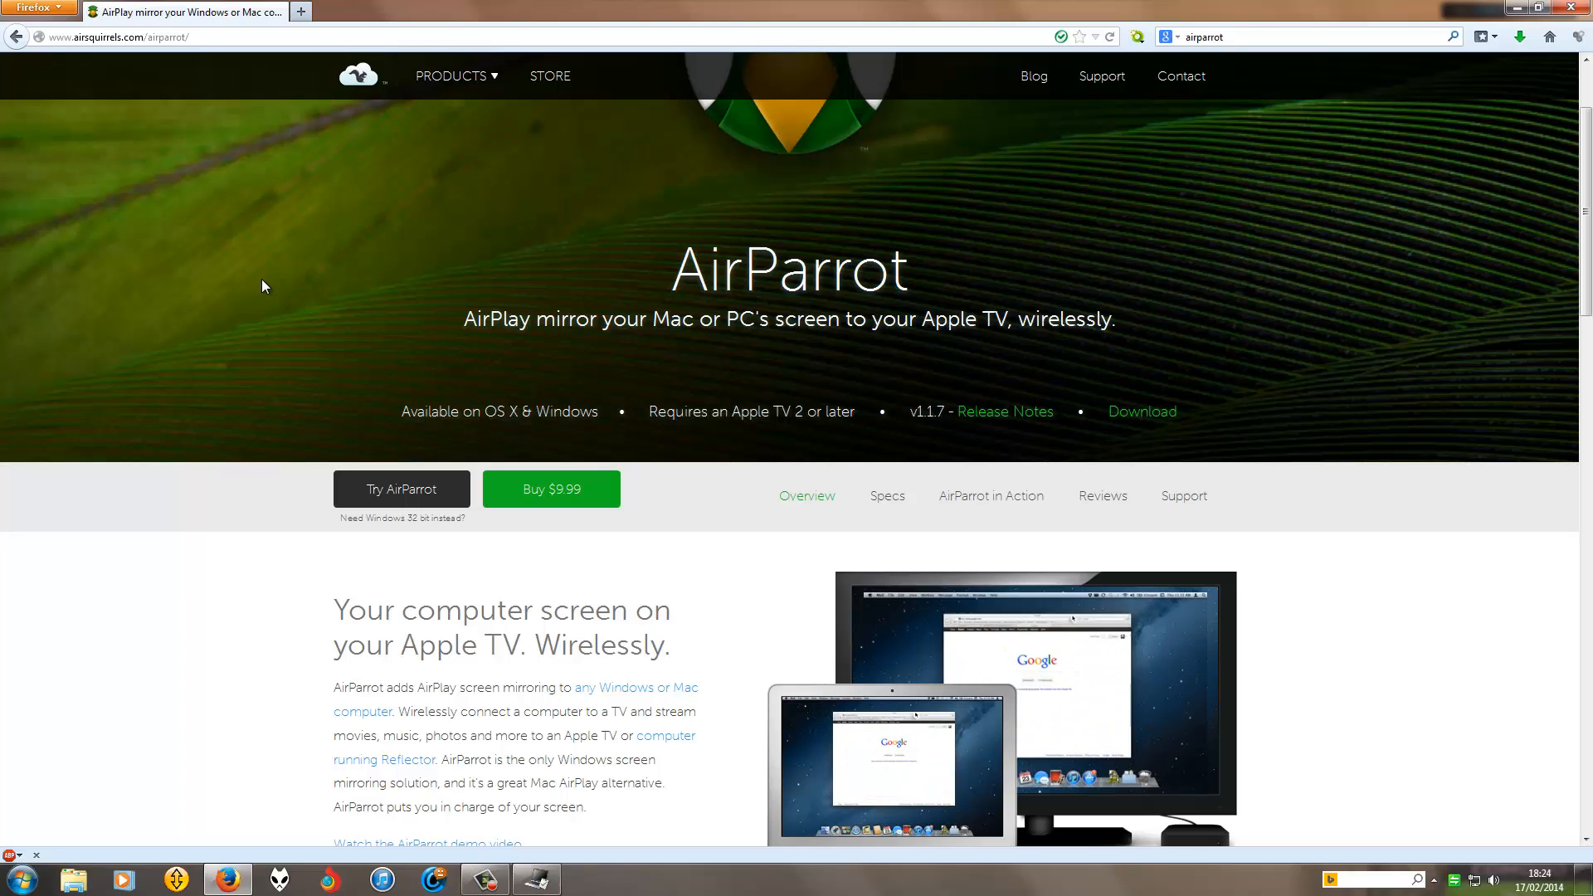
pyautogui.moveTo(300, 323)
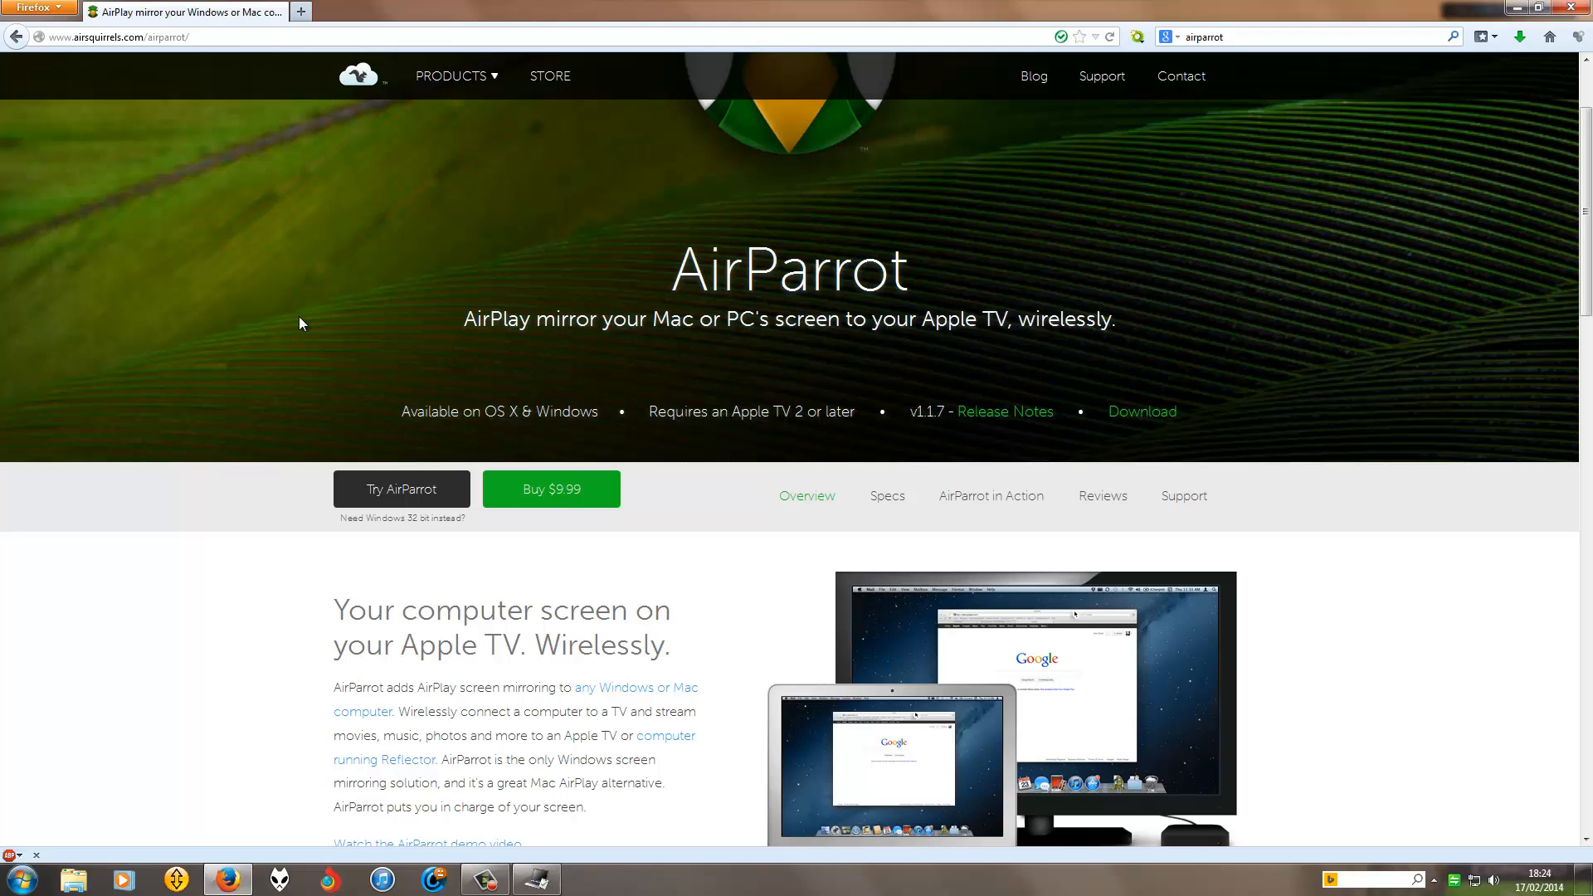
pyautogui.scroll(-3)
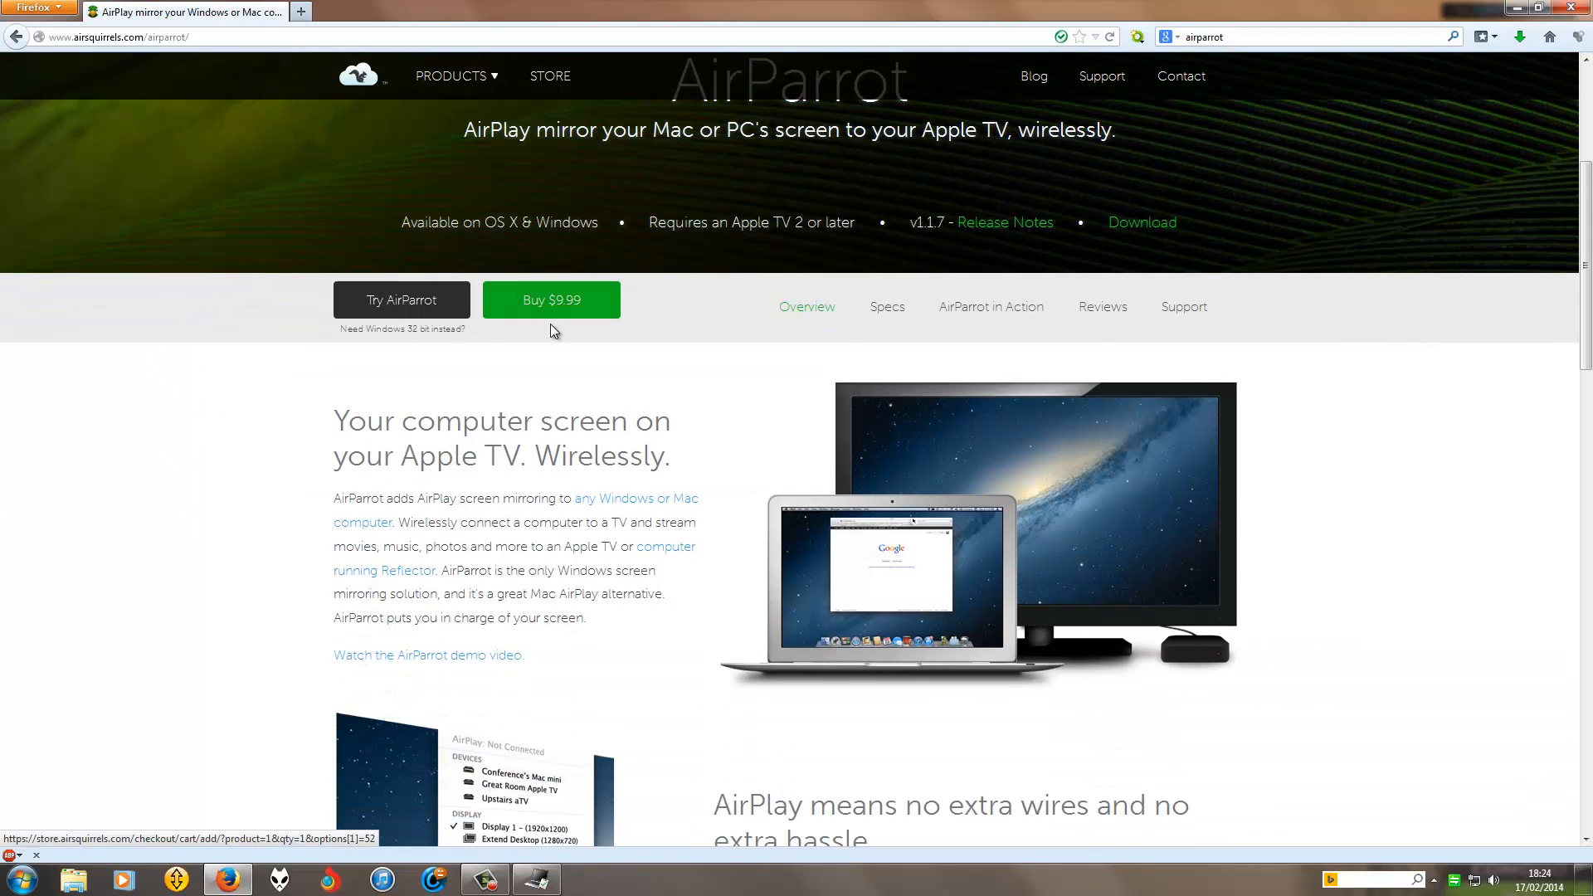
pyautogui.moveTo(569, 321)
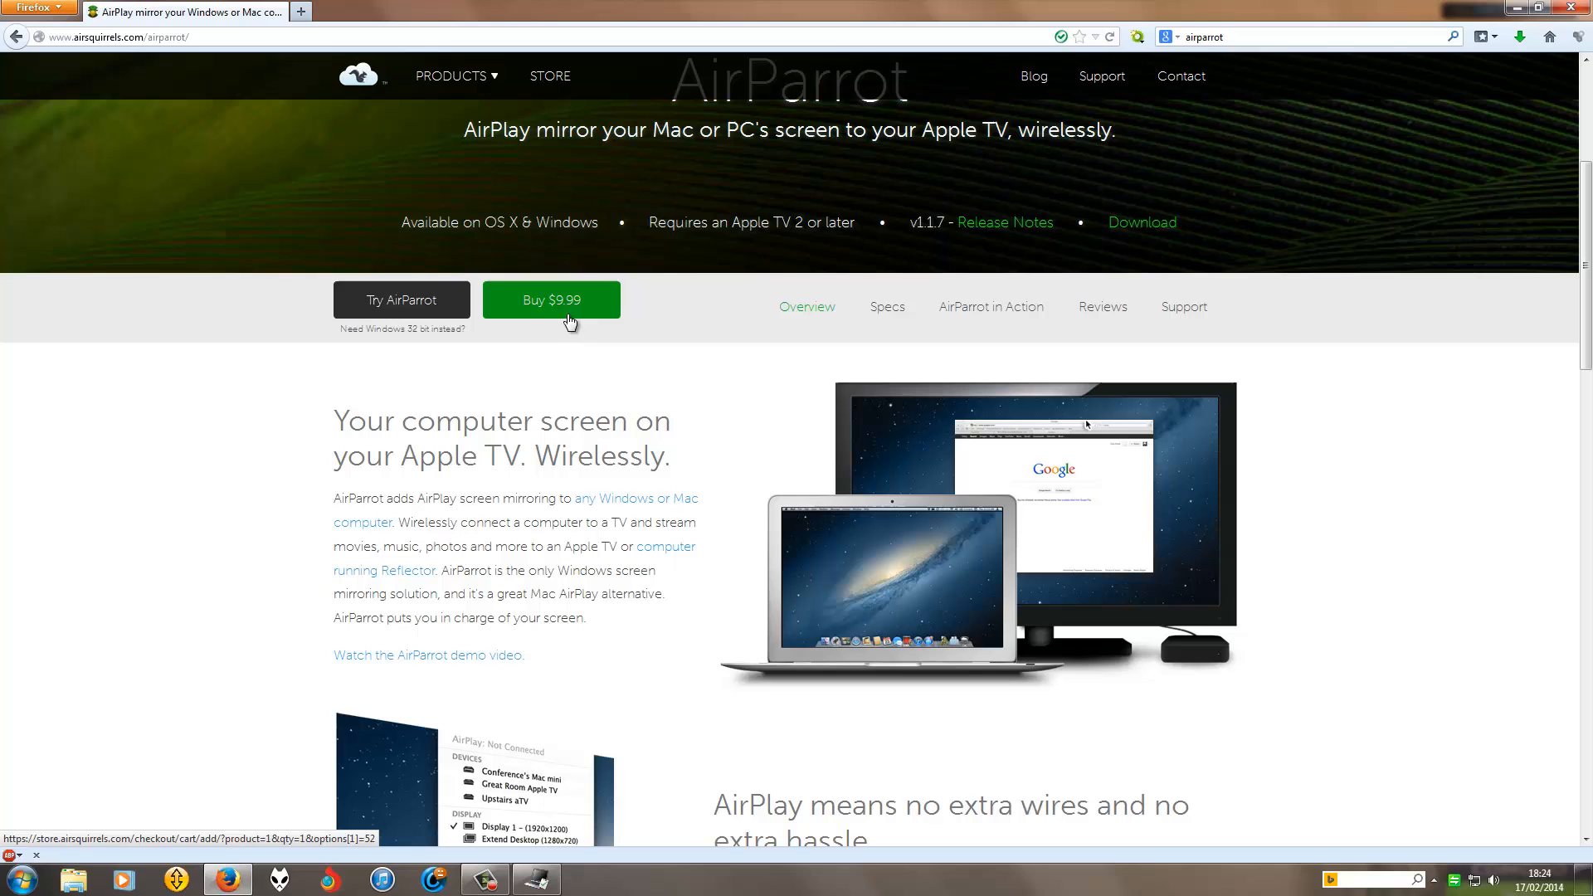
pyautogui.moveTo(577, 338)
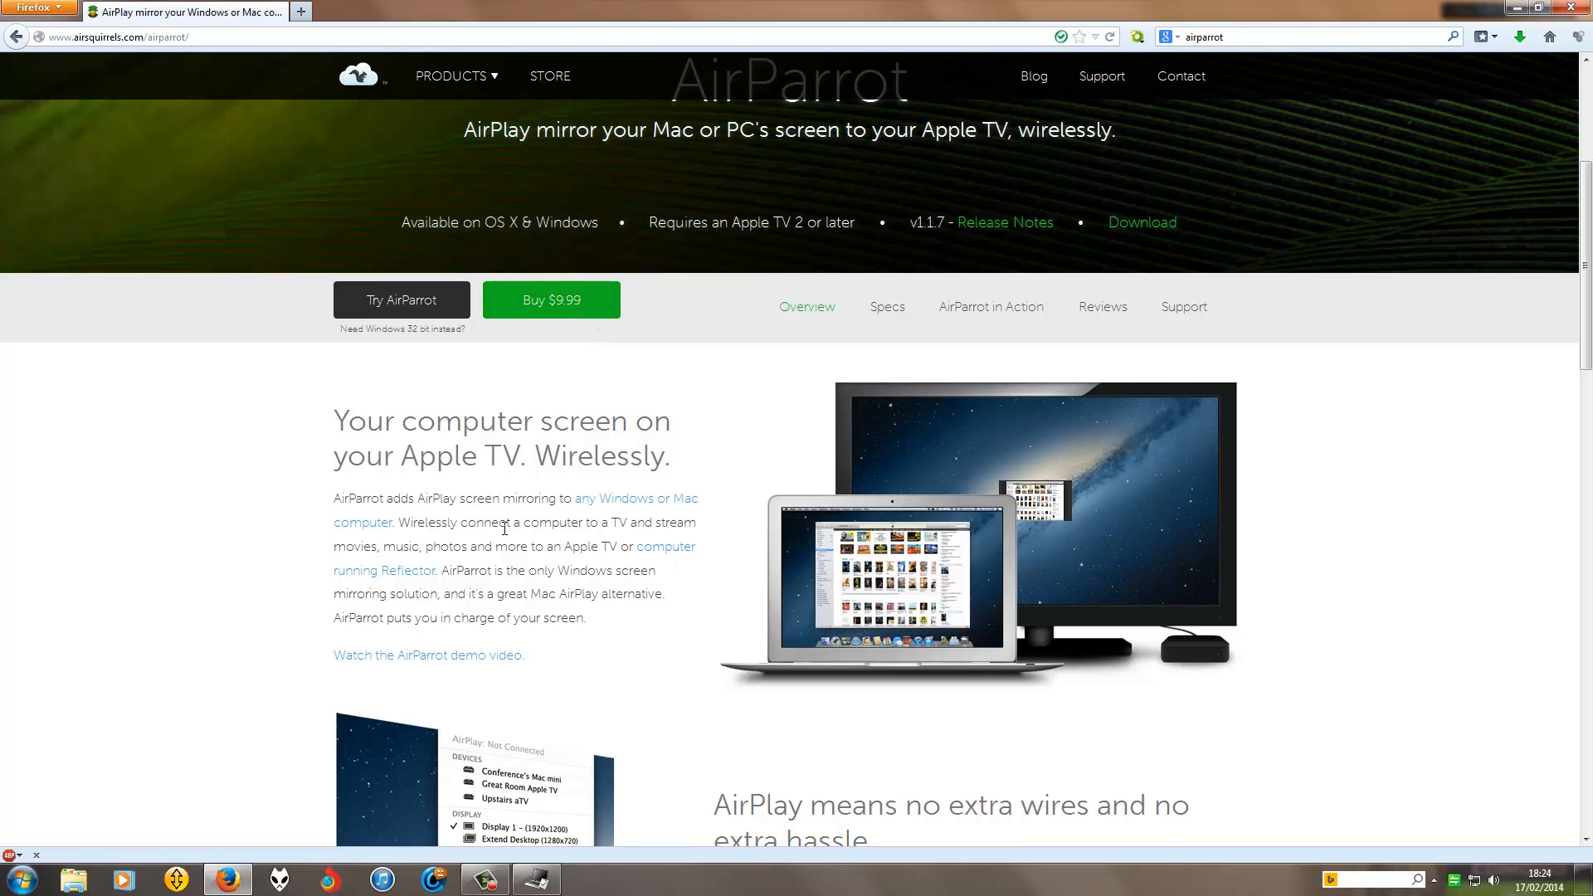
pyautogui.scroll(-3)
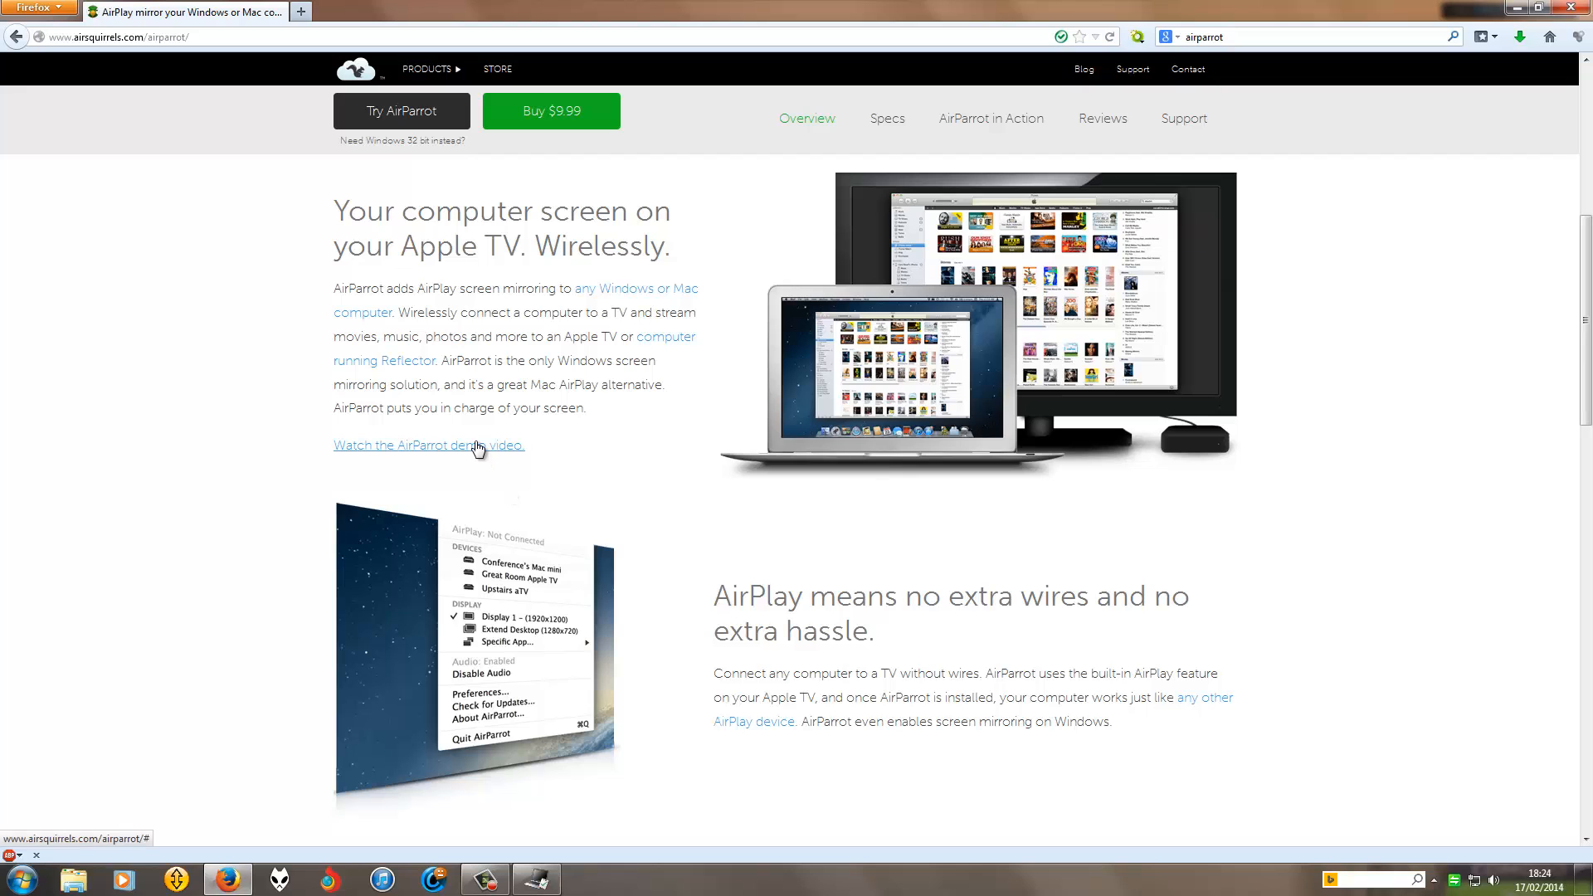
pyautogui.click(429, 445)
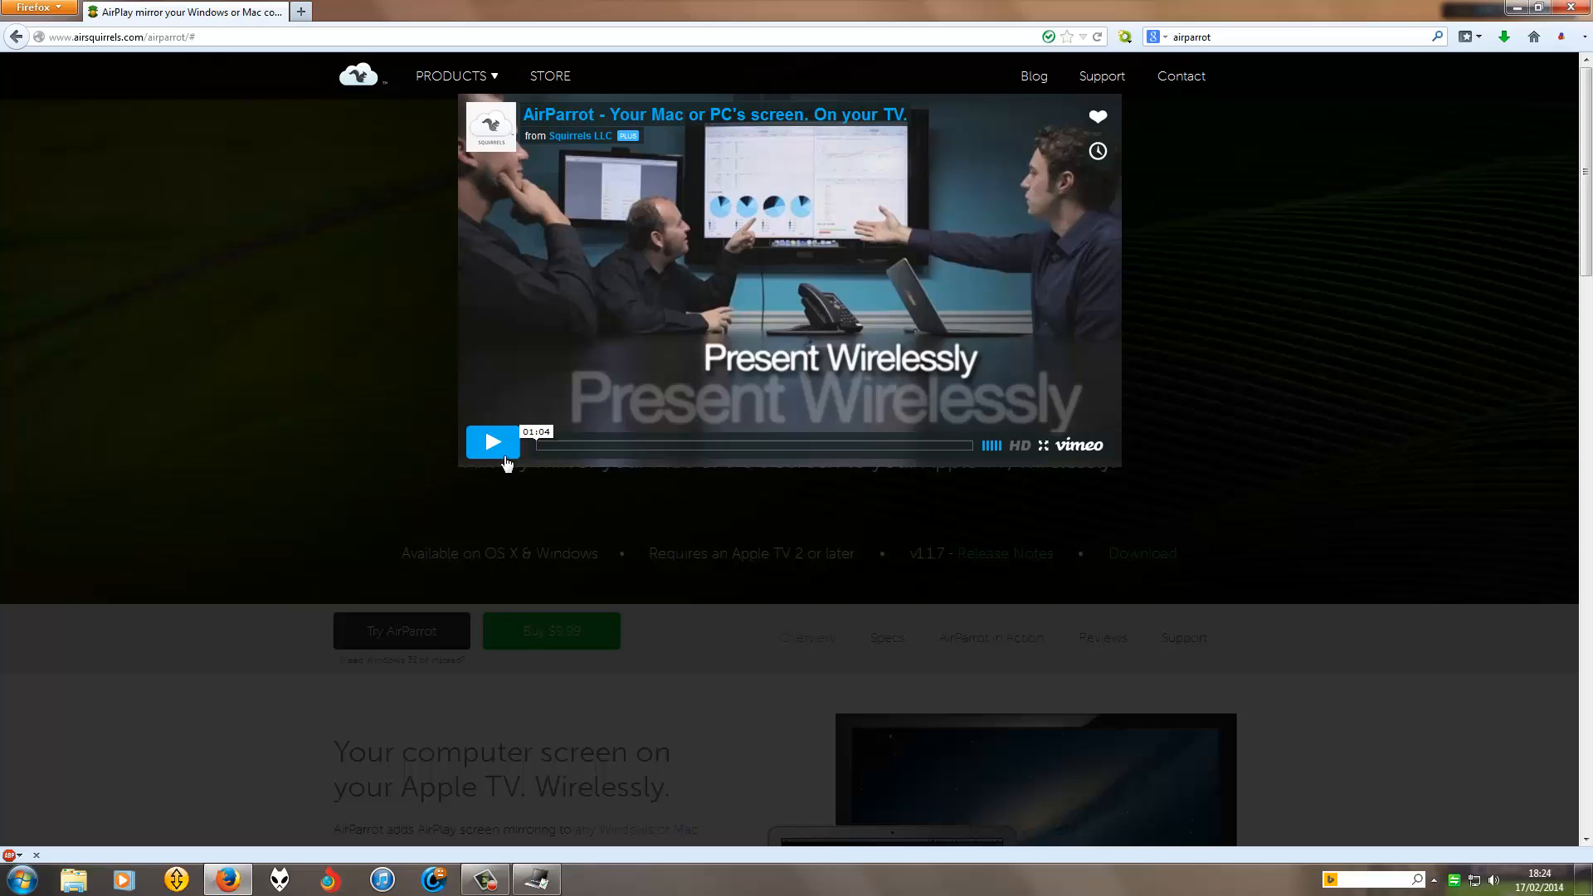
pyautogui.moveTo(494, 448)
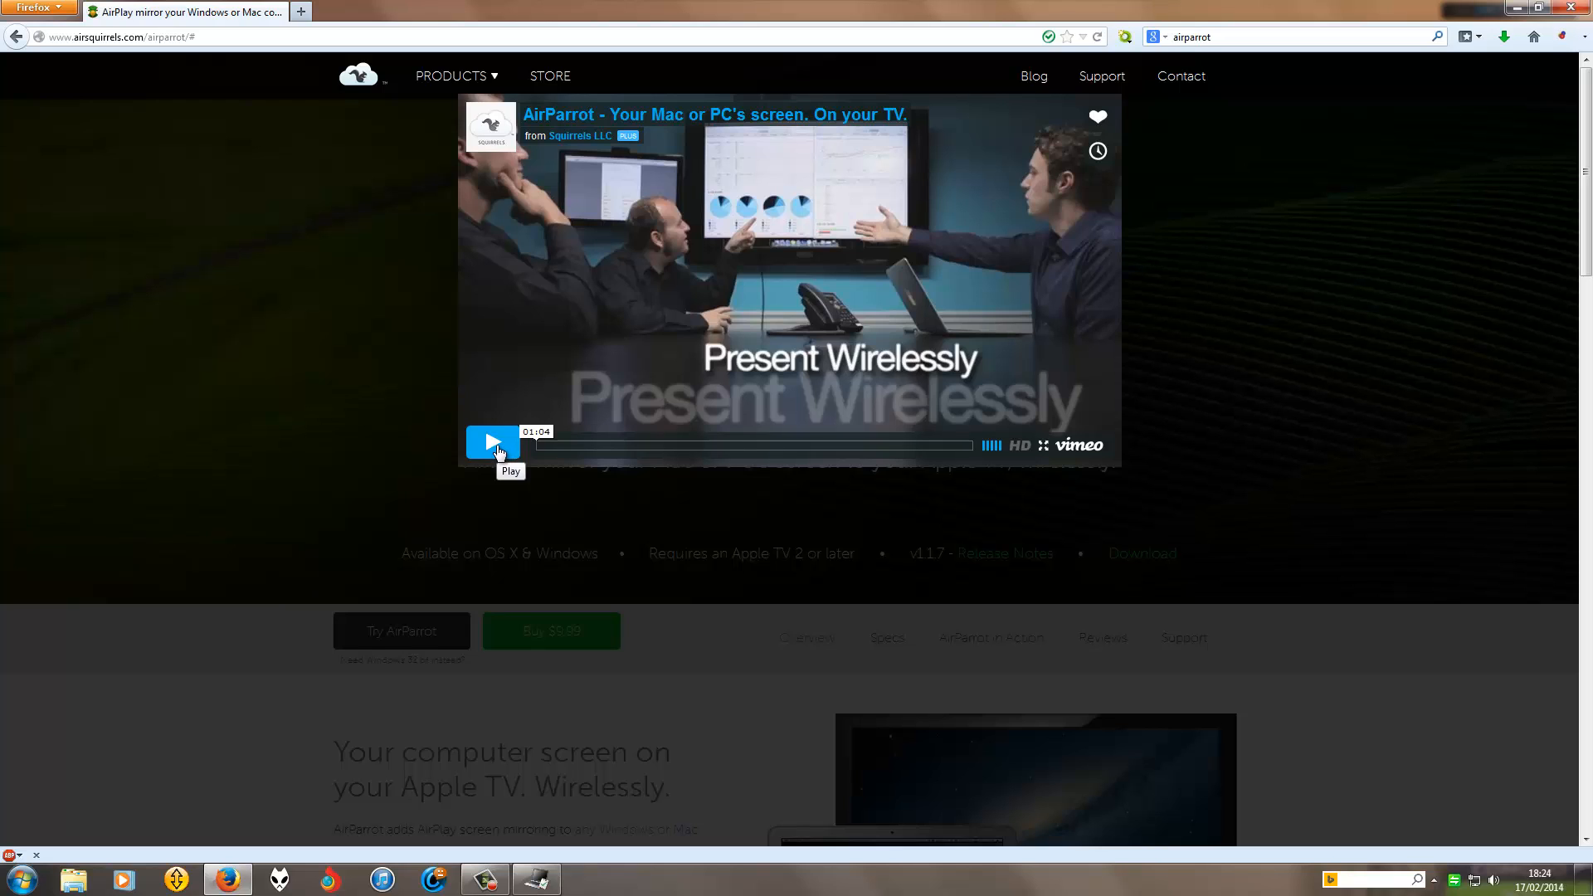
# Step: Start the Vimeo demo video and let it run to about 45 seconds
pyautogui.click(492, 442)
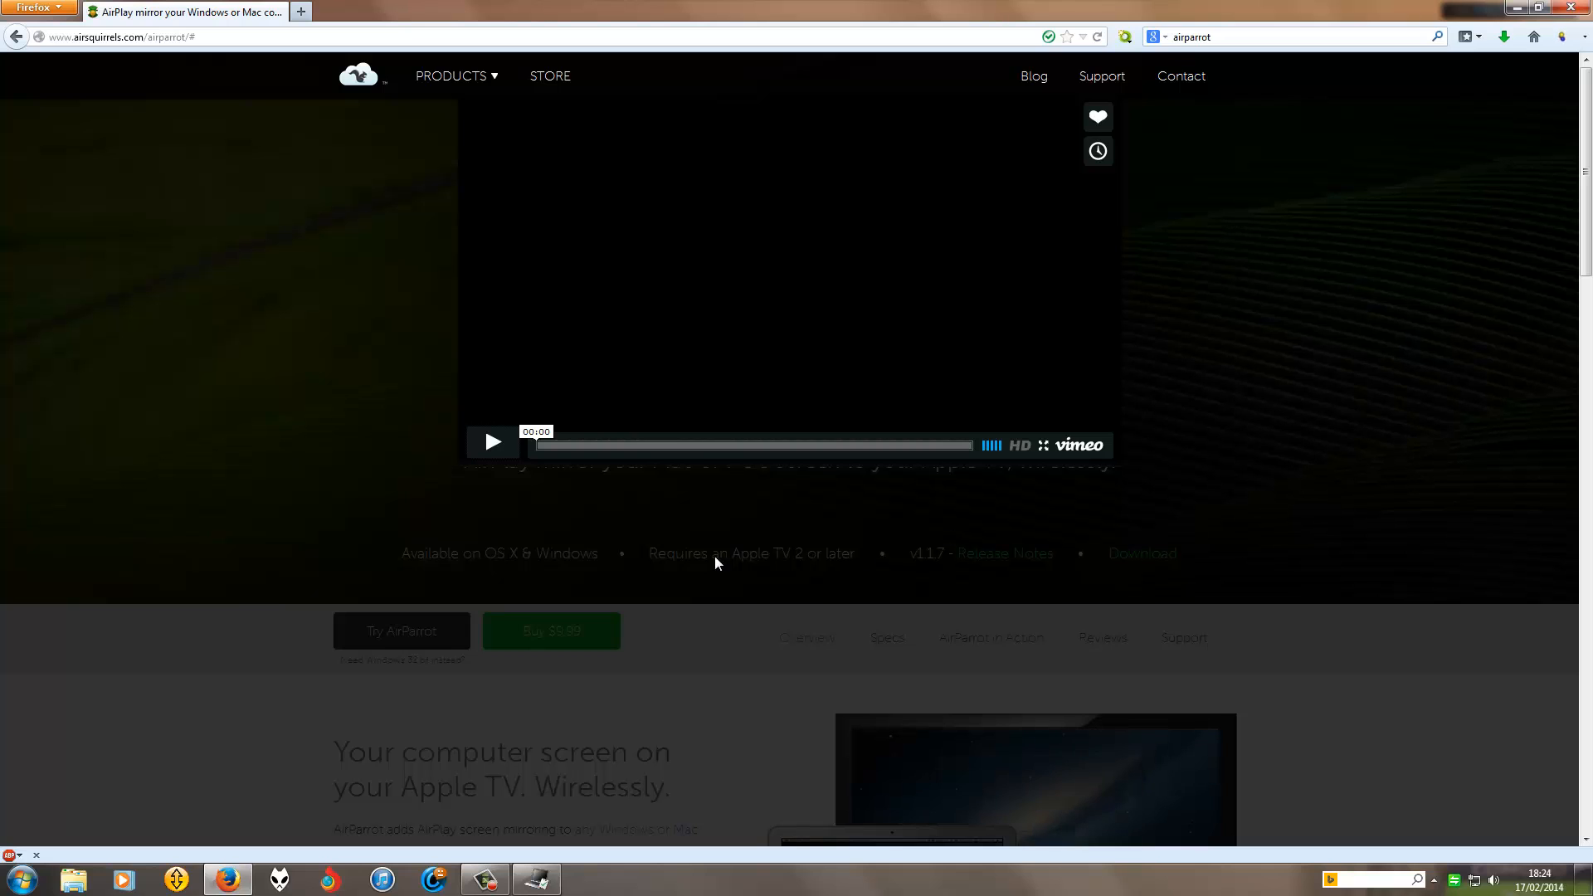
pyautogui.click(492, 441)
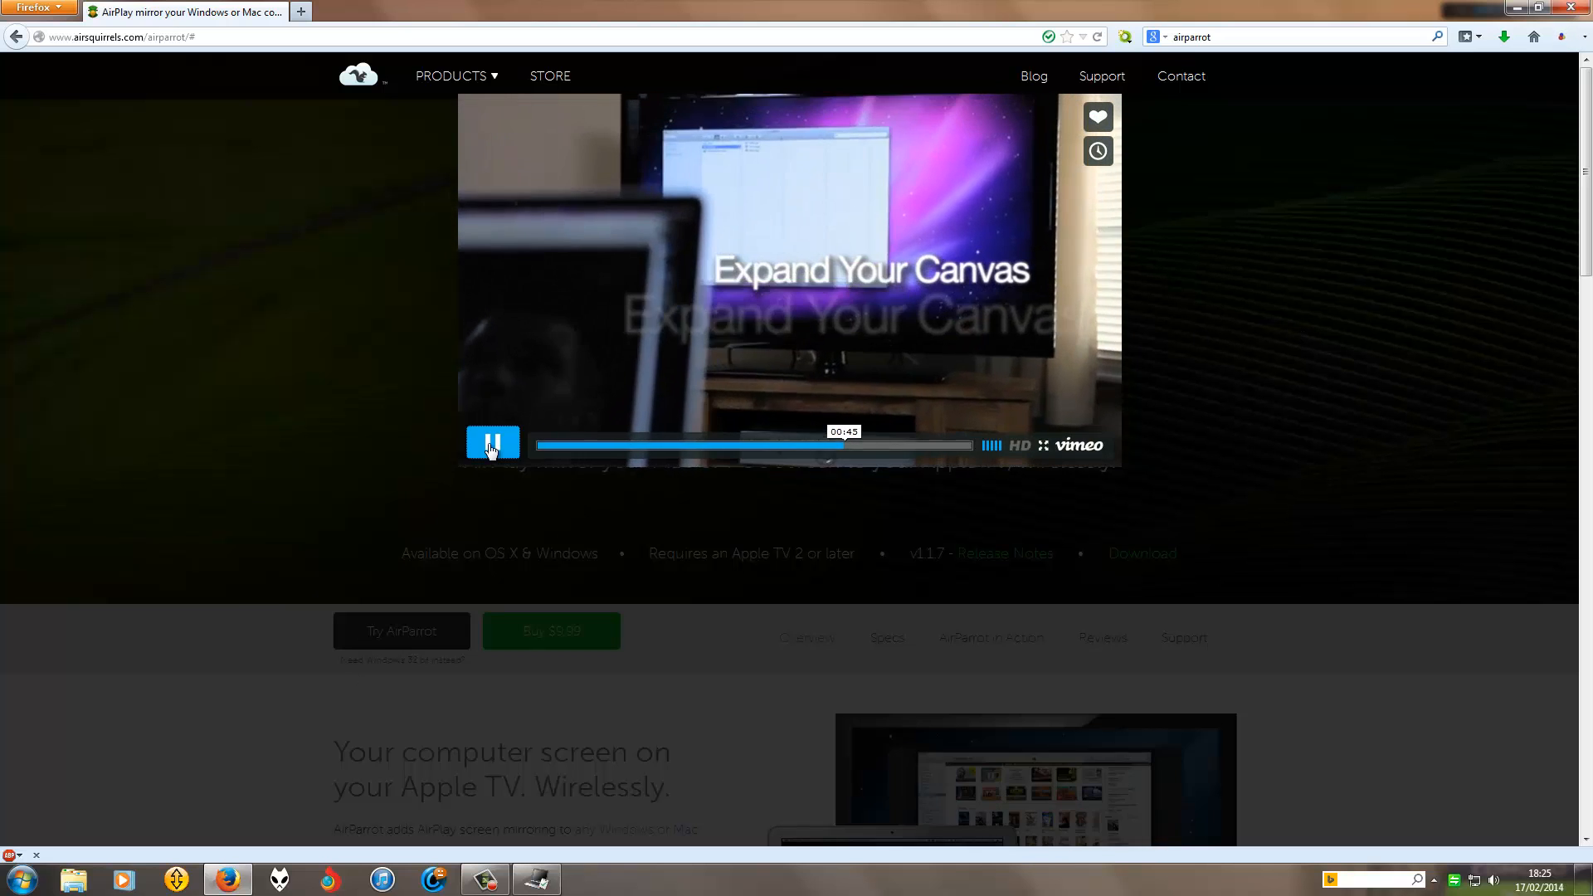
# Step: Pause the demo video at 00:47 on the 'Expand Your Canvas' scene
pyautogui.click(492, 444)
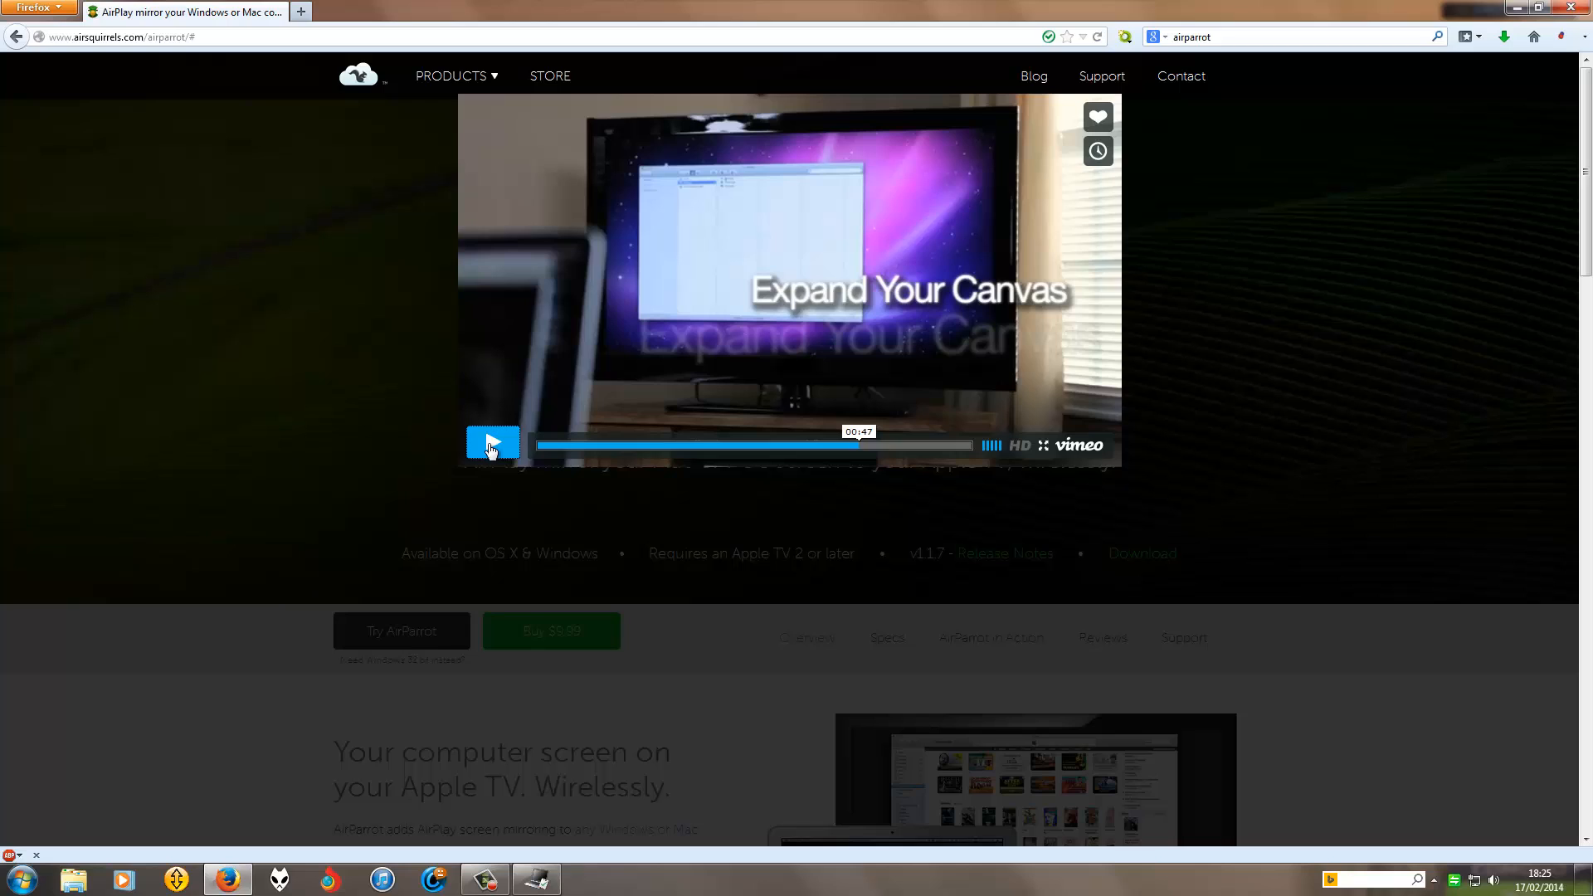
pyautogui.click(492, 443)
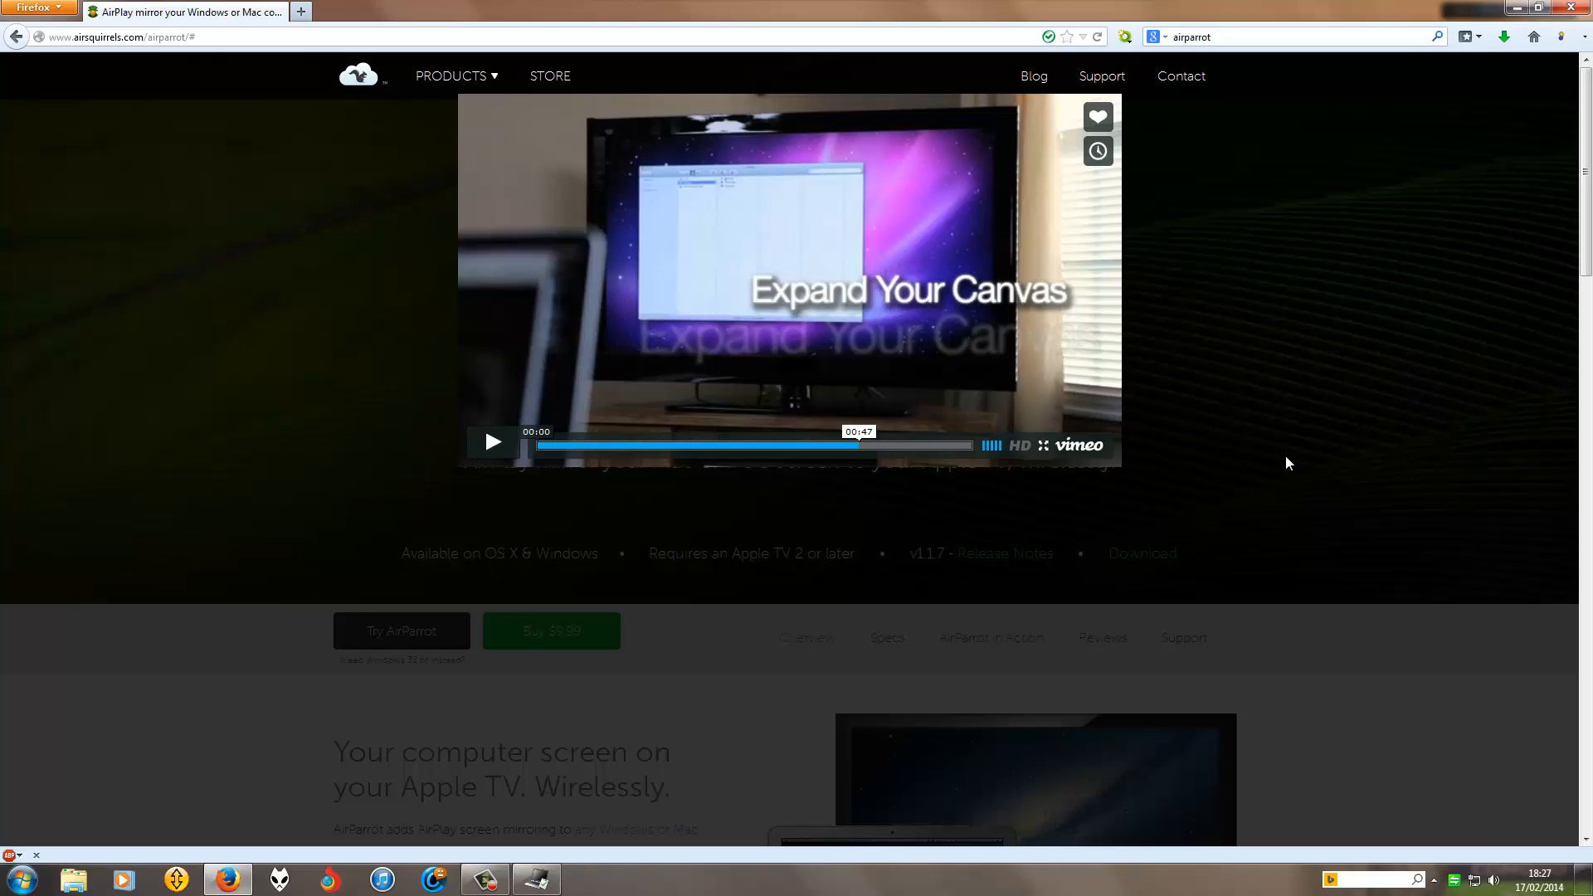
pyautogui.moveTo(620, 697)
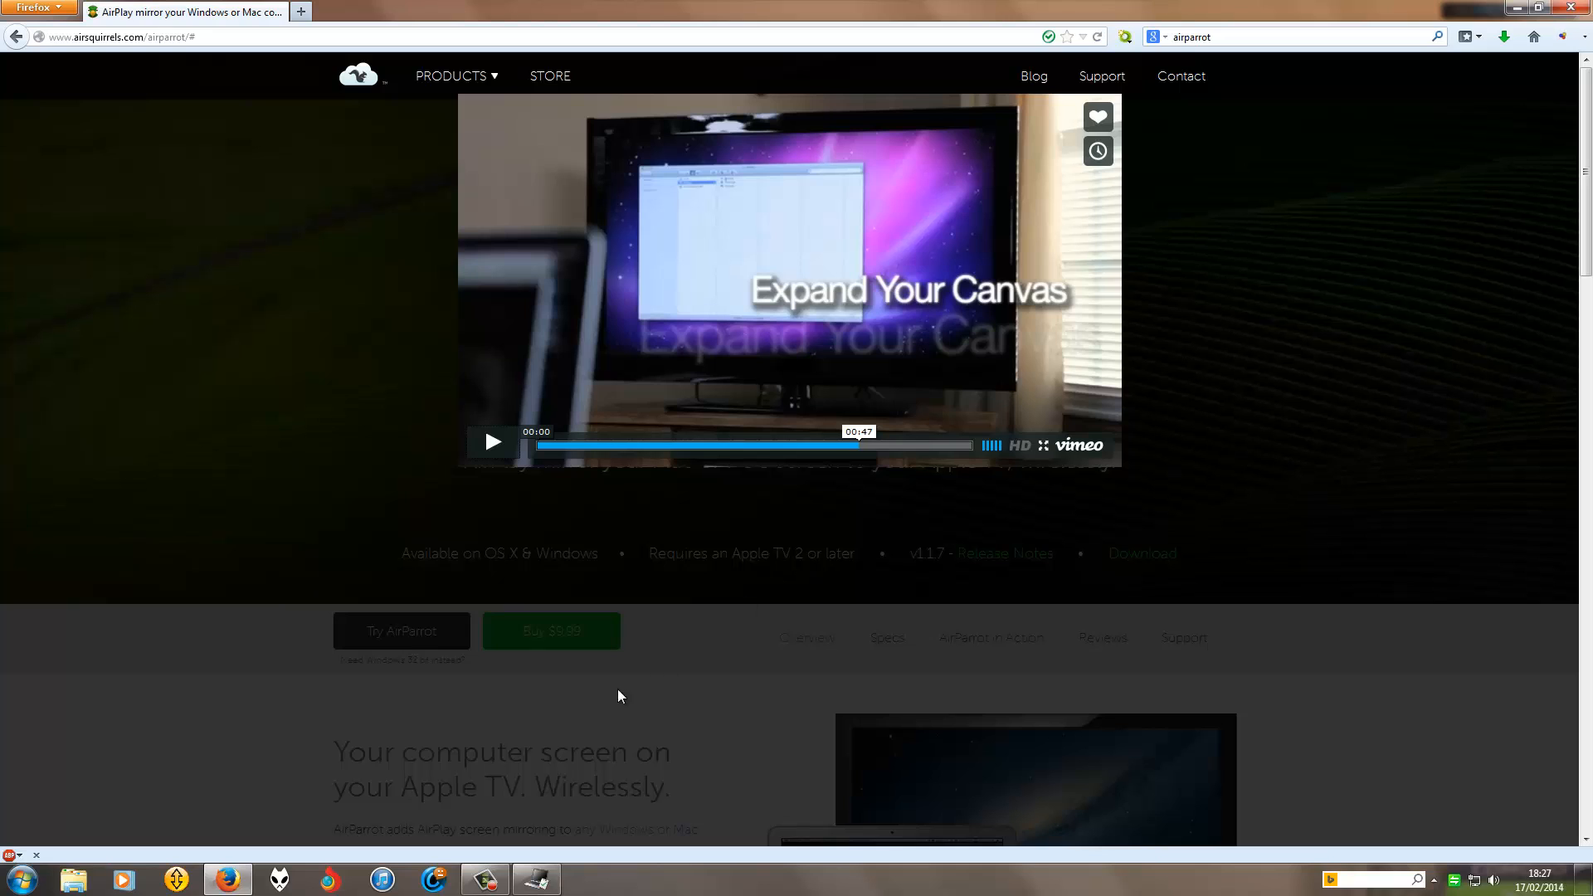